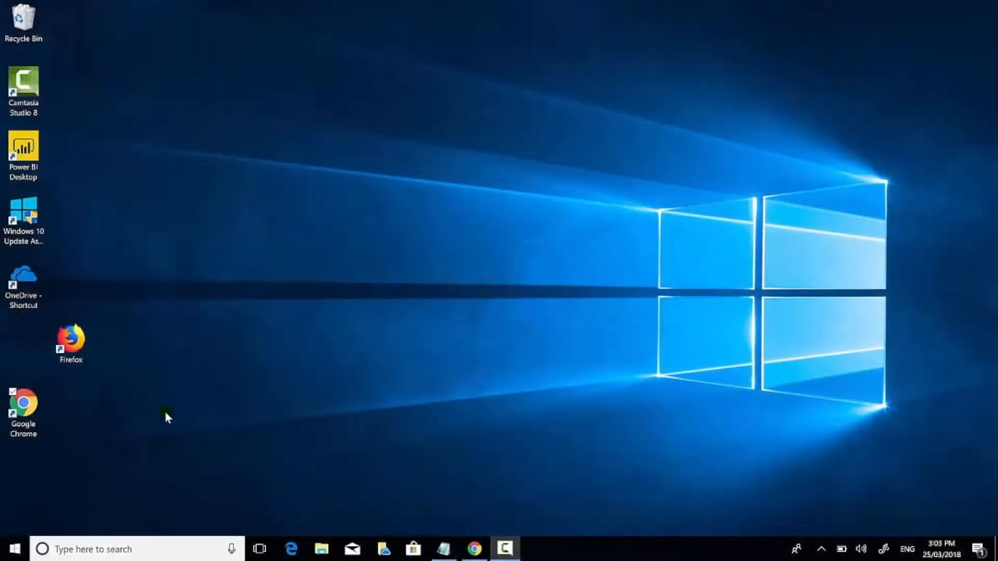
click(23, 409)
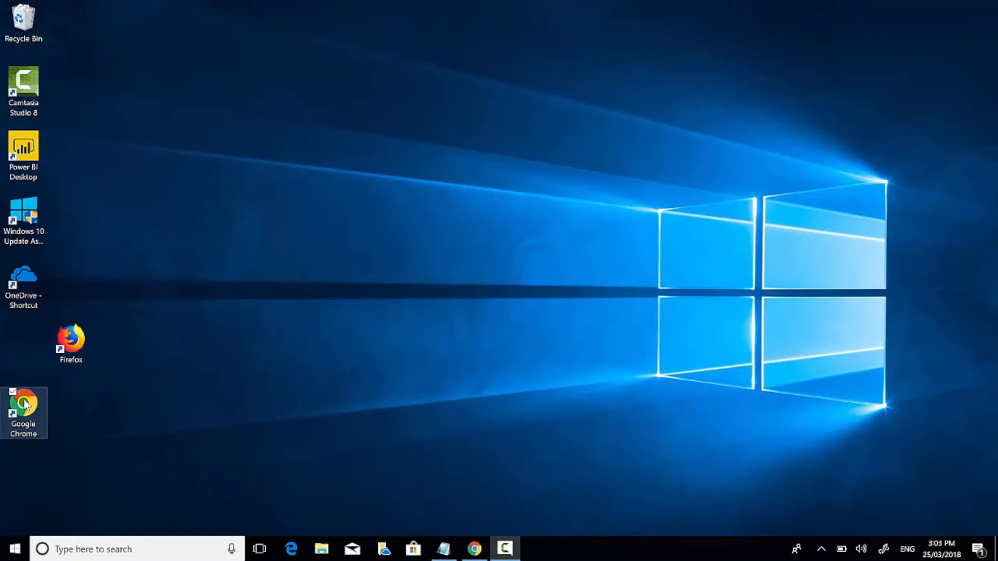
double_click(23, 404)
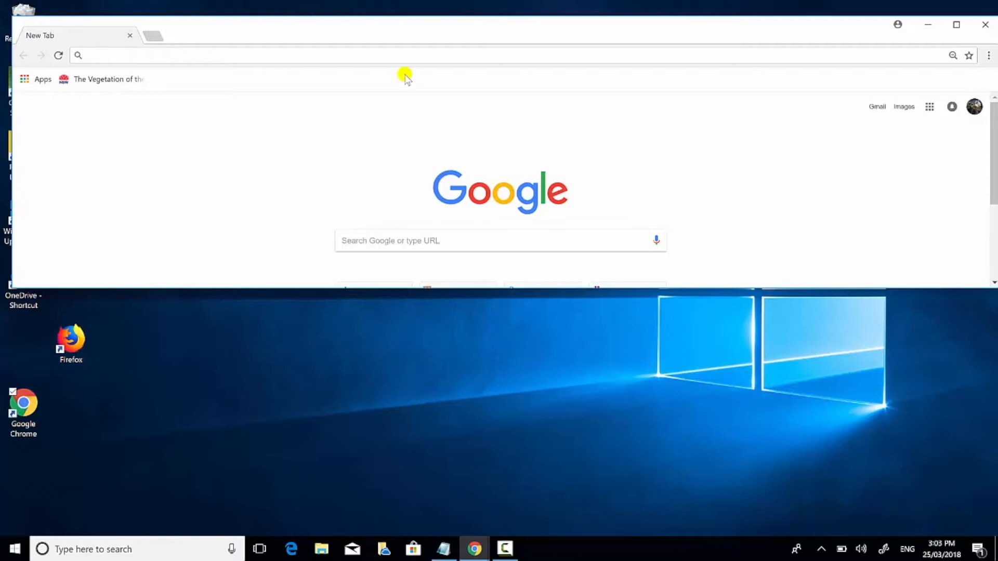
text(www.powerbi.com)
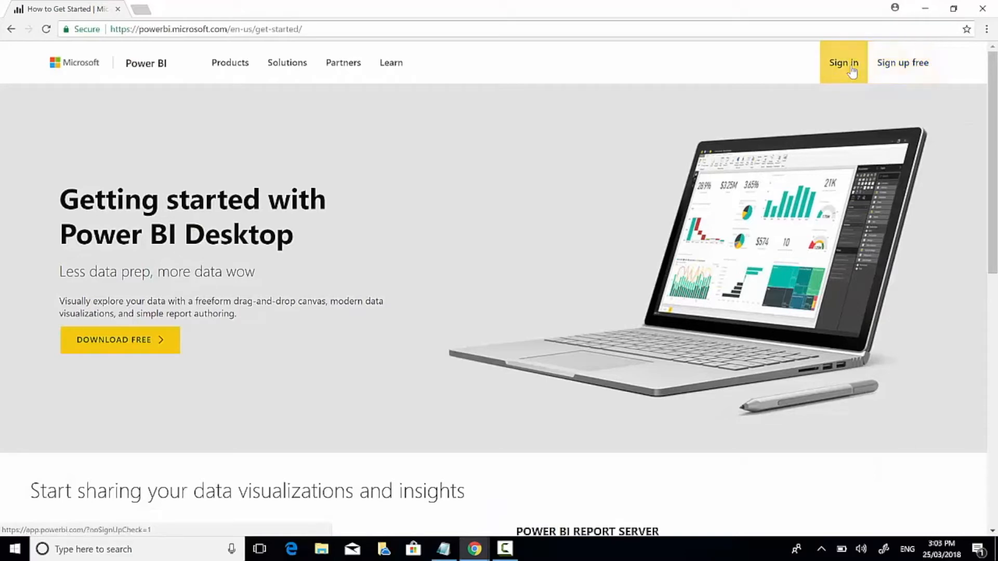
click(843, 62)
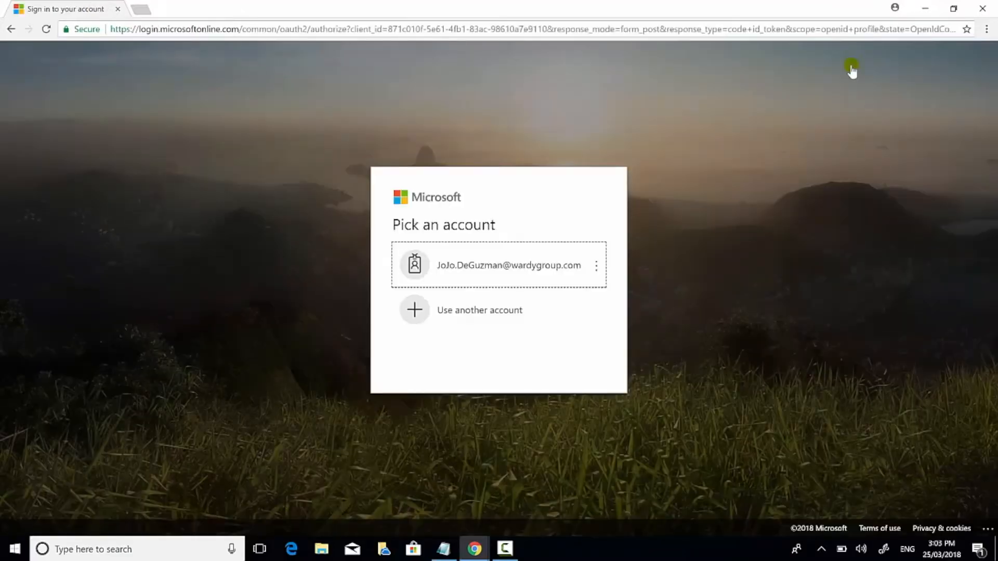
click(479, 311)
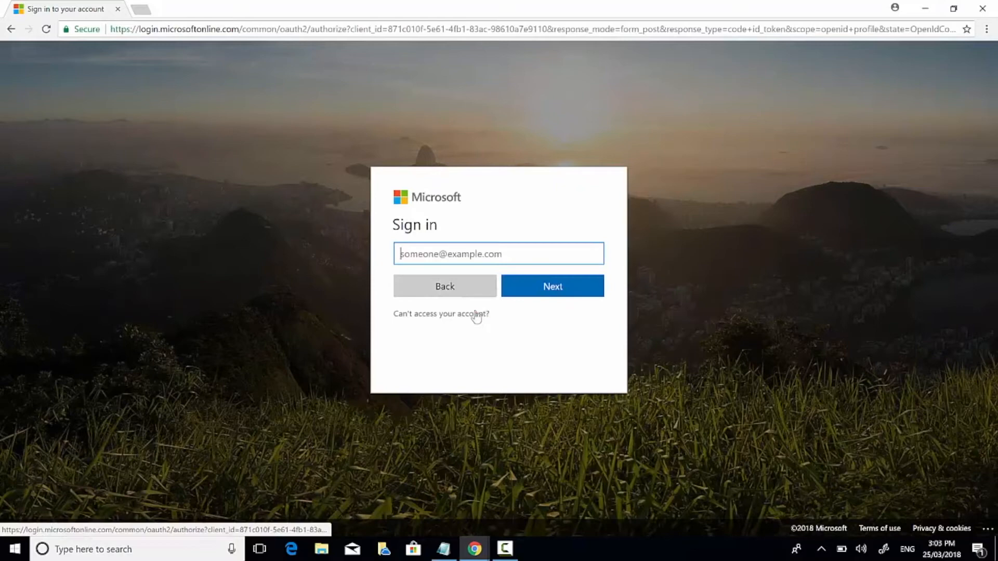
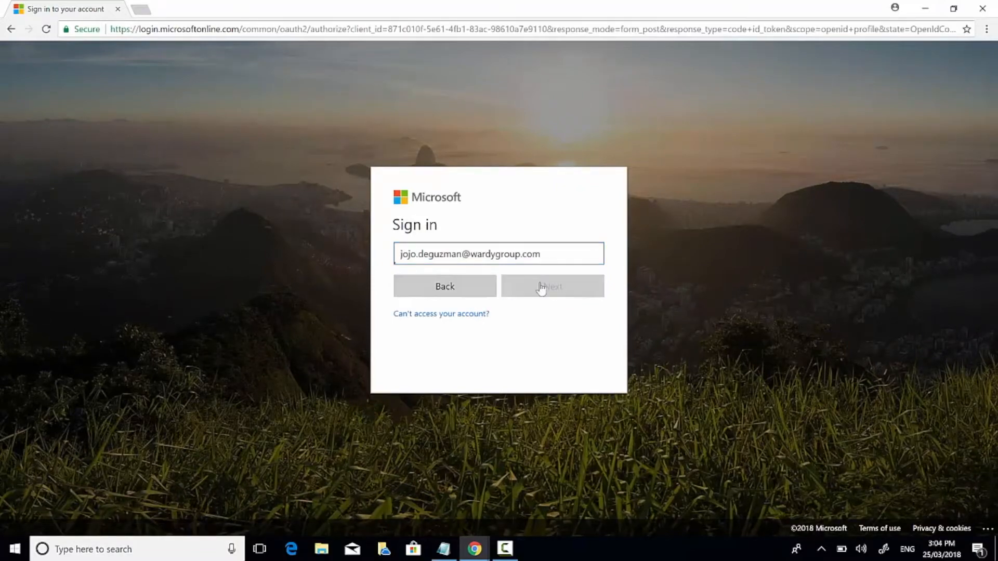
click(552, 286)
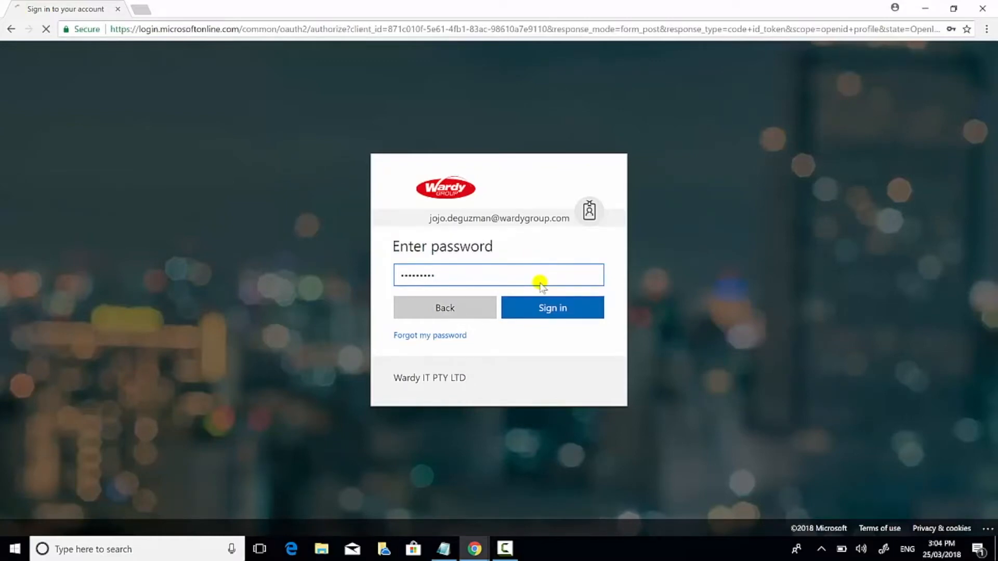
click(552, 307)
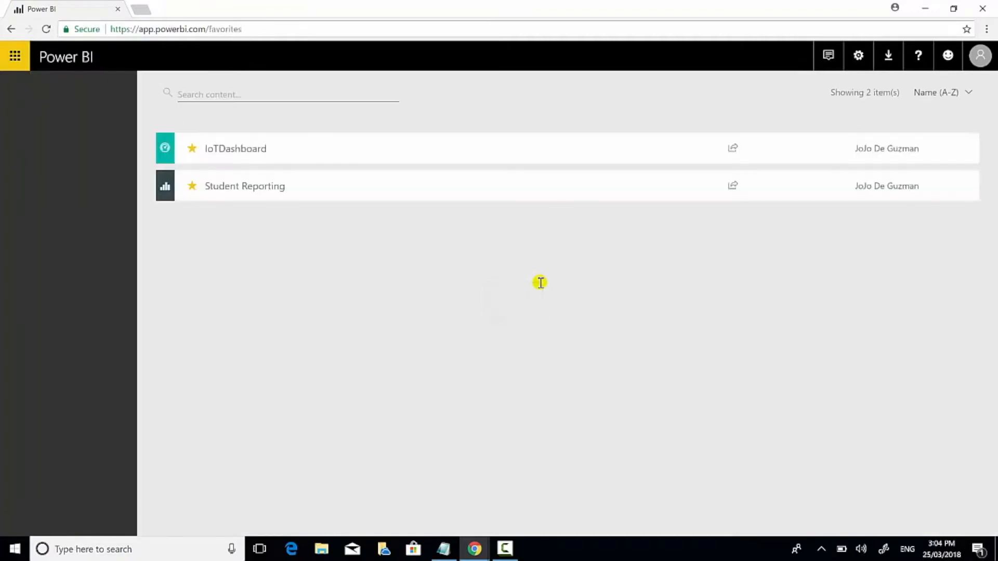
Expand the nav pane, open Student Reporting from Favorites, and dismiss the welcome-back tip
click(14, 55)
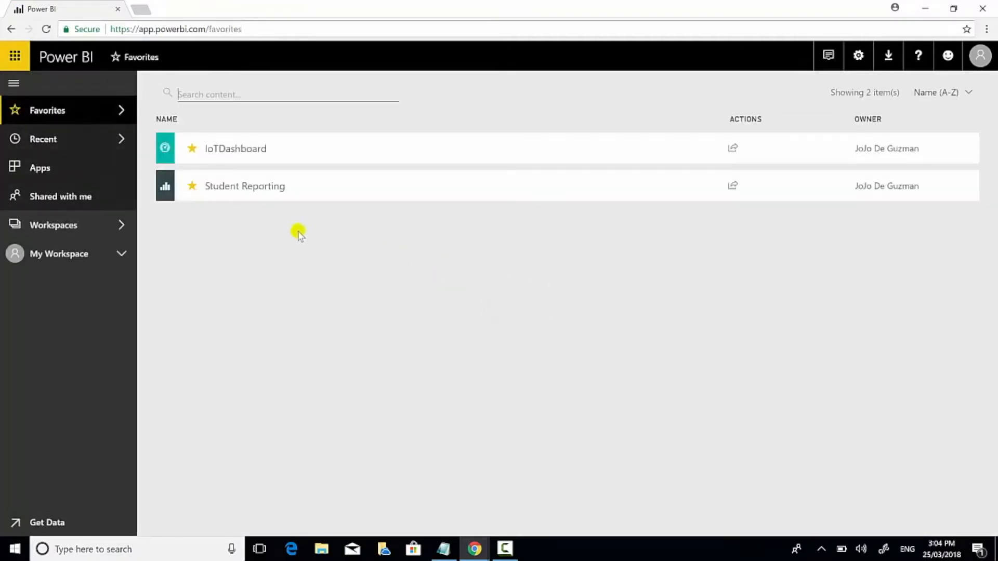
mouse_move(294, 229)
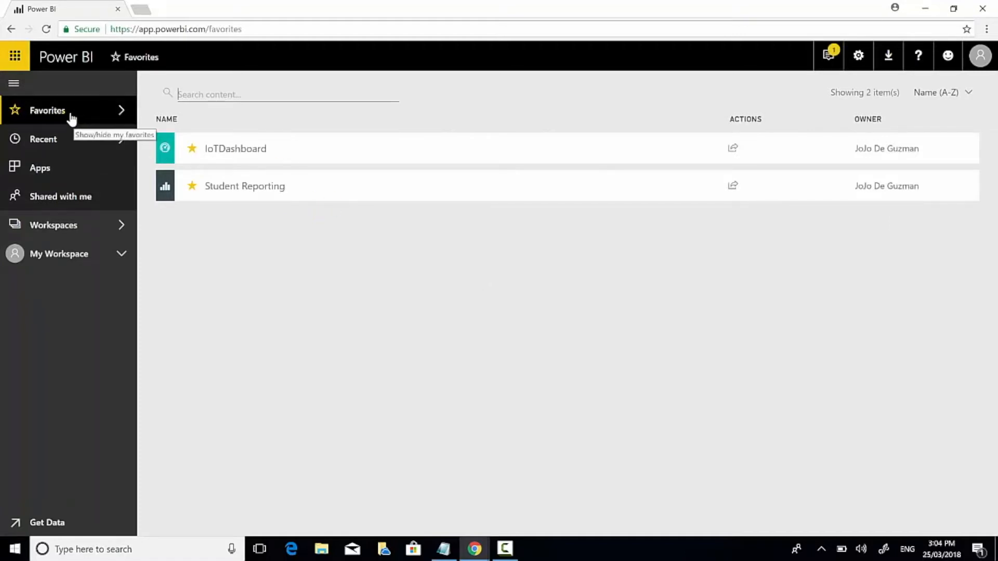
mouse_move(82, 124)
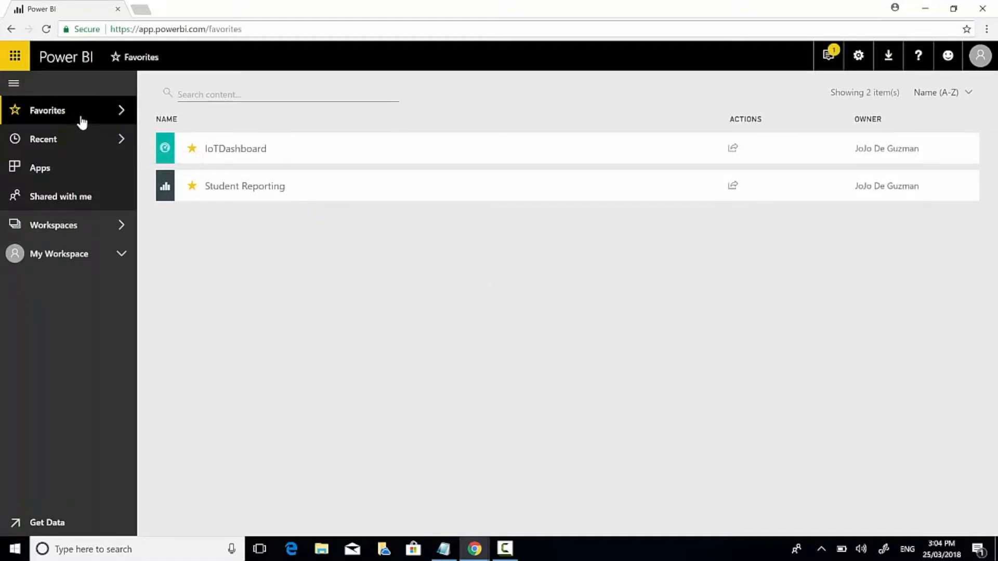
mouse_move(83, 120)
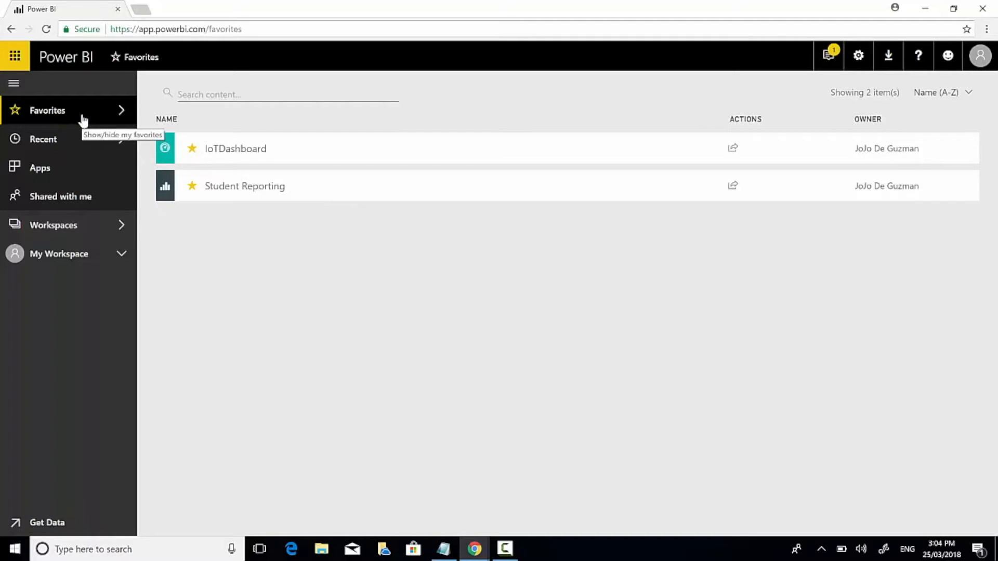
mouse_move(106, 122)
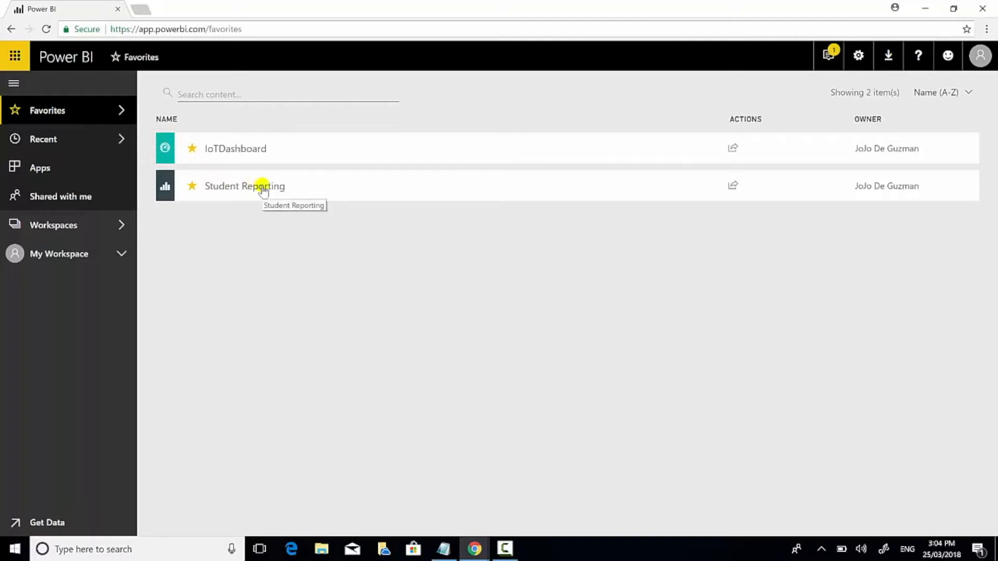
mouse_move(276, 216)
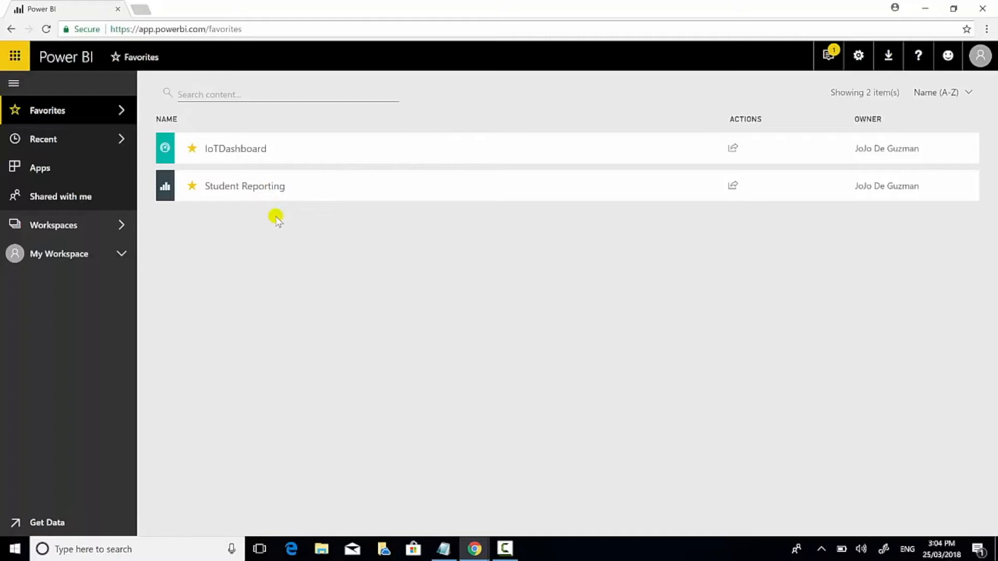
click(244, 186)
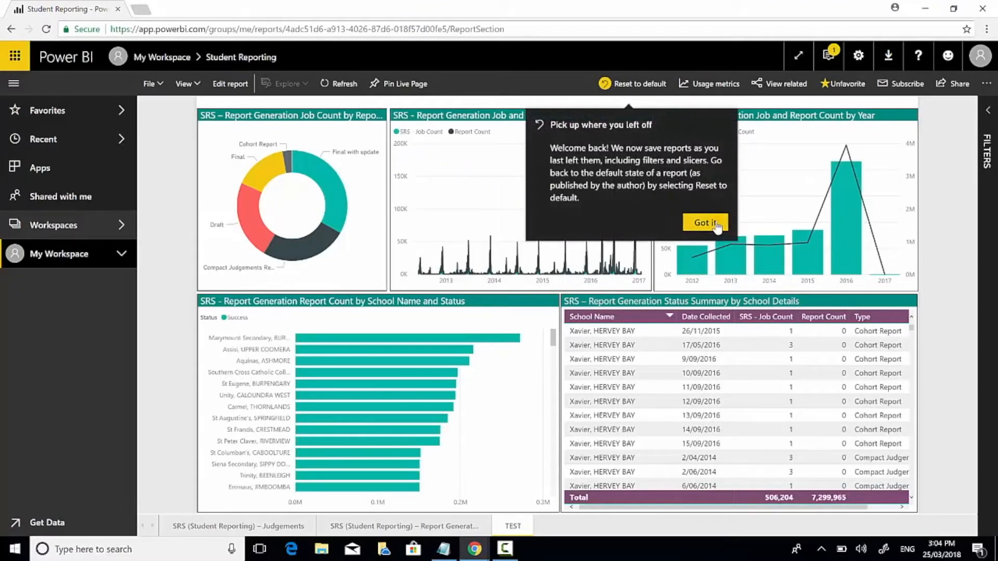
click(705, 222)
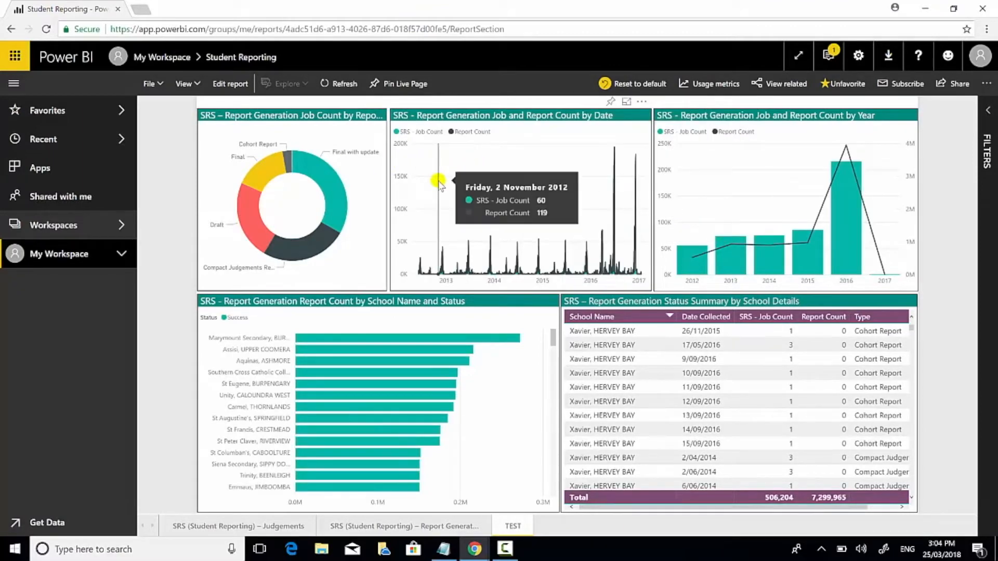
mouse_move(318, 212)
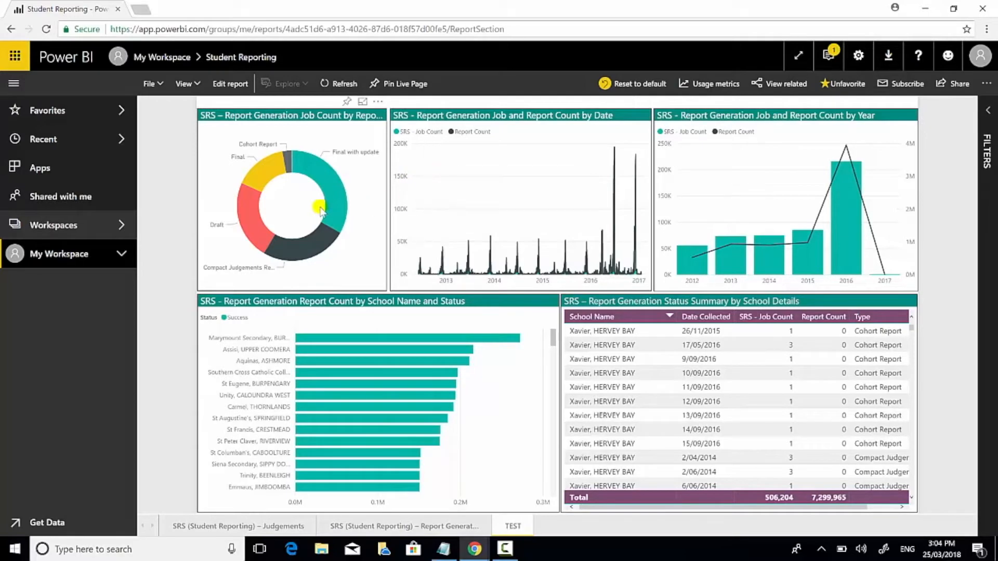
mouse_move(73, 145)
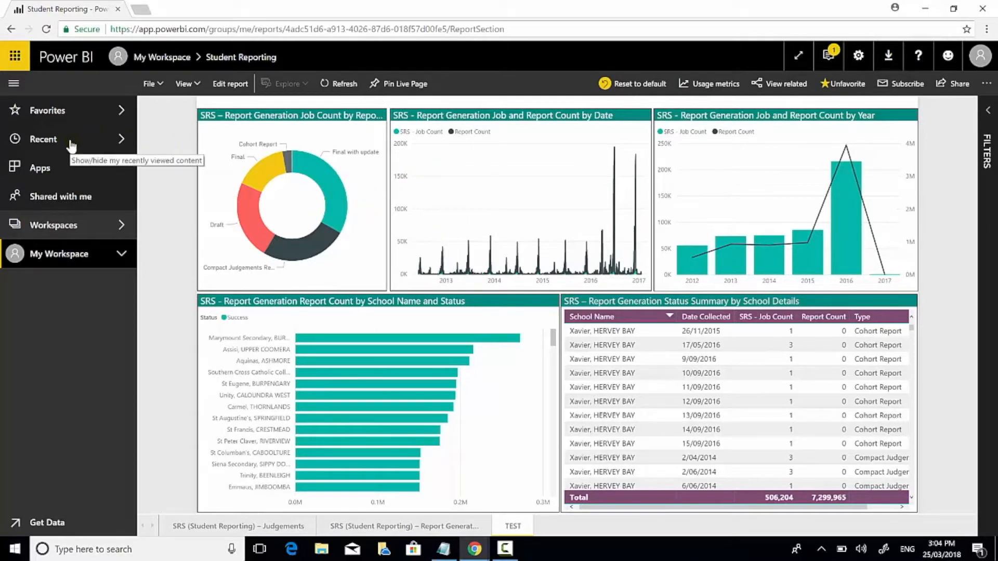
click(43, 139)
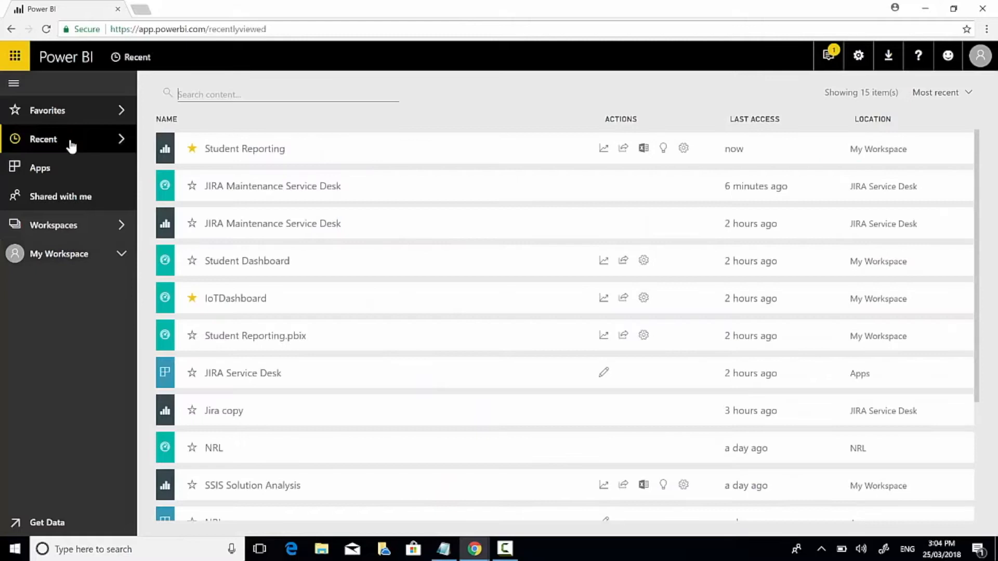
mouse_move(244, 149)
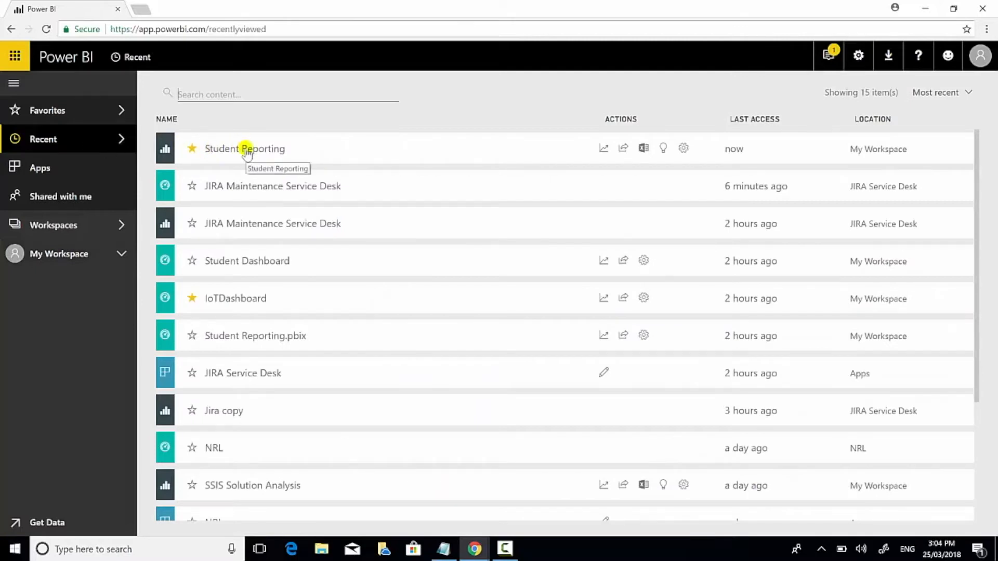
click(245, 148)
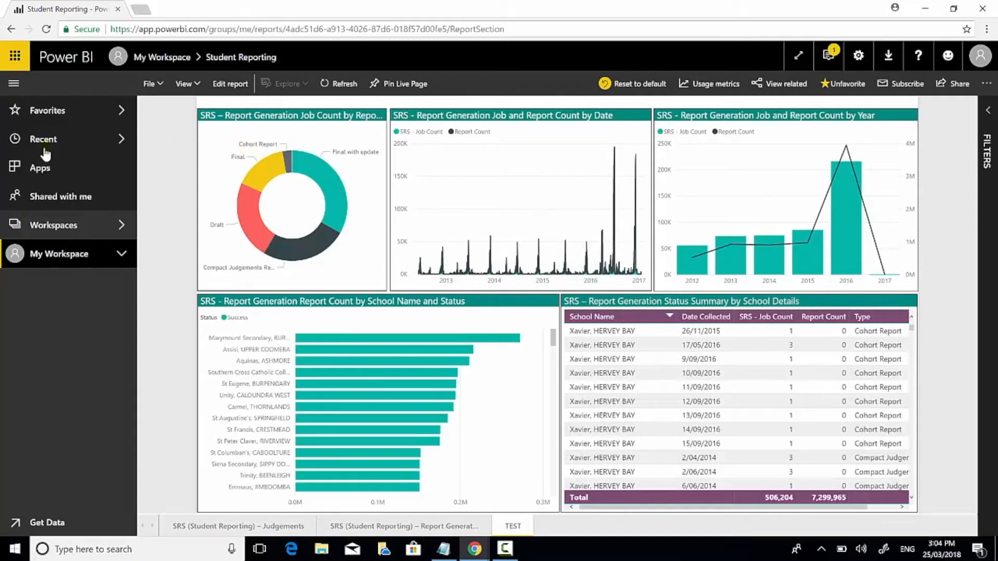
mouse_move(43, 167)
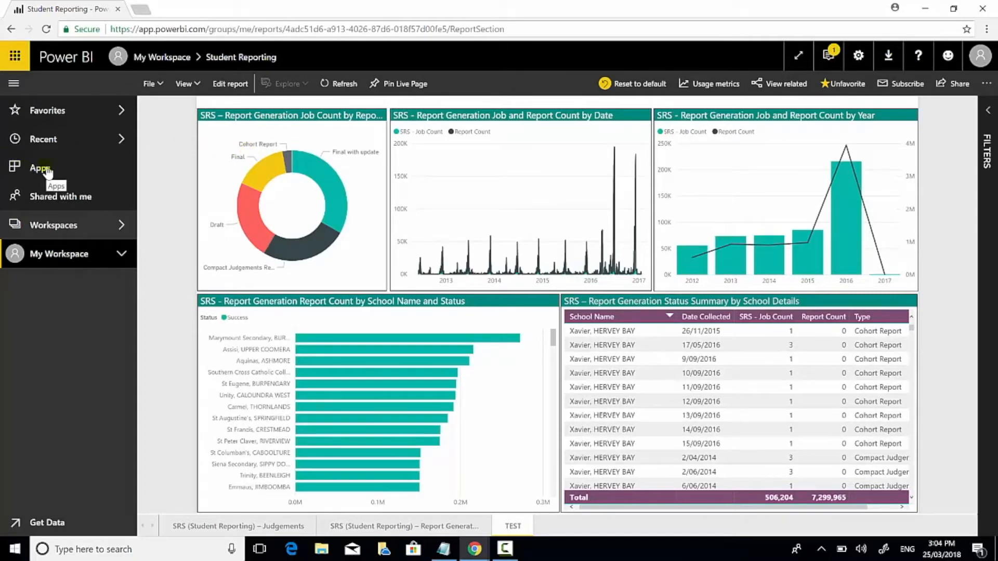
Show the Apps page listing the JIRA Service Desk, NRL and Streaming Datasets apps
click(35, 168)
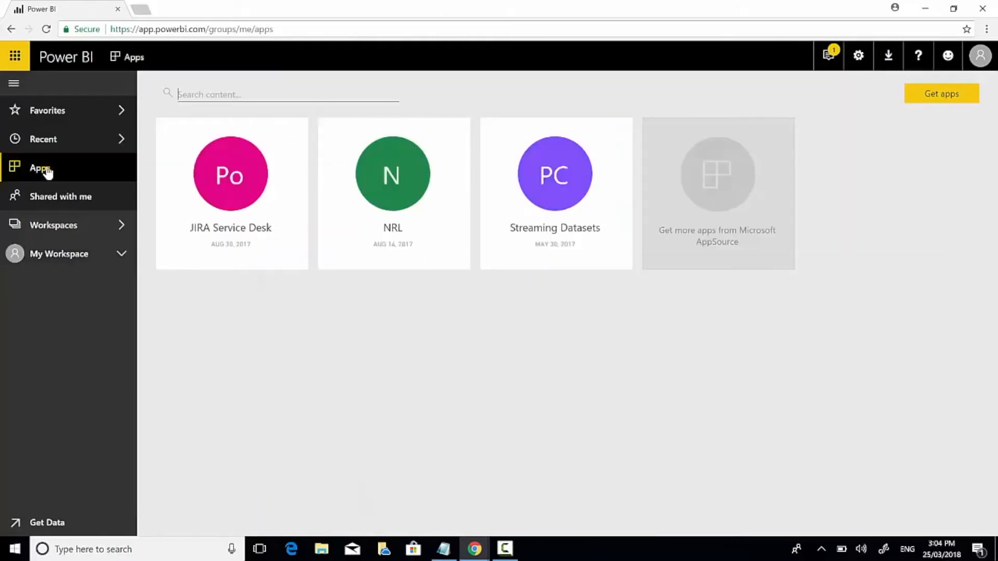
mouse_move(253, 182)
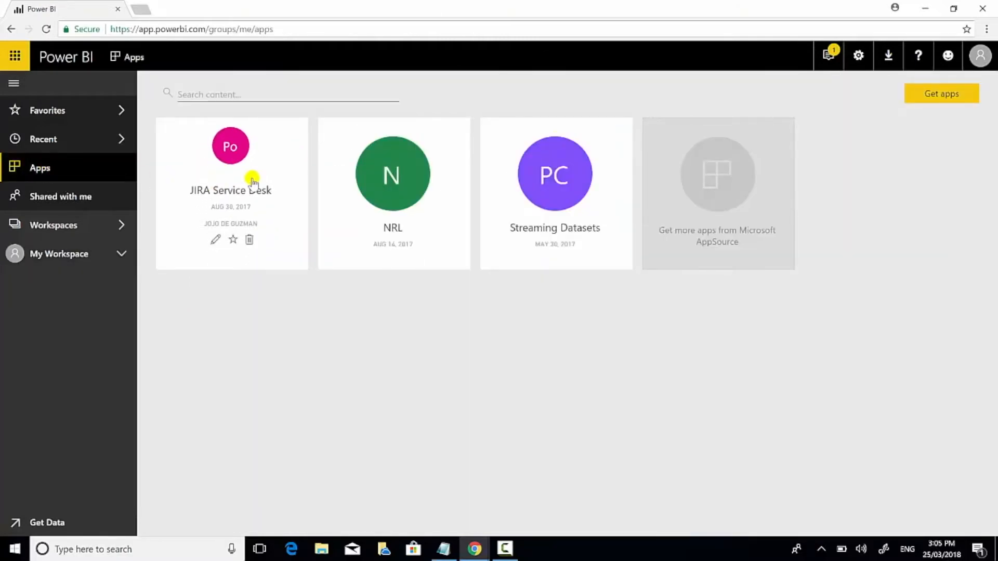
mouse_move(558, 176)
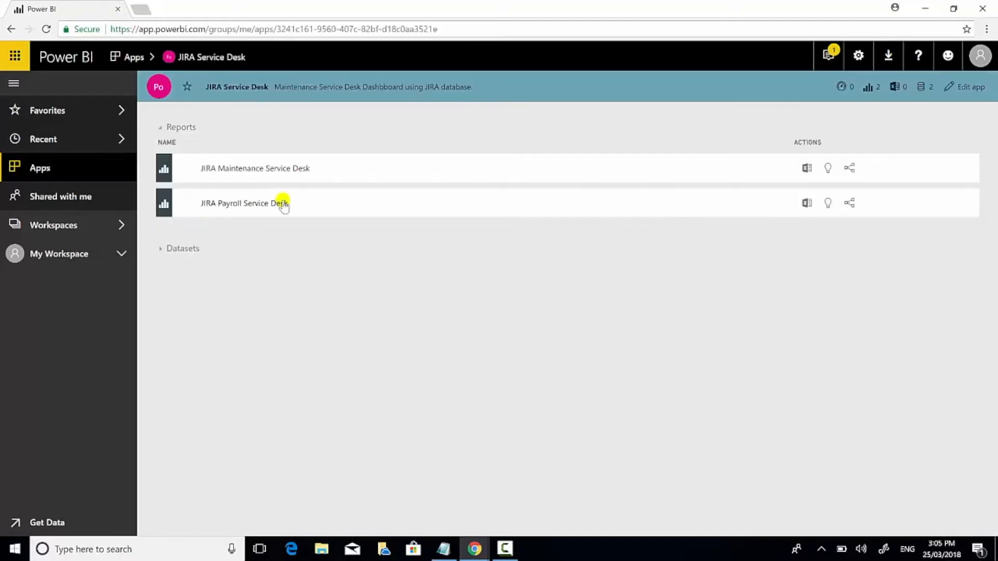
mouse_move(305, 177)
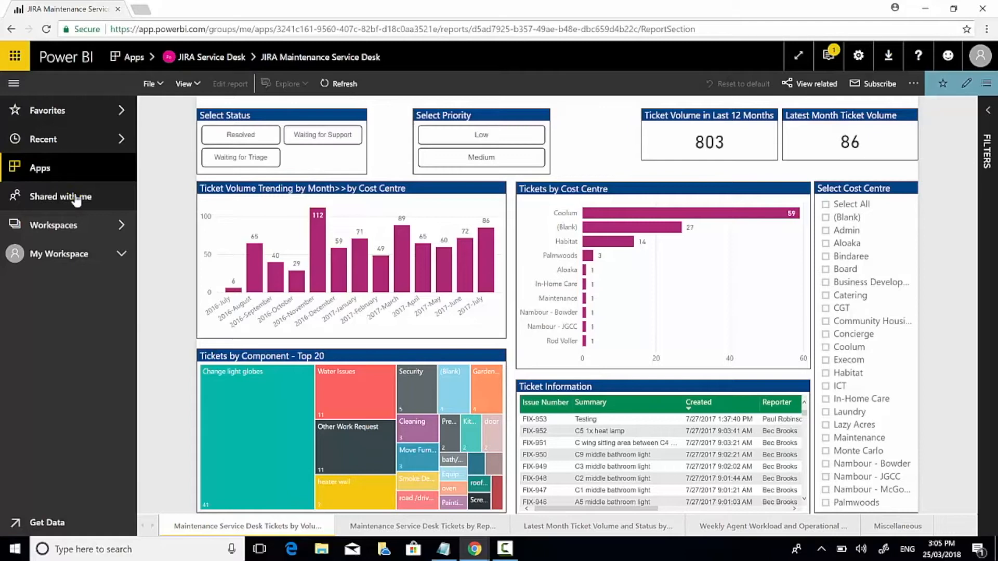
View the empty Shared with me page, then list the seven app workspaces
click(61, 196)
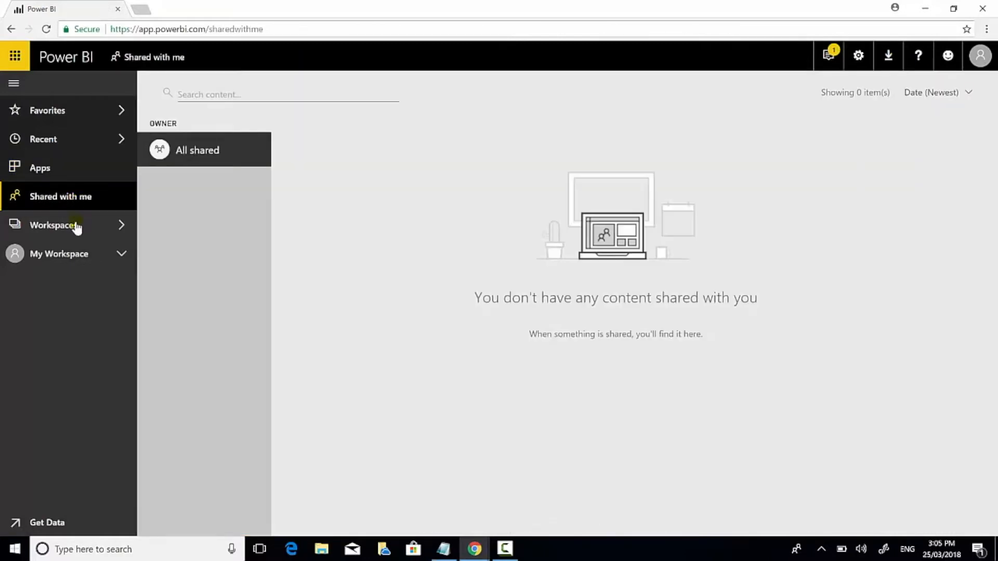
click(52, 225)
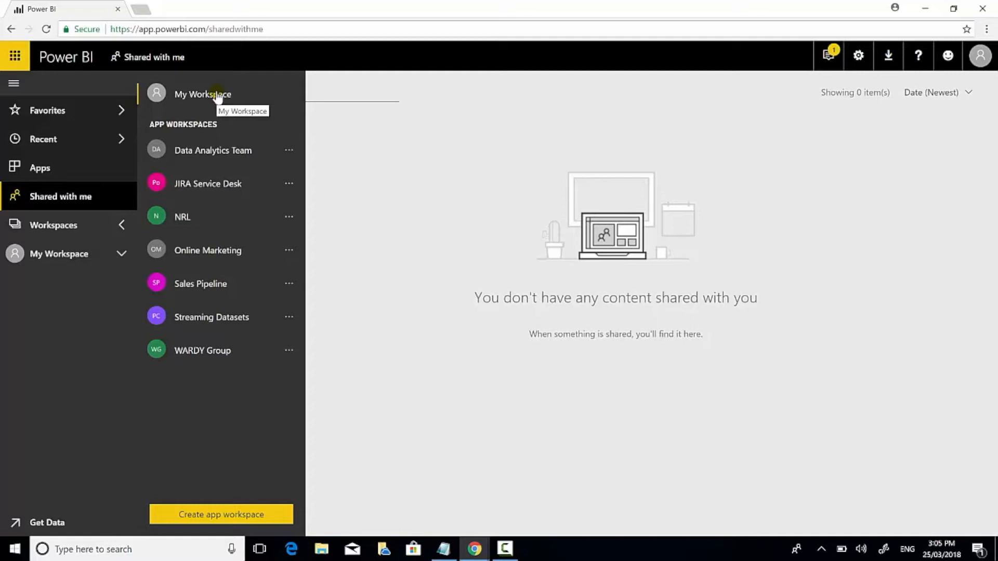
Open the JIRA Service Desk workspace and browse its Reports, Workbooks and Datasets, ending on Reports
click(203, 94)
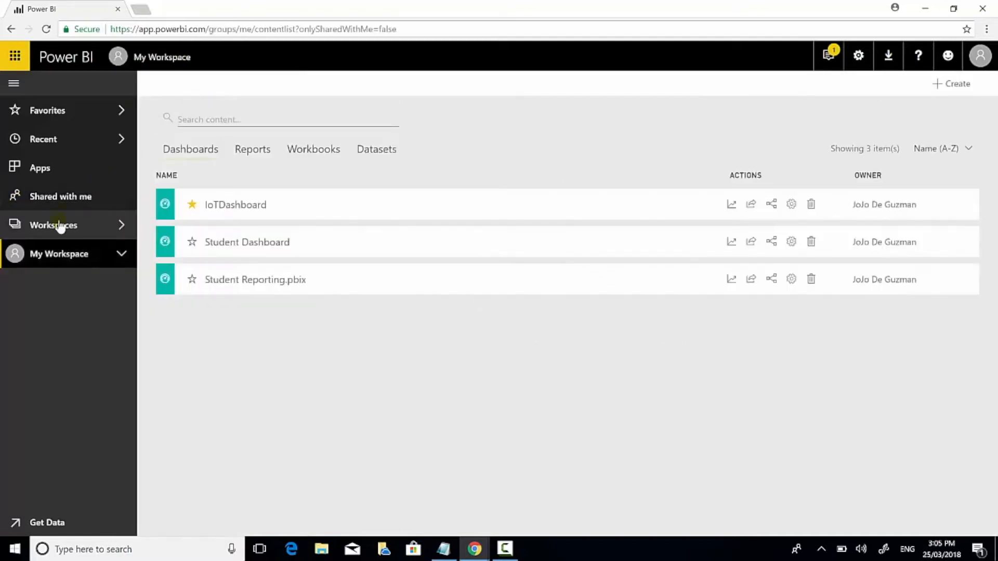
mouse_move(77, 259)
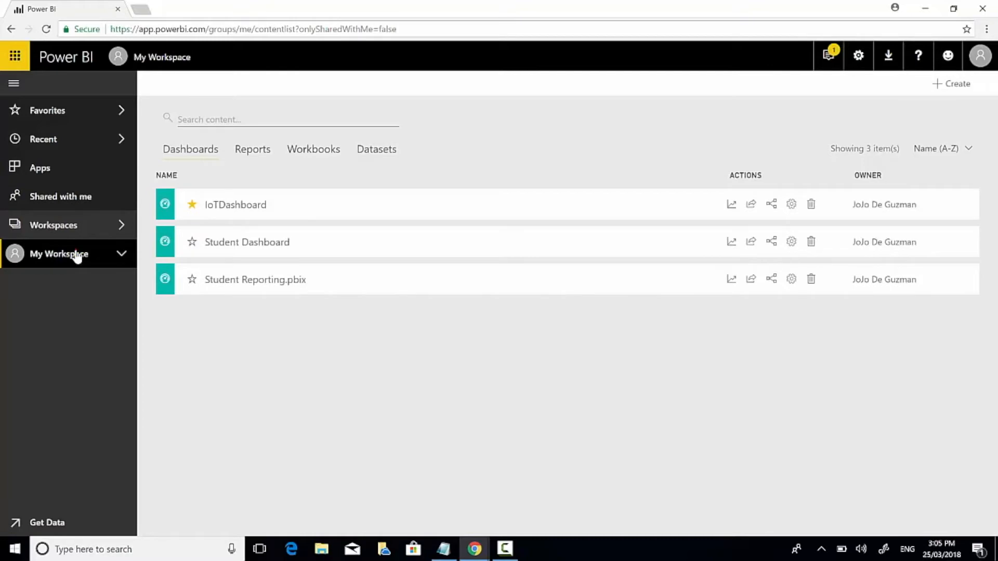
click(53, 225)
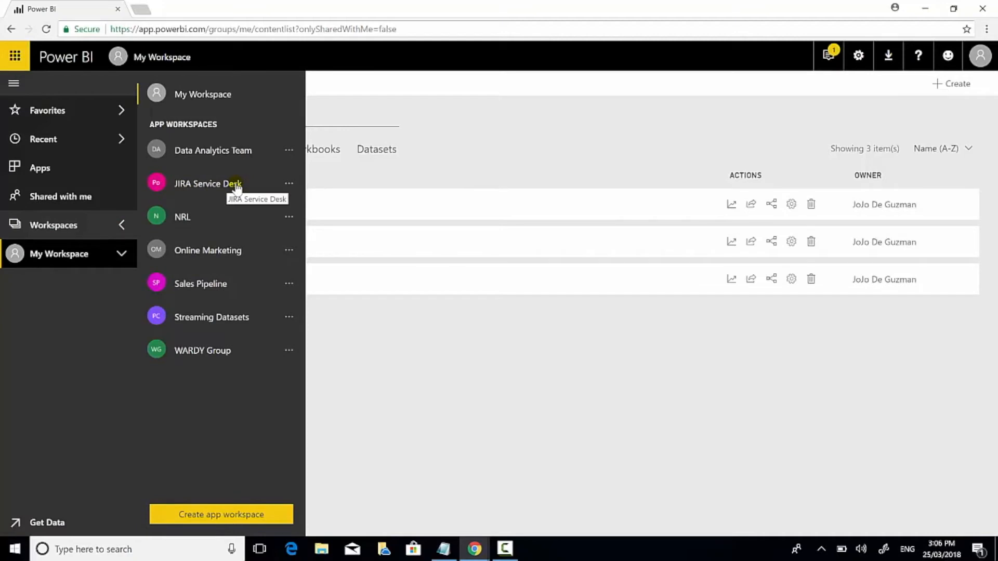
click(205, 183)
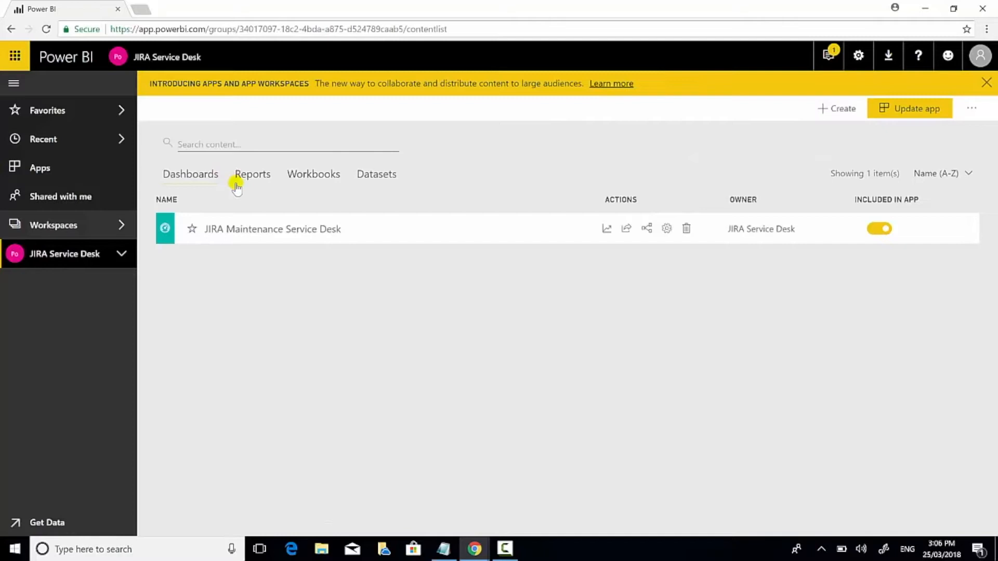
mouse_move(222, 191)
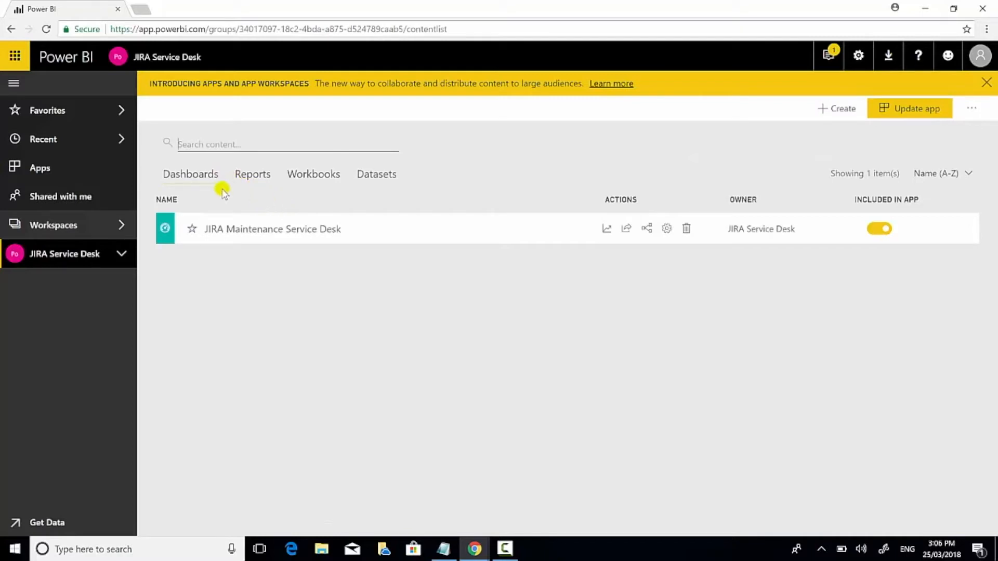
click(253, 174)
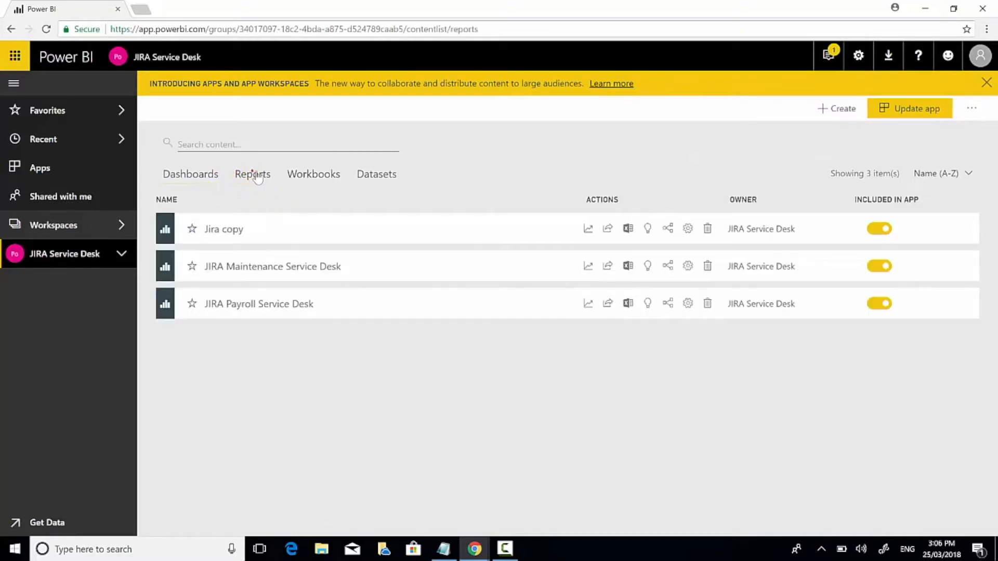
click(314, 174)
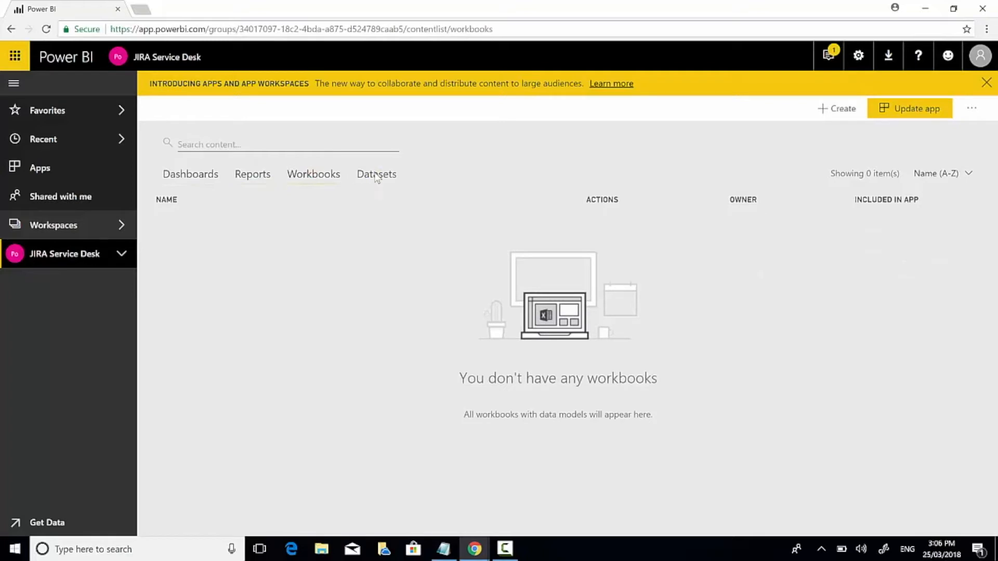
click(376, 174)
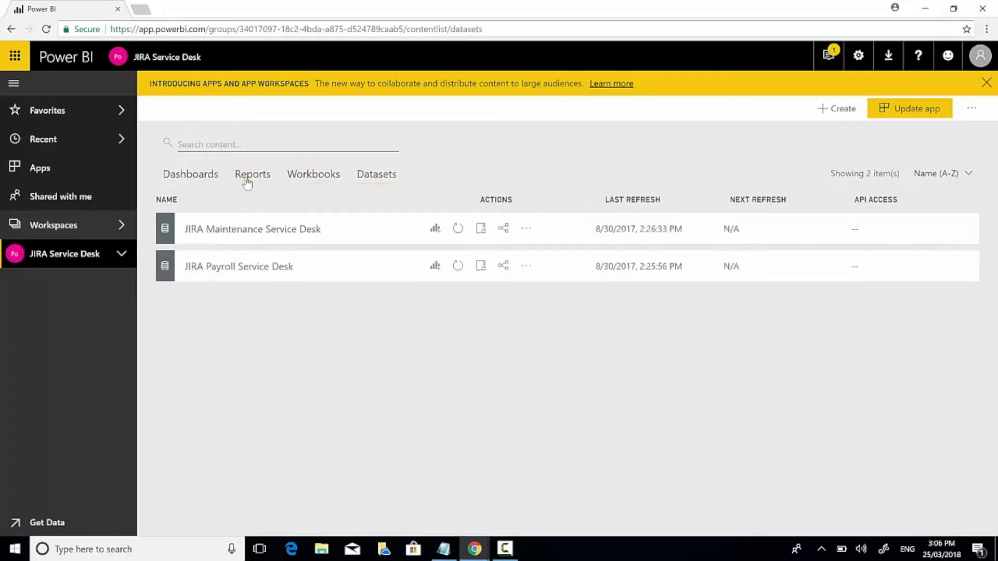
click(252, 174)
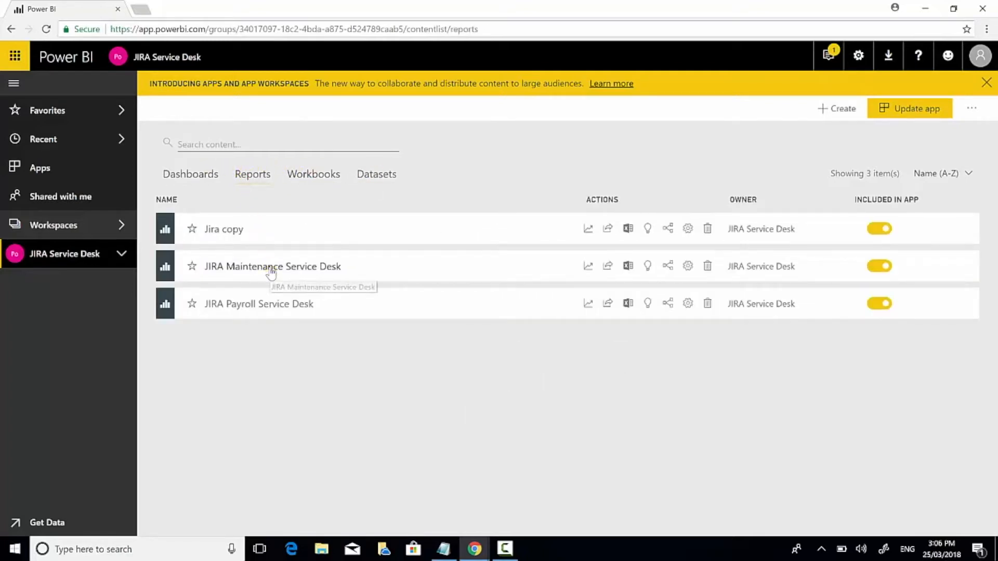
Open JIRA Maintenance Service Desk, highlight Coolum, drill into 2017-April, then drill back up
click(272, 266)
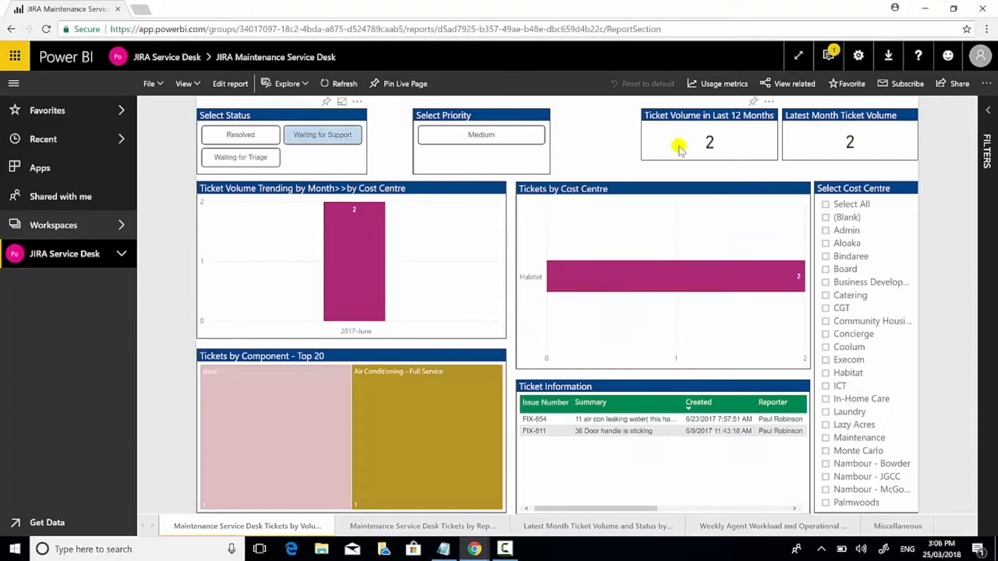
mouse_move(323, 146)
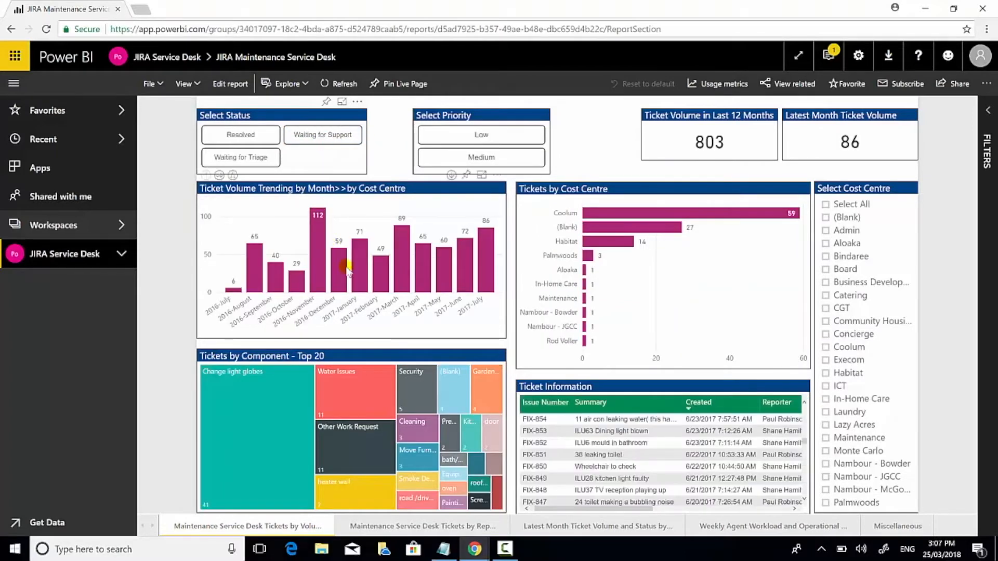
click(338, 262)
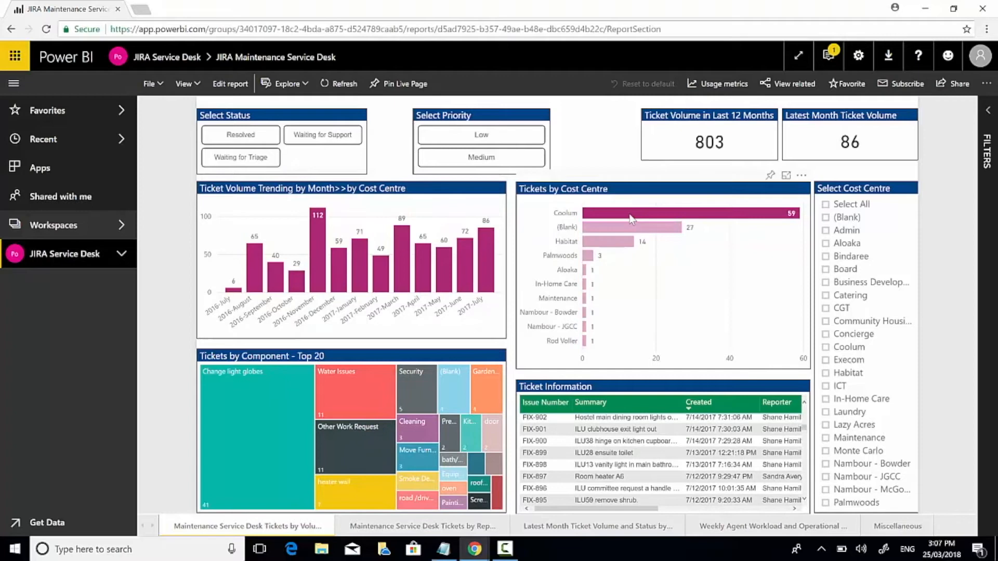
mouse_move(750, 290)
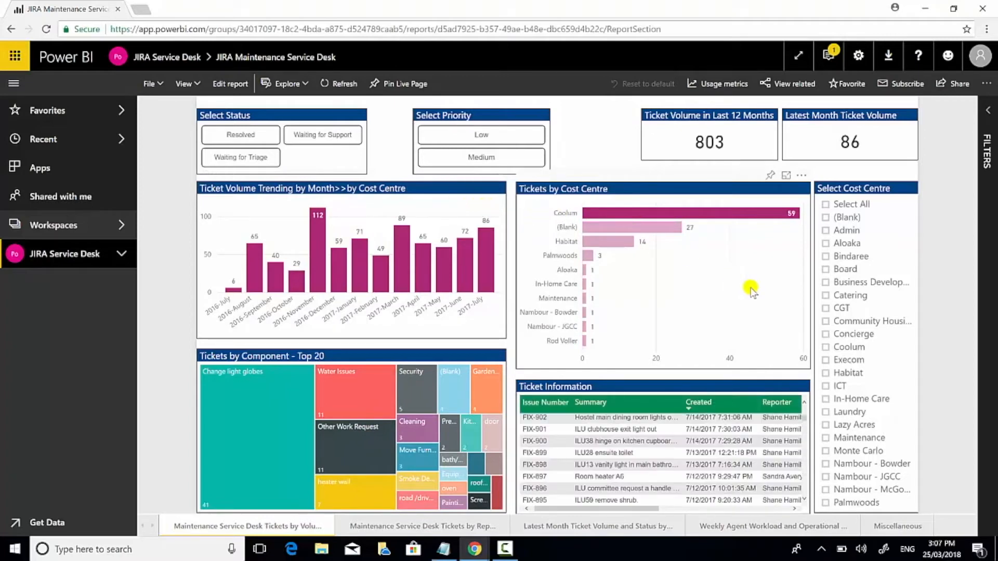
mouse_move(423, 210)
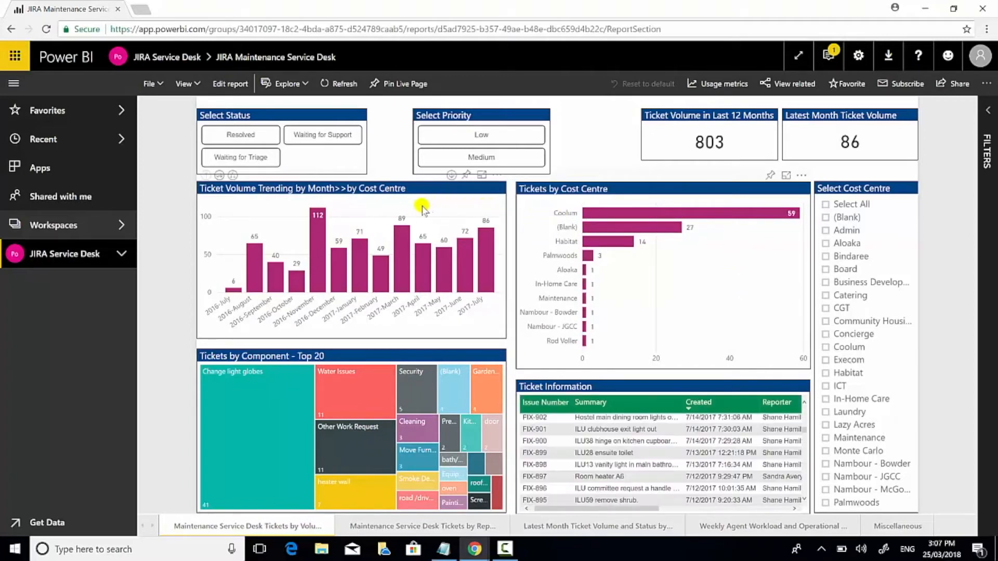
mouse_move(291, 242)
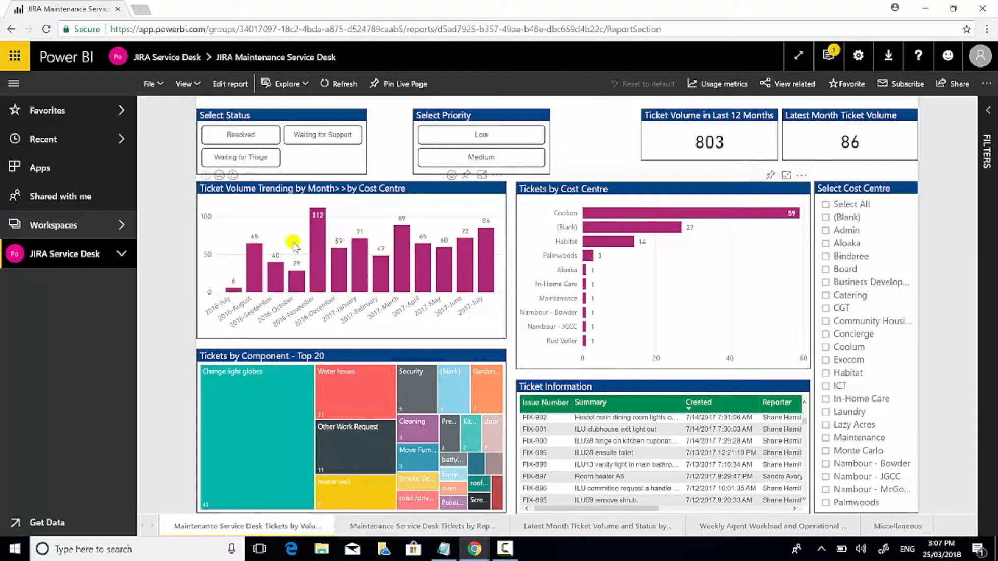
mouse_move(243, 215)
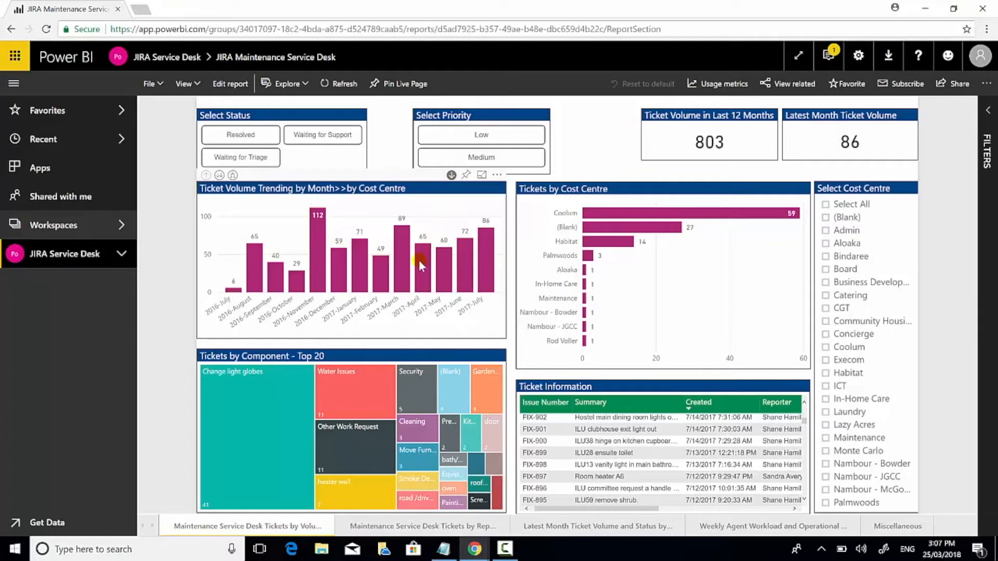
click(418, 261)
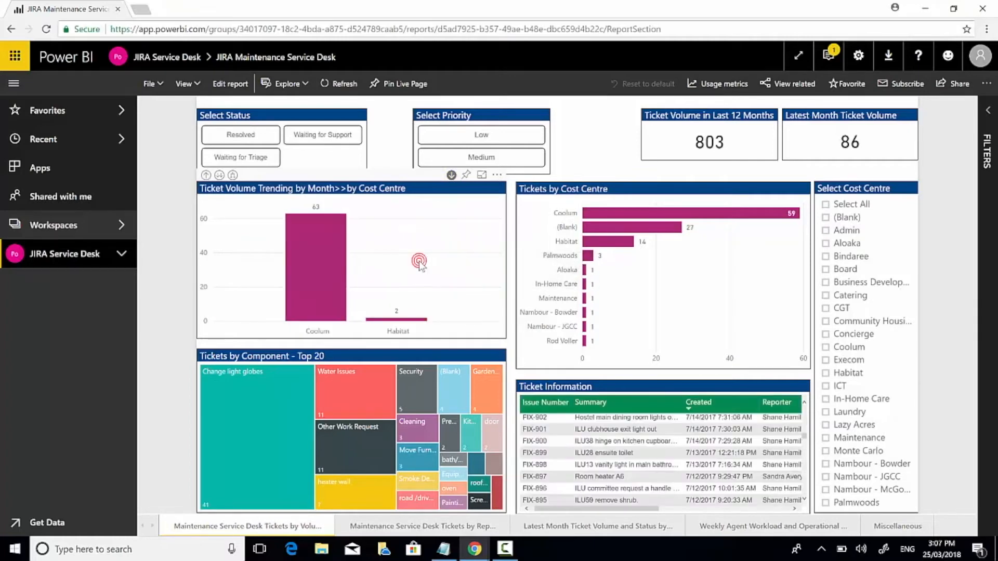
mouse_move(205, 175)
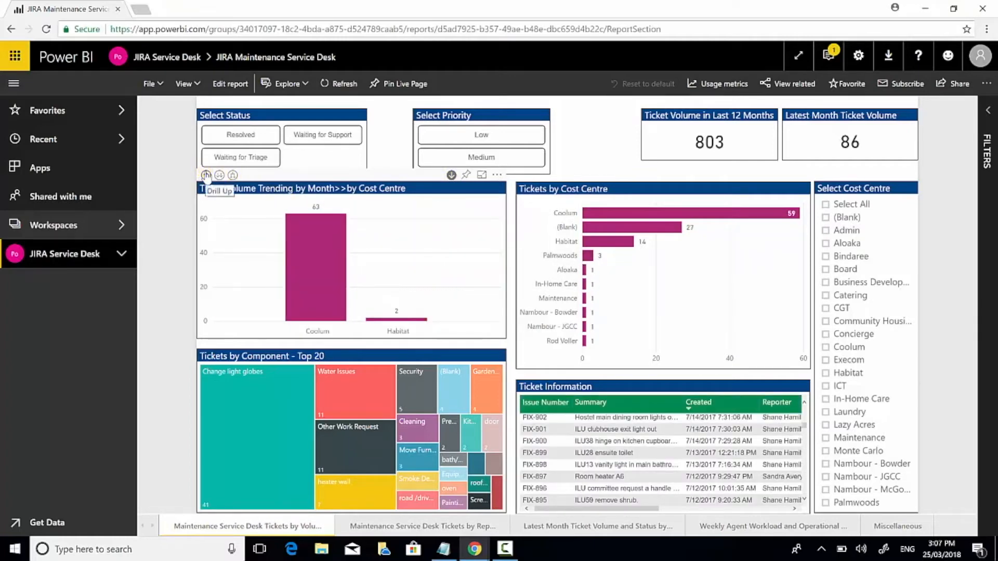
click(205, 175)
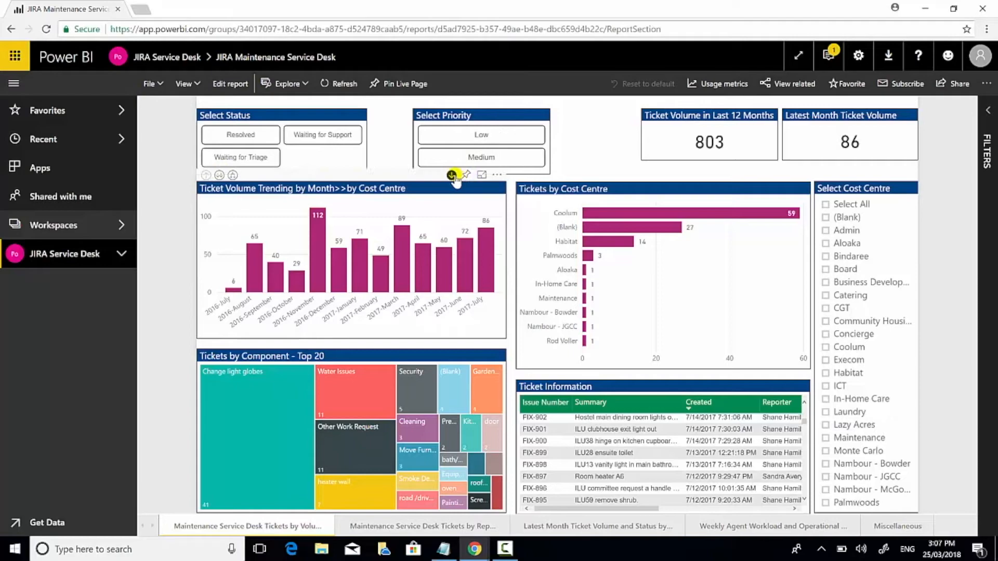
Pin the monthly ticket trend chart to new dashboard 'Jira Sample Dashboard' and close the confirmation
click(450, 175)
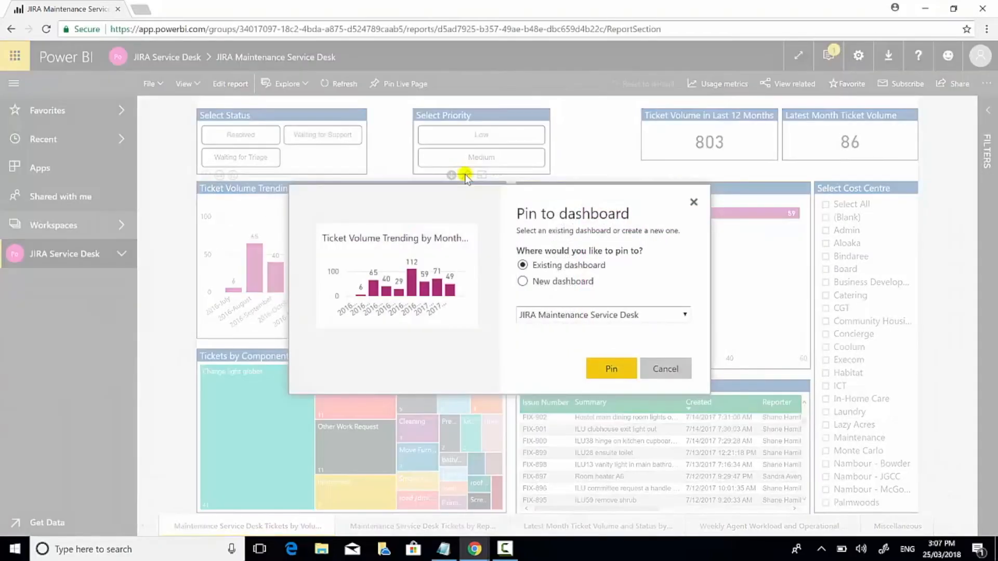
click(522, 281)
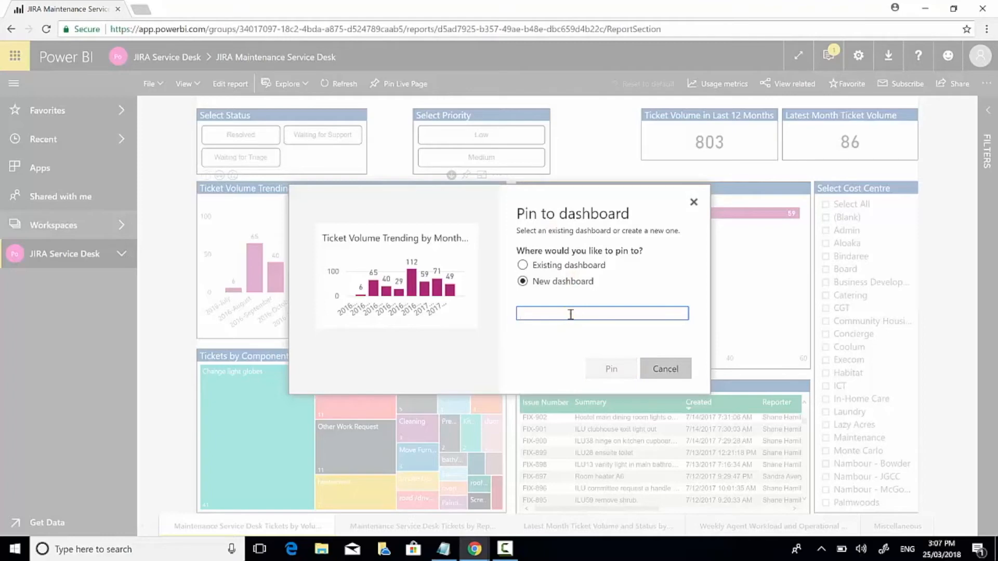
text(Jira)
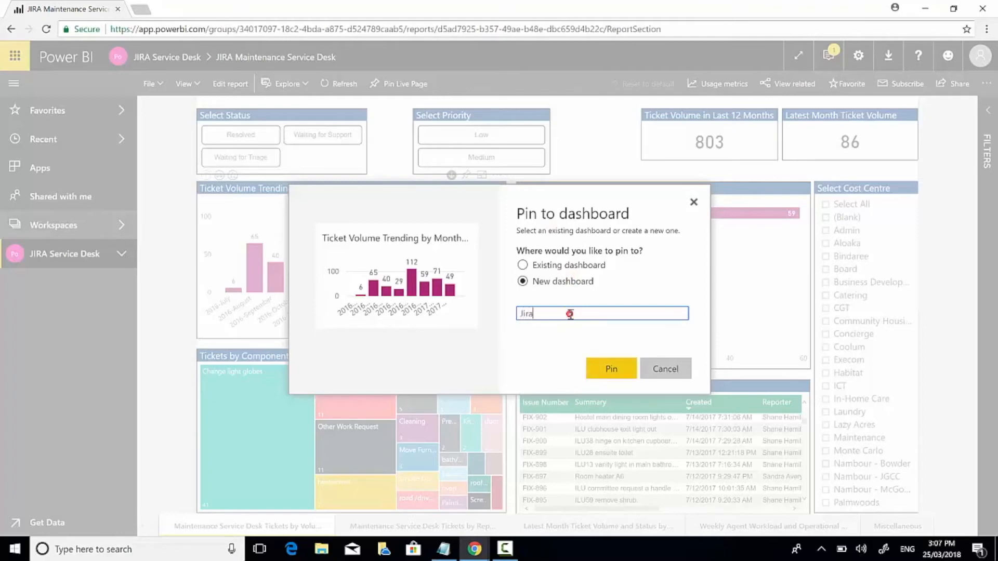
text(Sample)
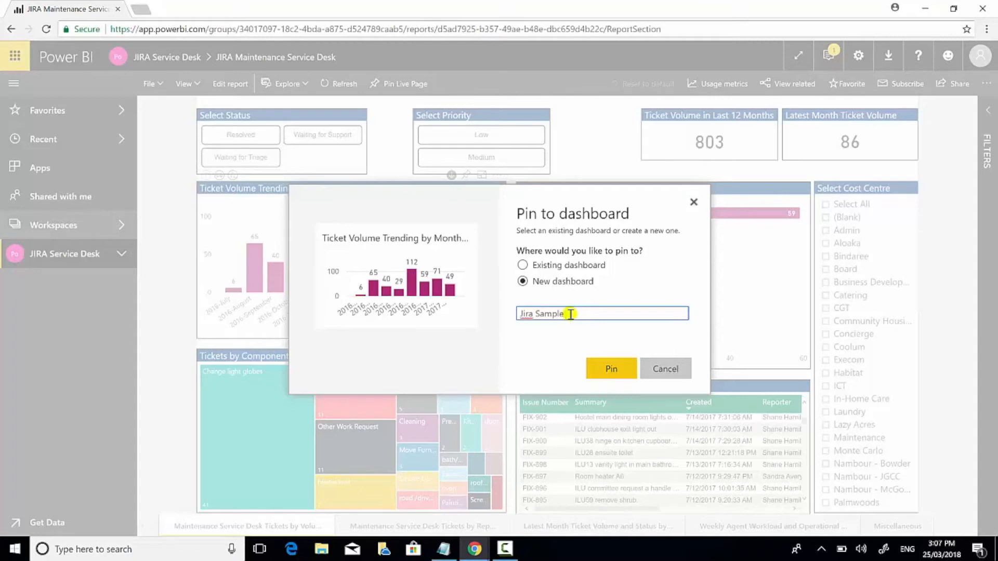
text(Dashboard)
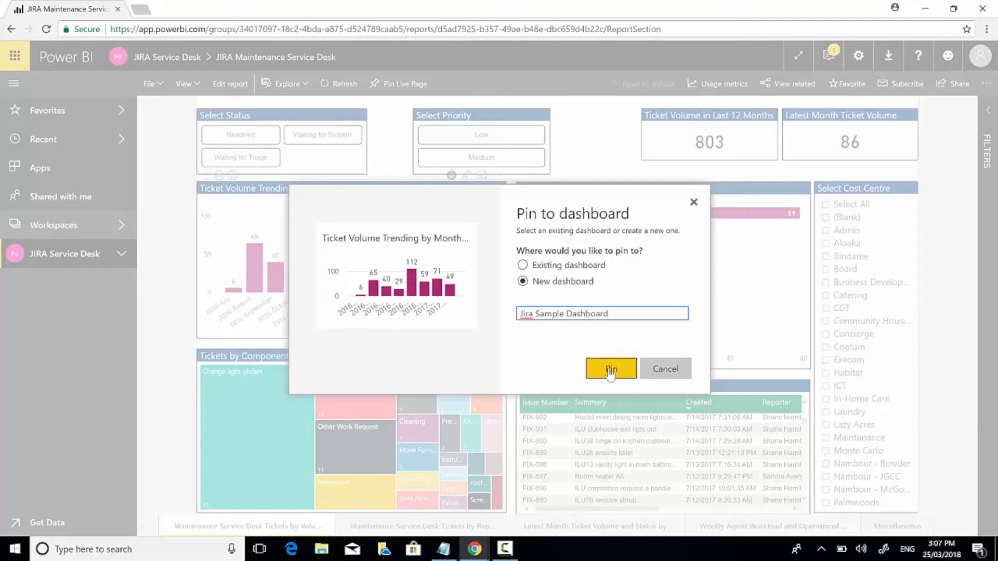
click(611, 369)
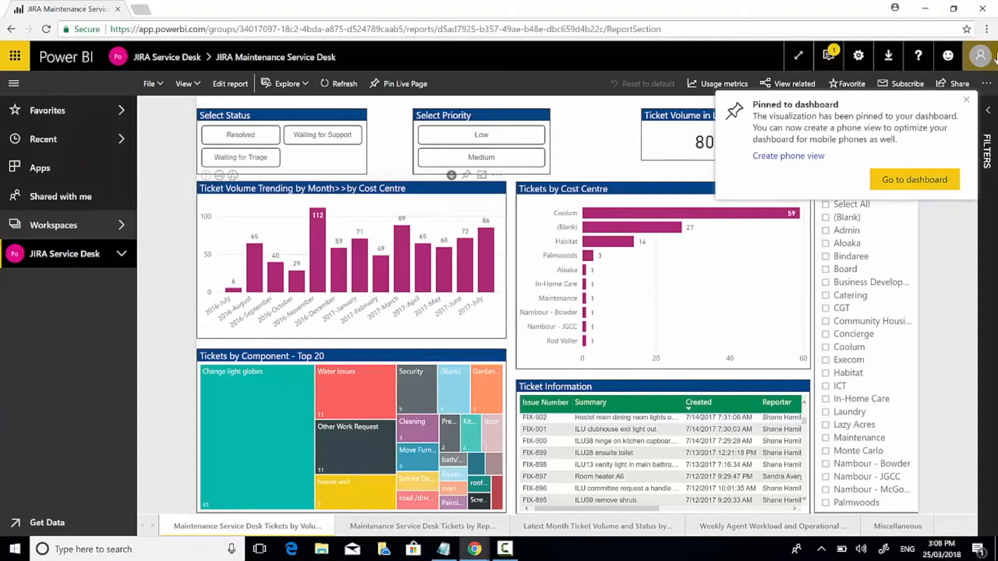
click(966, 100)
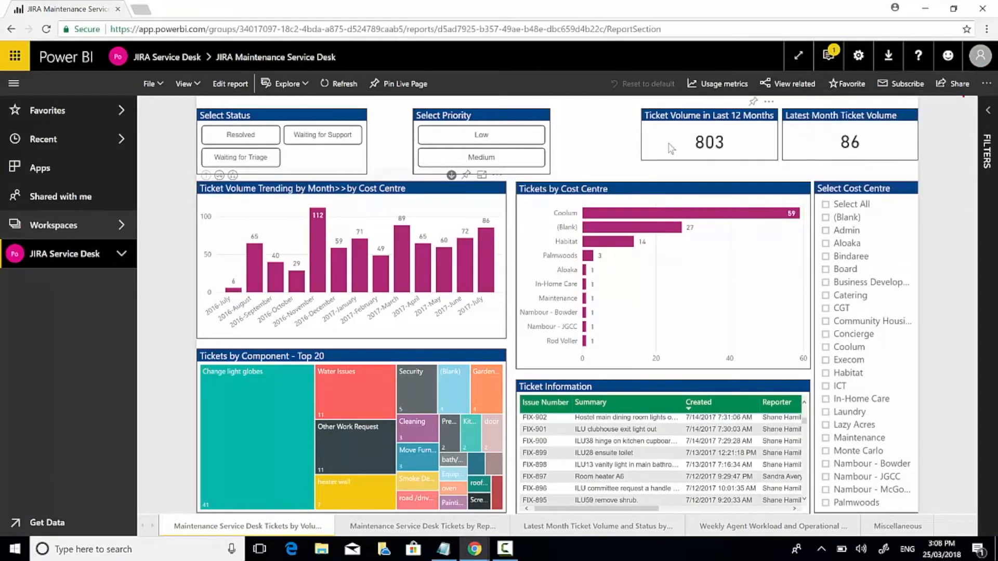
mouse_move(514, 189)
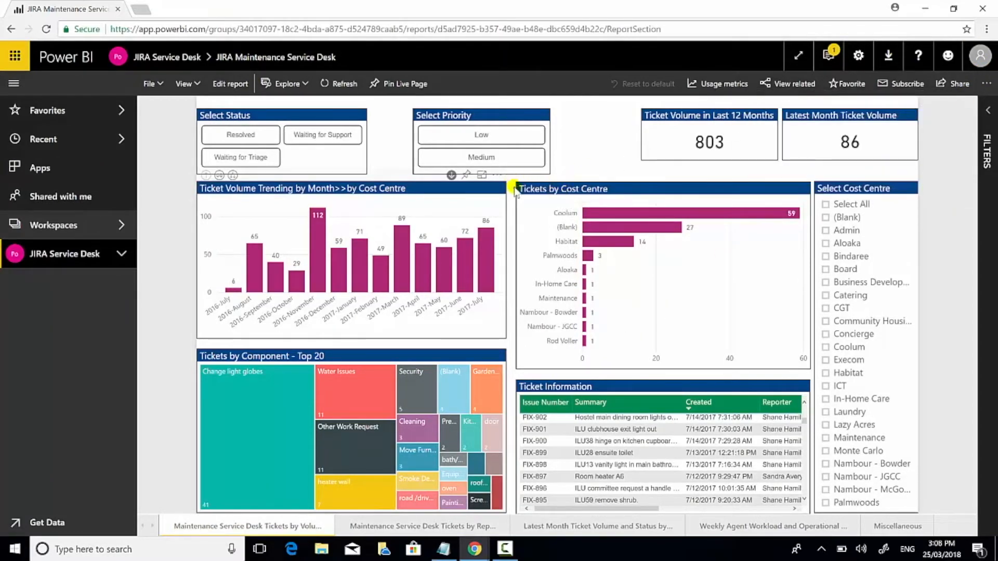
mouse_move(514, 210)
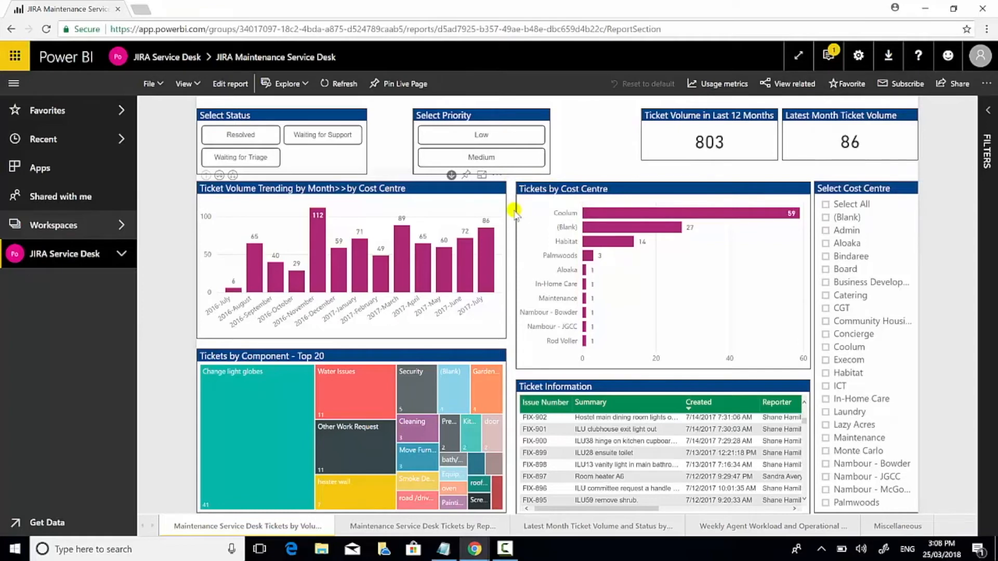
mouse_move(481, 176)
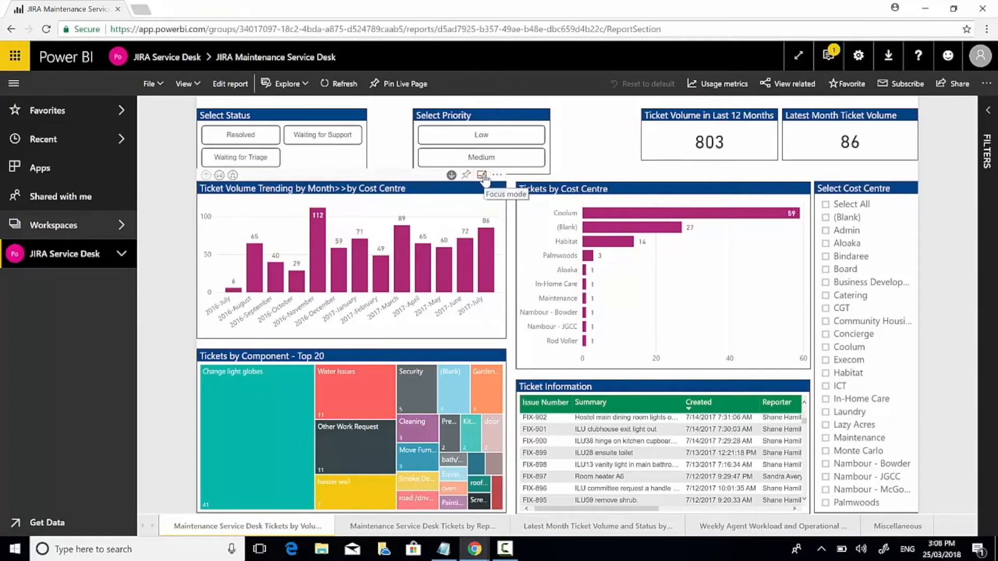
Show the monthly ticket trend chart in focus mode, then return to the full report
click(482, 175)
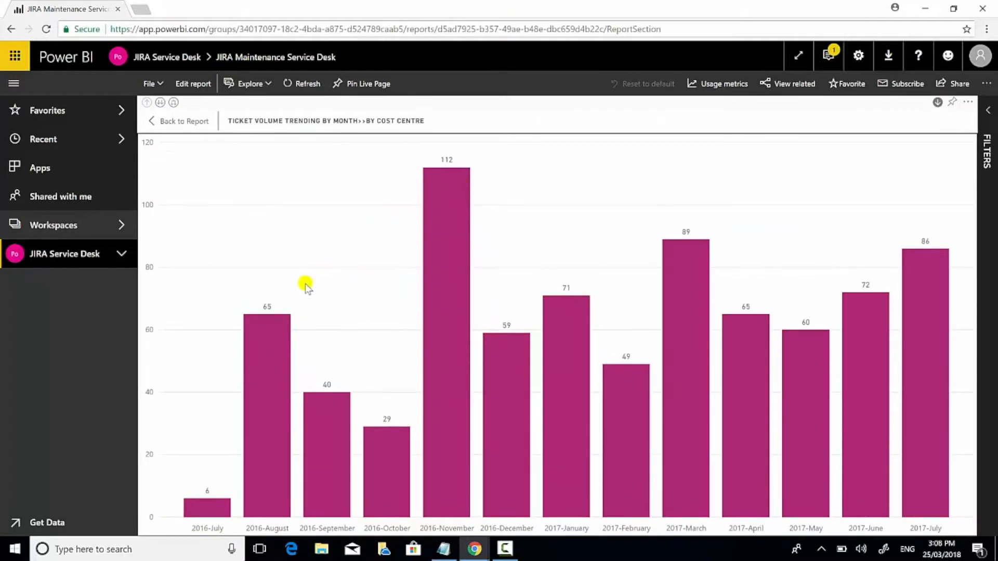
mouse_move(658, 215)
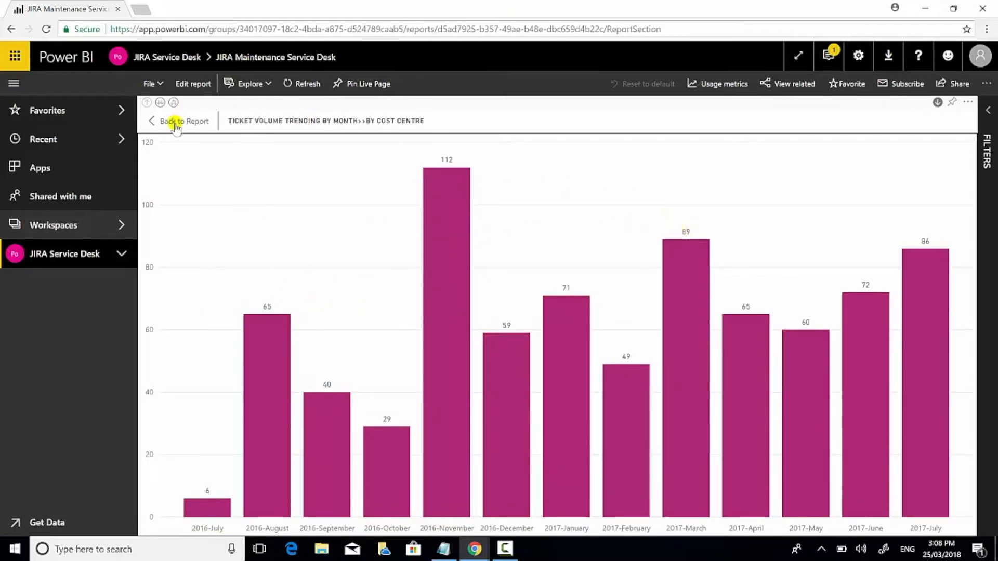
click(184, 122)
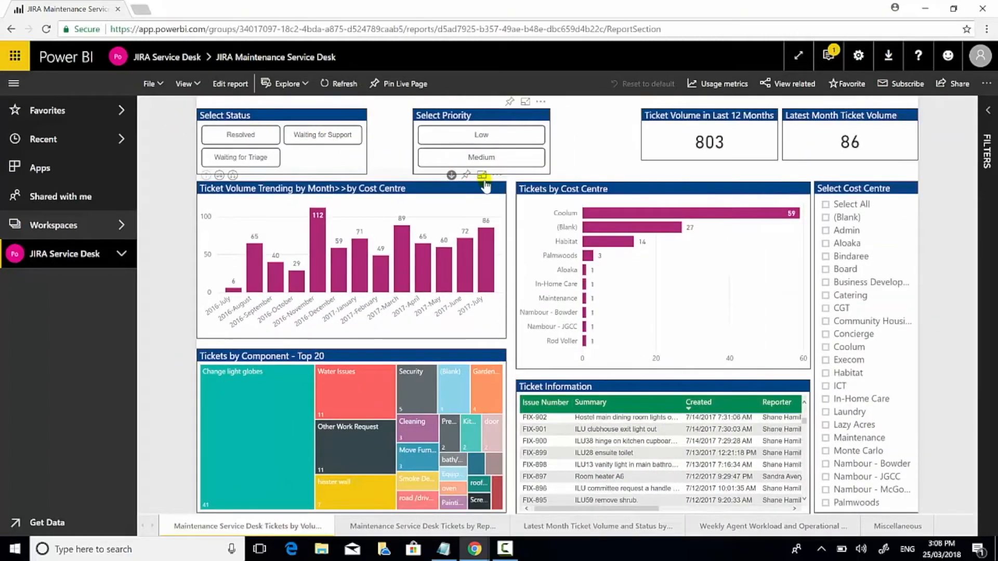
Review the trend chart's More options list (export, spotlight, sorting), then close it
click(495, 174)
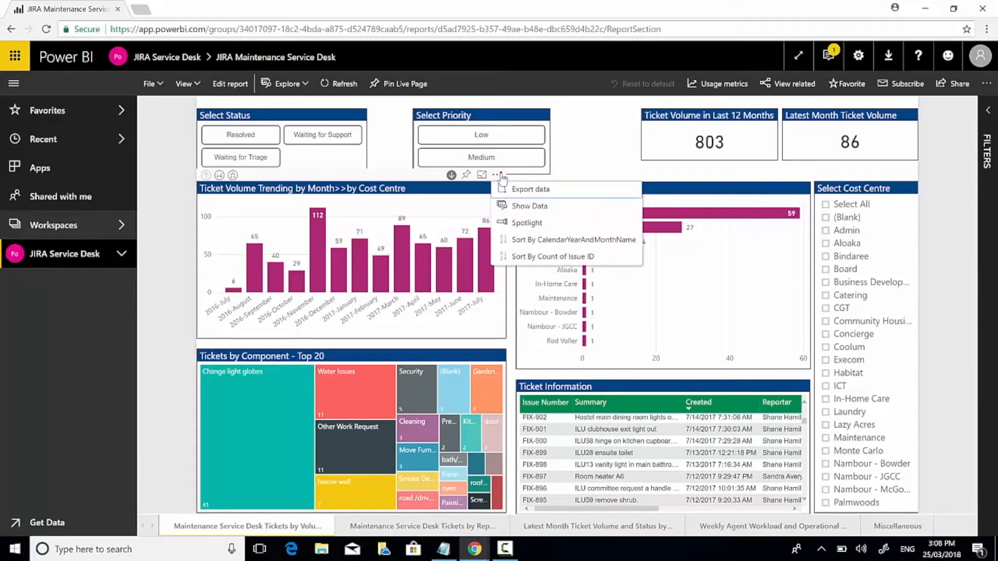
mouse_move(530, 196)
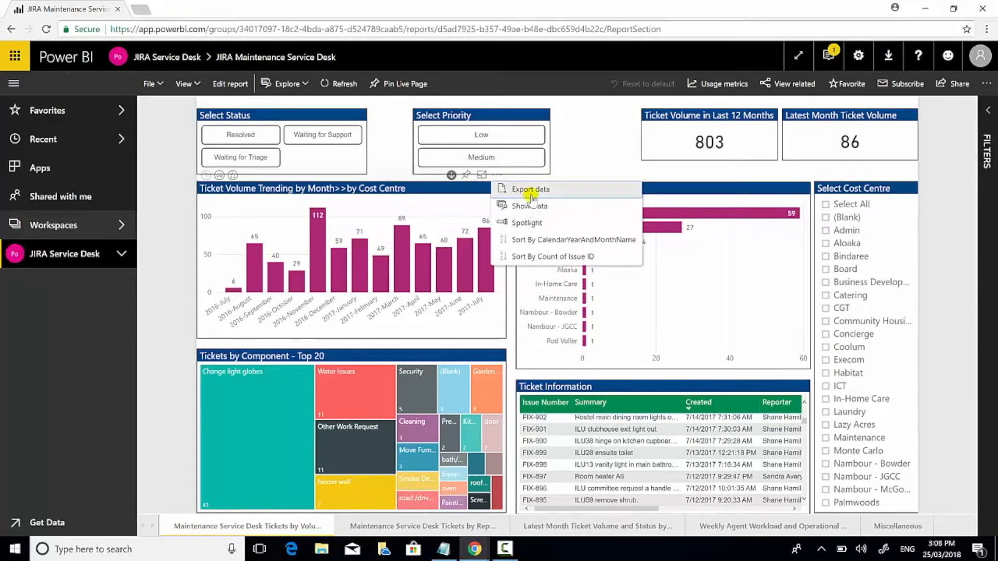
mouse_move(530, 216)
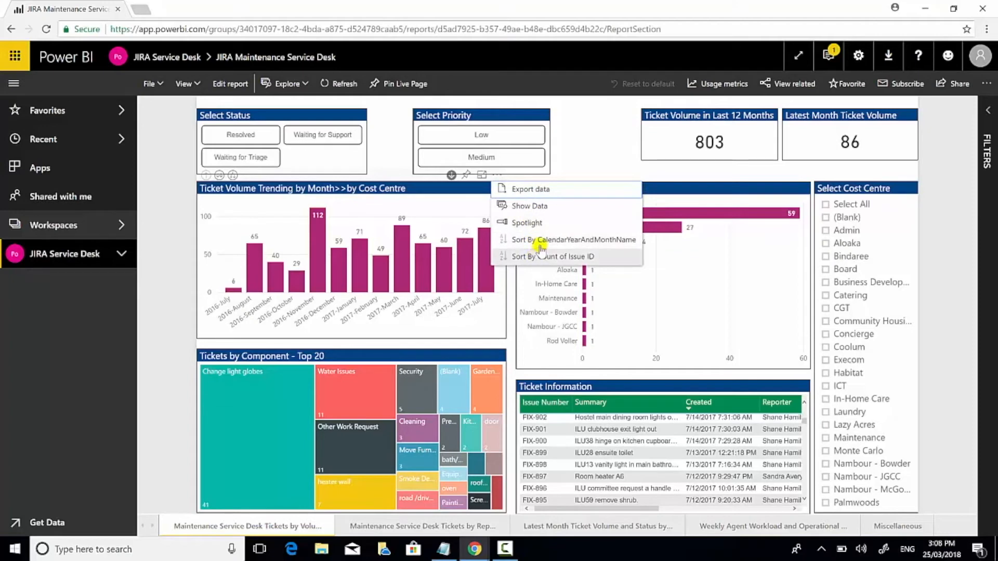
mouse_move(580, 160)
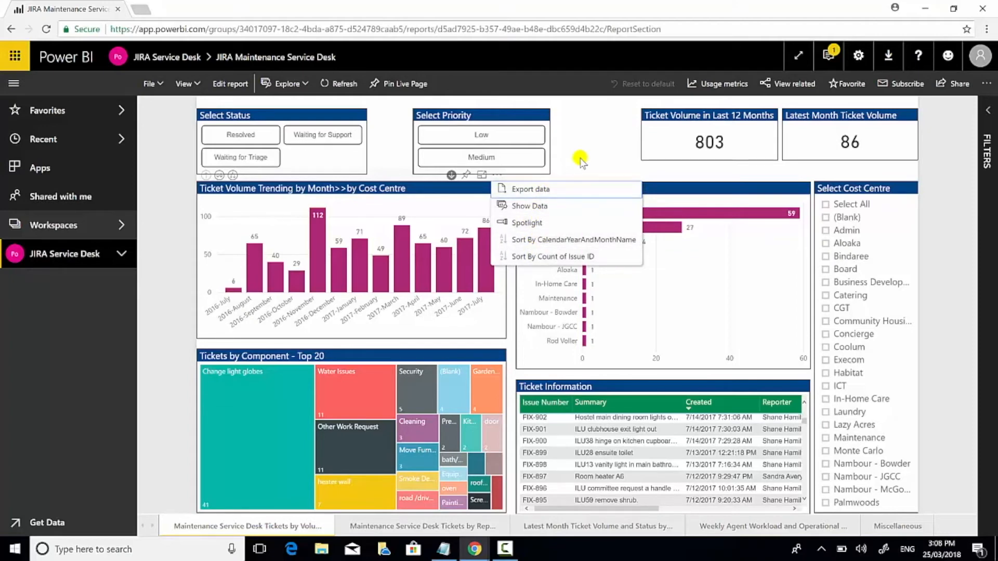
click(580, 153)
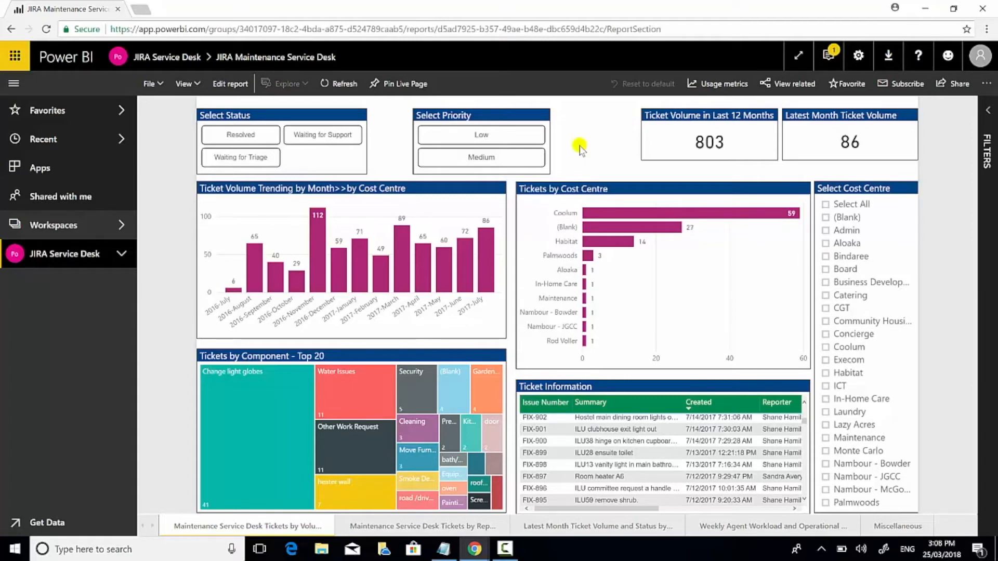
mouse_move(165, 93)
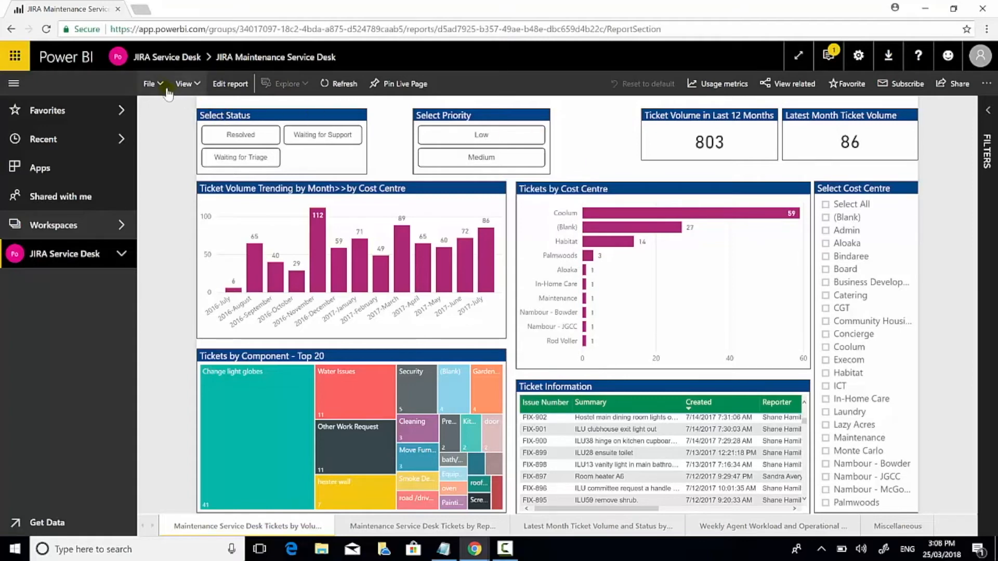
Show the report's File menu: Save as, Print, Publish to web, Embed, Export, Download
click(149, 84)
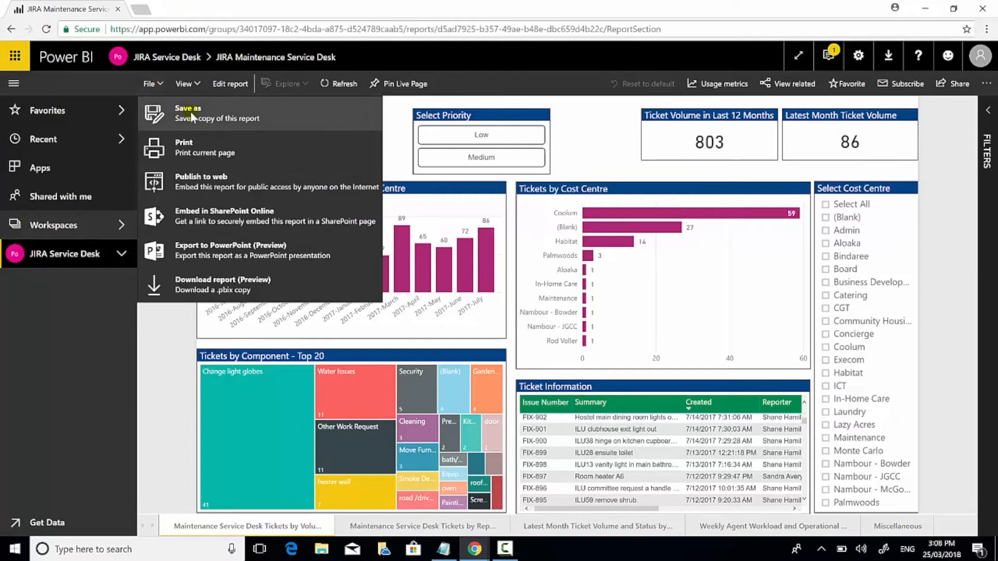
mouse_move(211, 152)
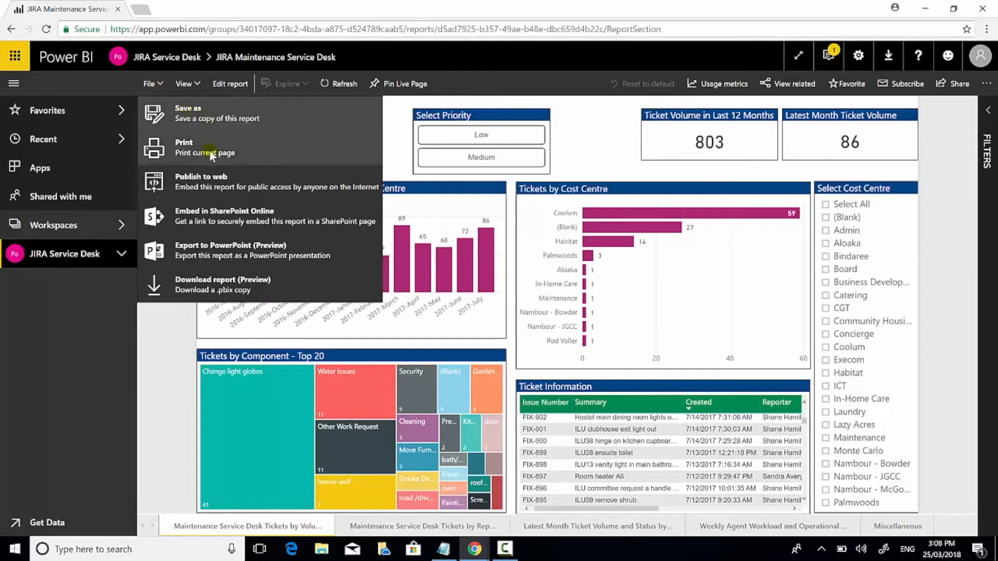
mouse_move(219, 187)
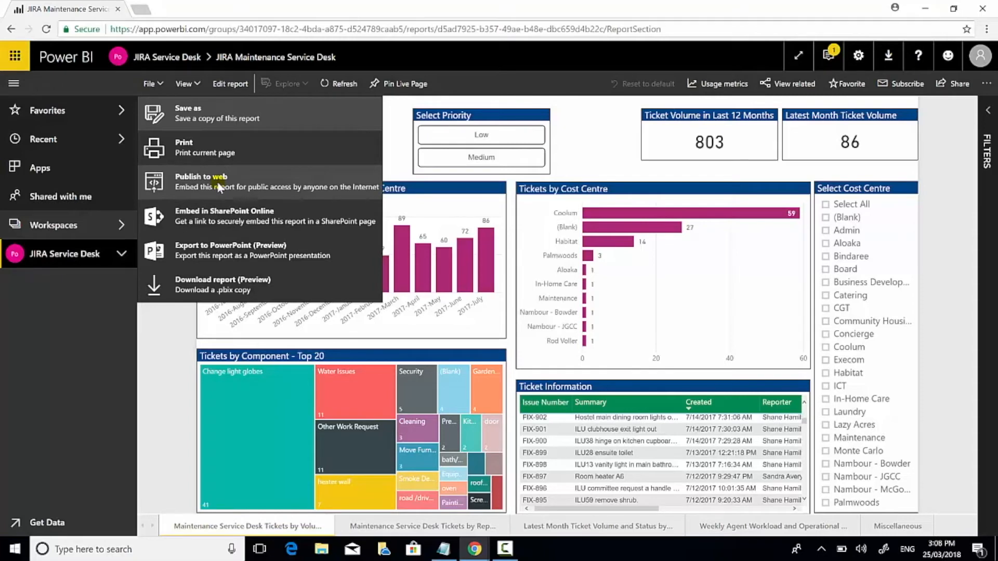
mouse_move(233, 221)
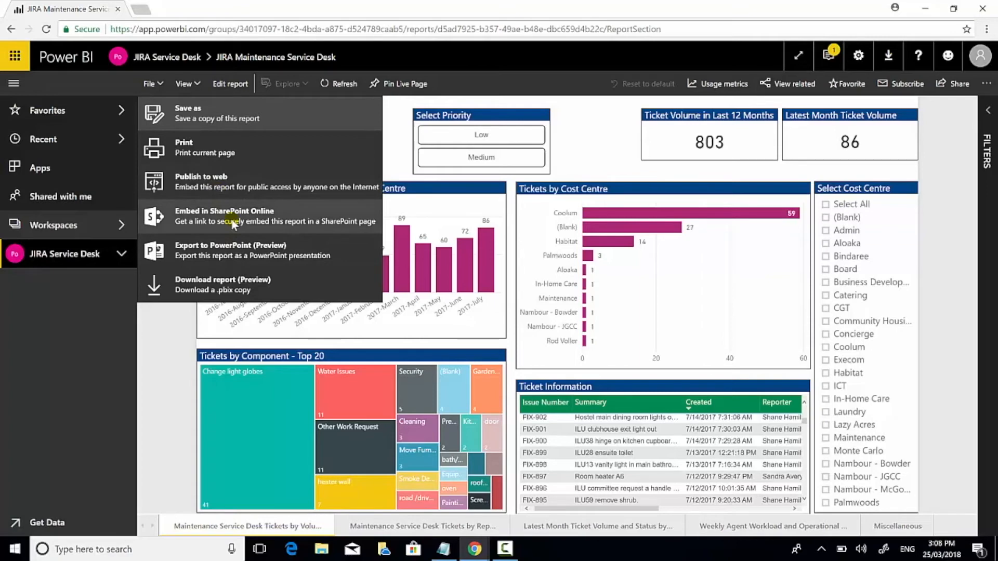
mouse_move(242, 256)
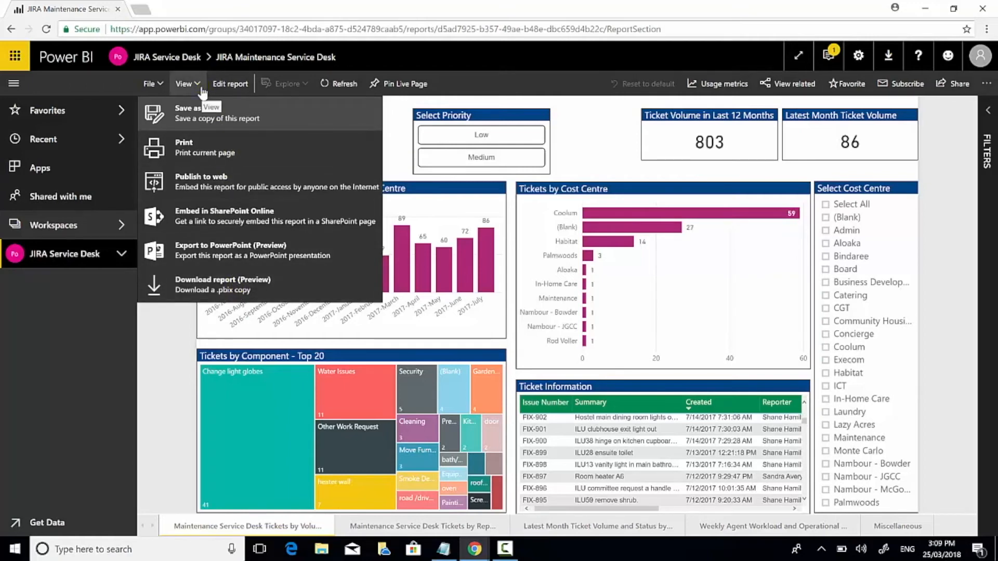
Review the View menu, switch the report into Edit mode, then back to Reading view
click(184, 84)
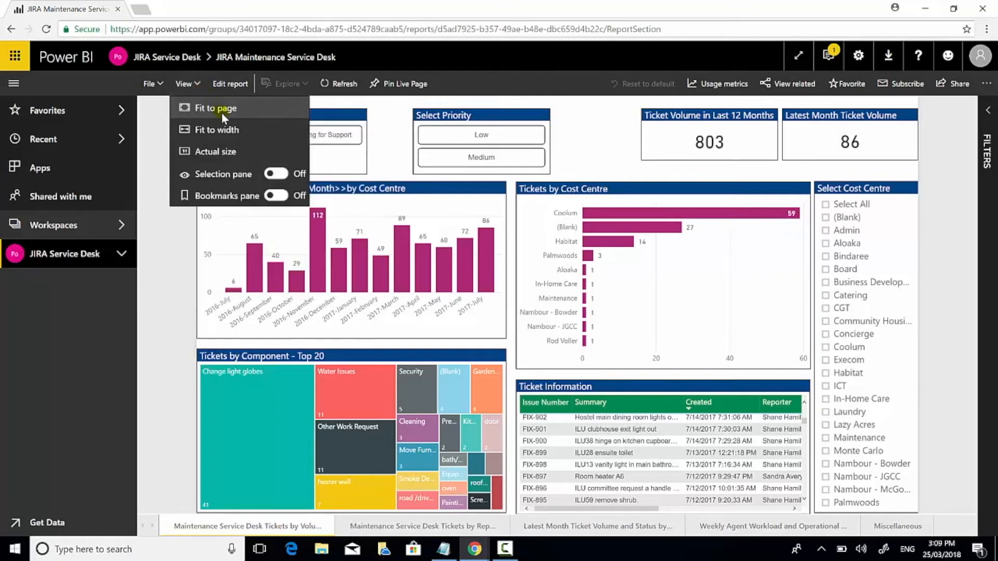
mouse_move(217, 133)
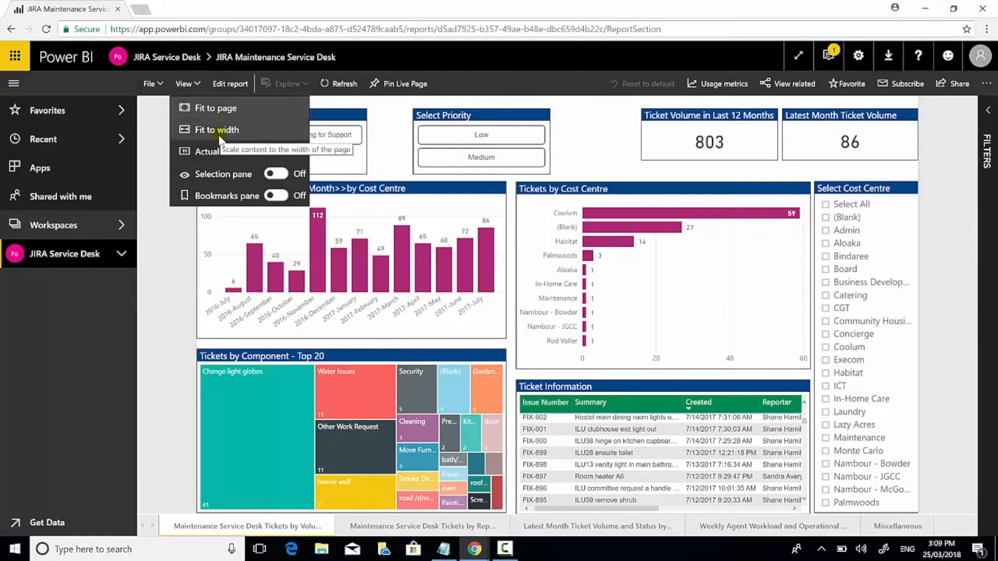
mouse_move(229, 152)
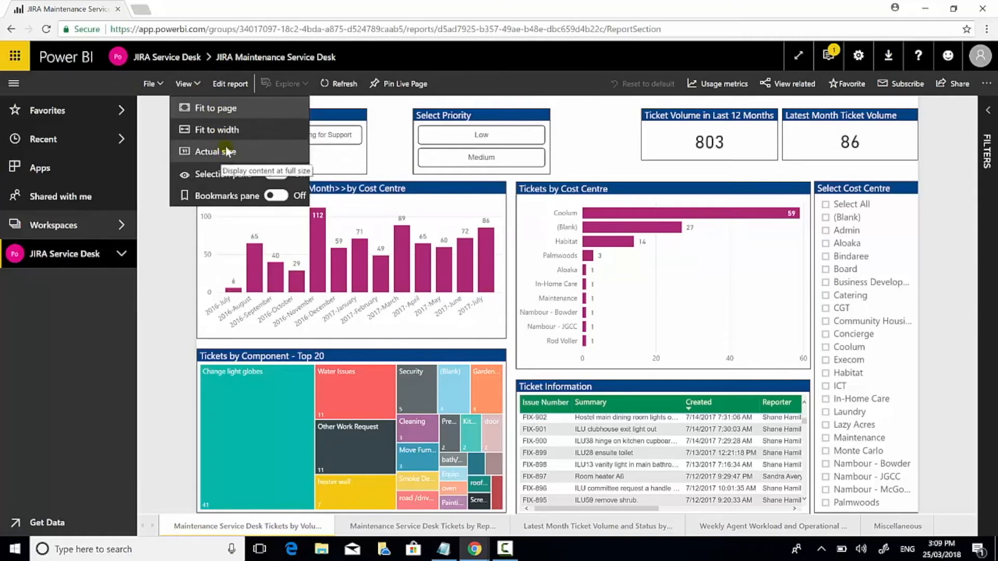
mouse_move(233, 84)
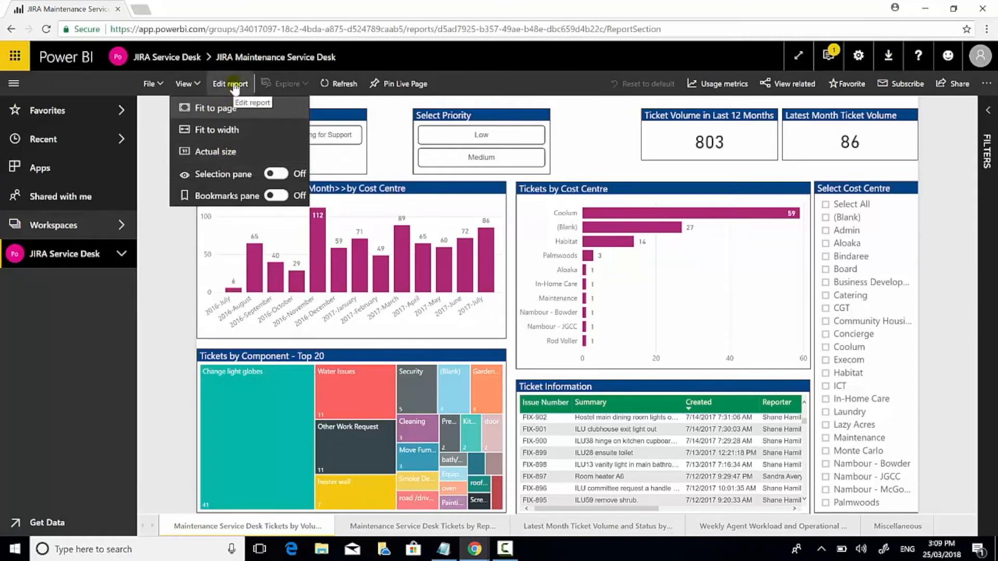
click(230, 84)
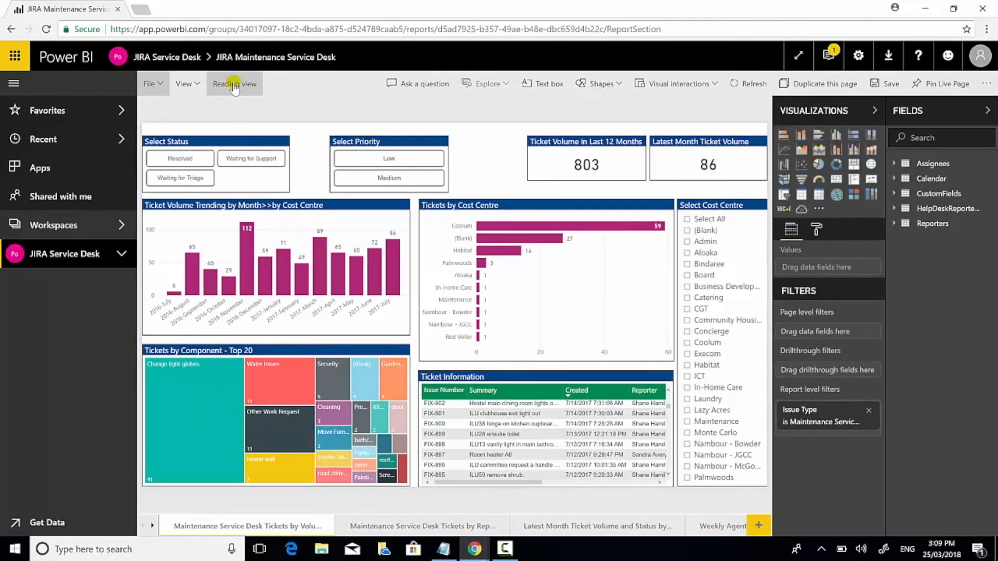
click(234, 84)
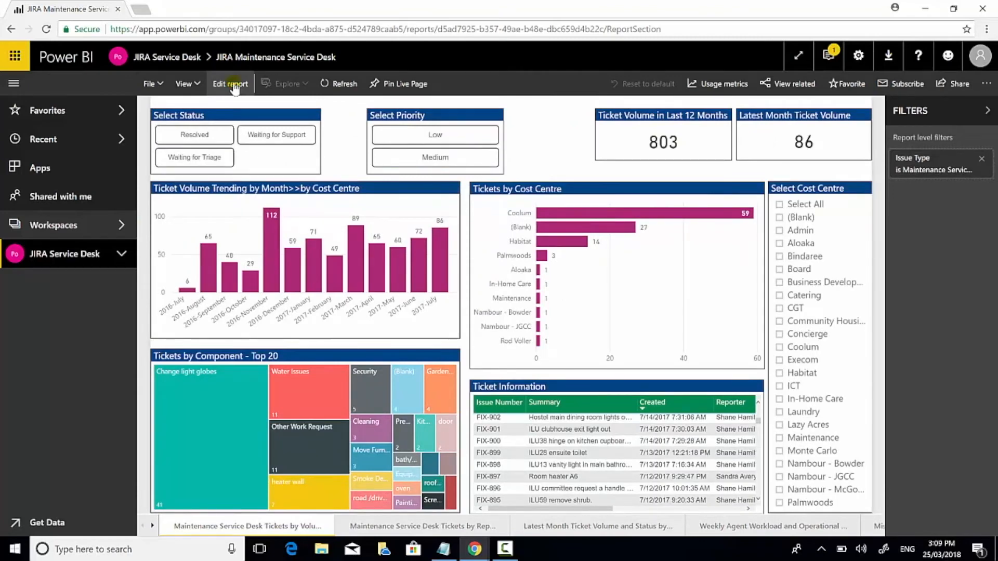
mouse_move(276, 94)
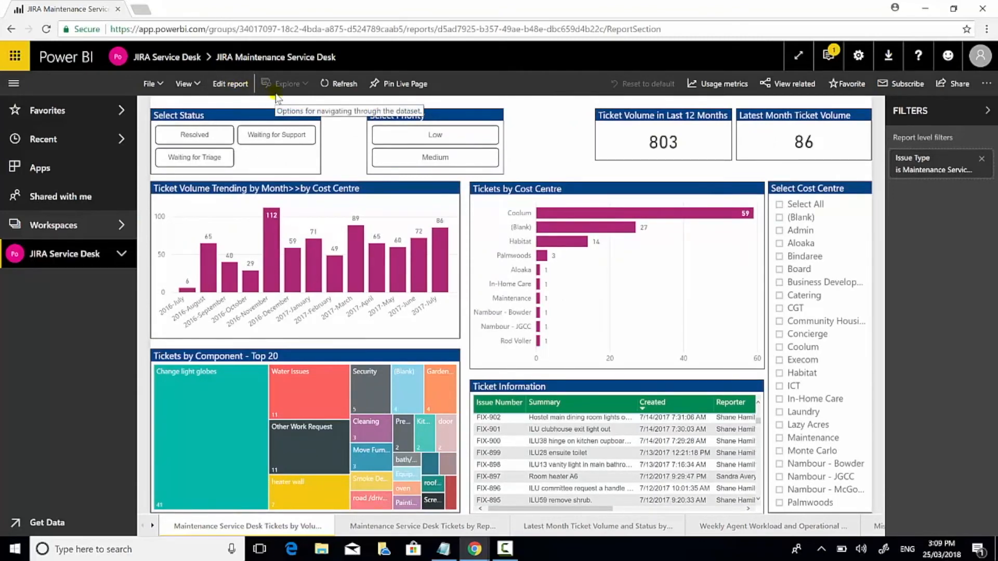
mouse_move(299, 99)
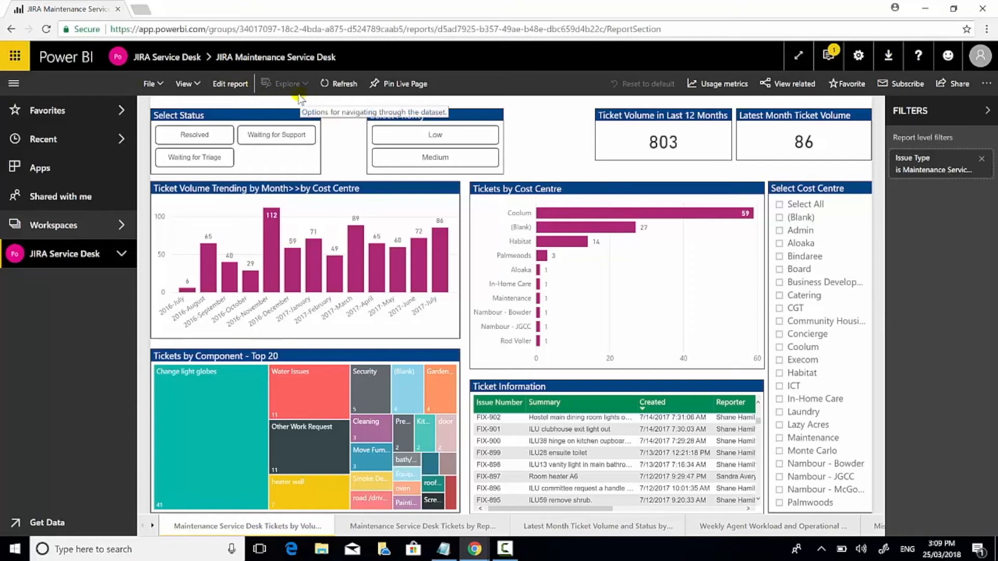
mouse_move(344, 84)
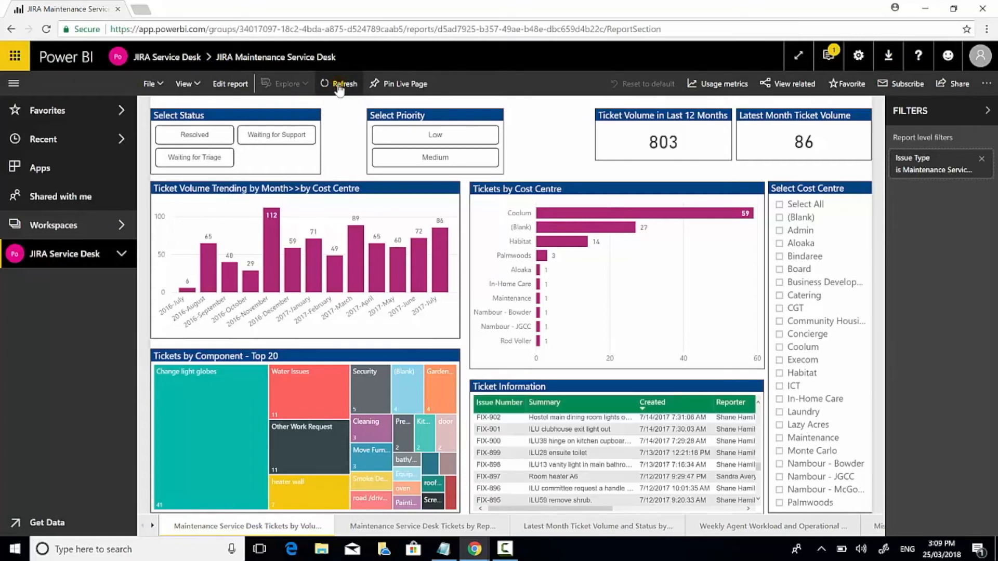
mouse_move(403, 84)
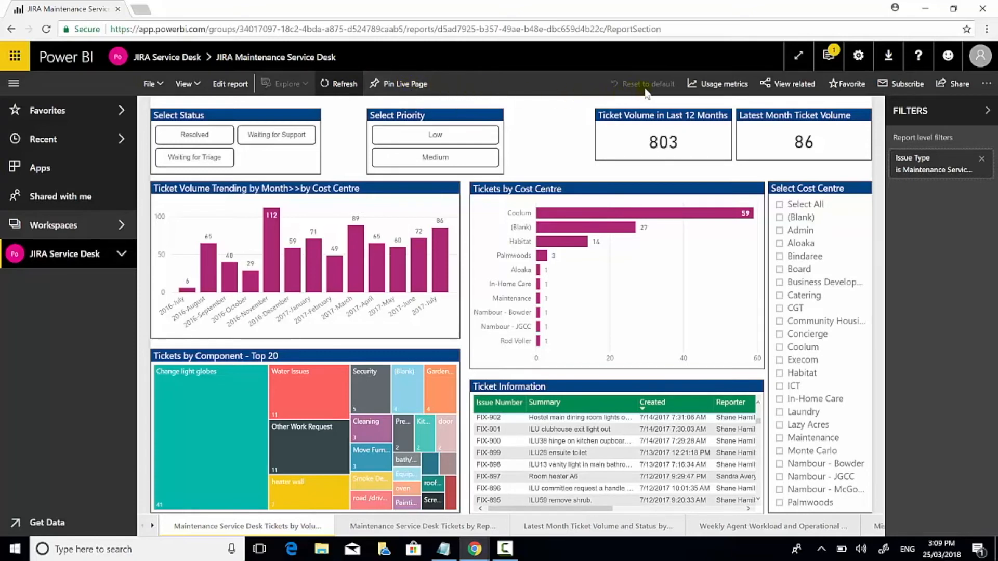
mouse_move(728, 83)
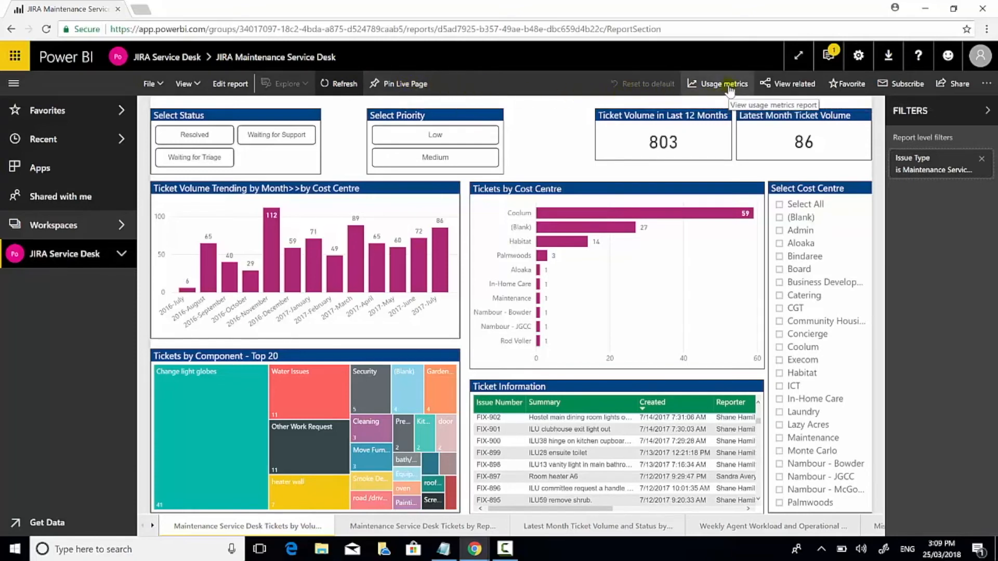
mouse_move(790, 88)
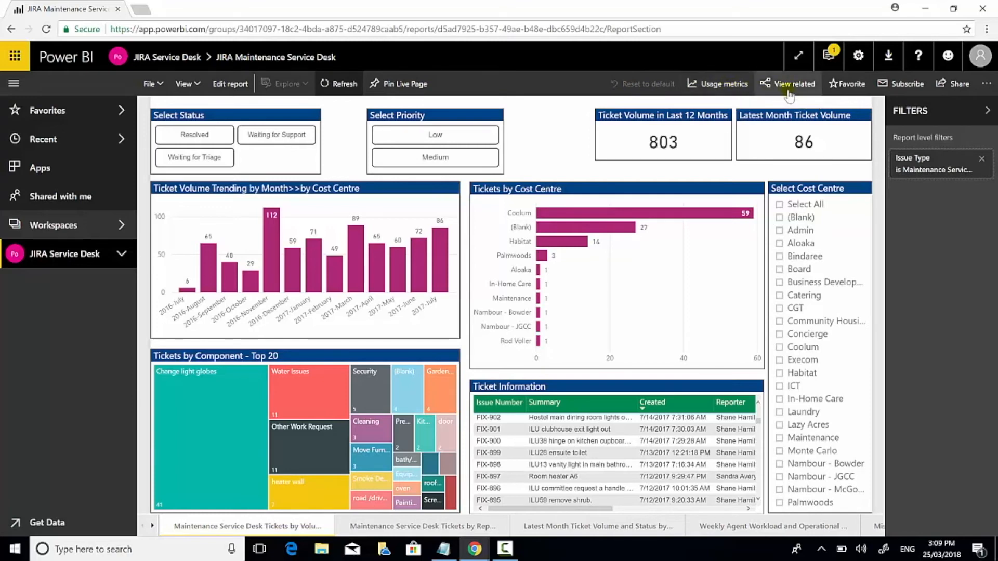
mouse_move(789, 94)
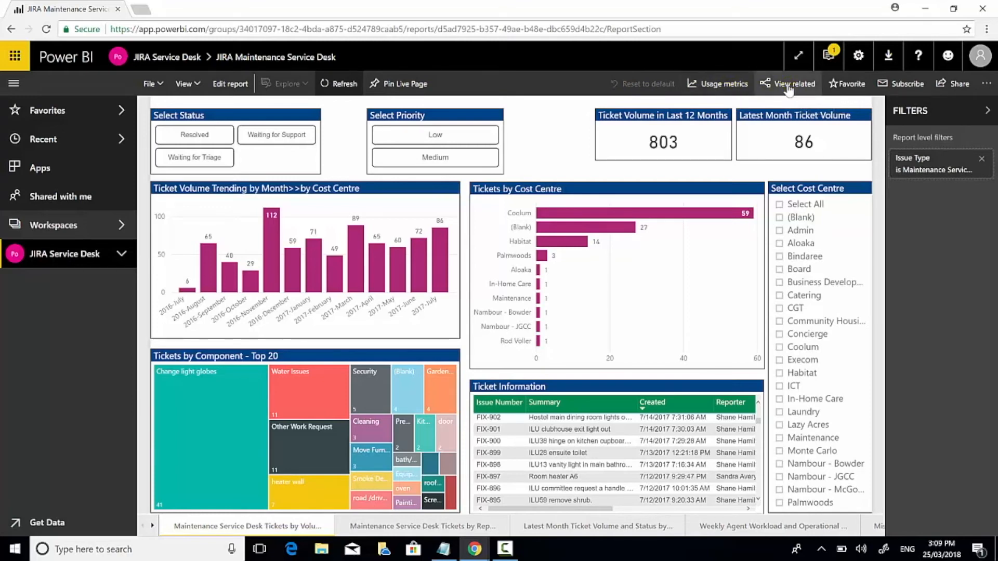
Mark the JIRA Maintenance Service Desk report as a favorite from the toolbar
click(793, 83)
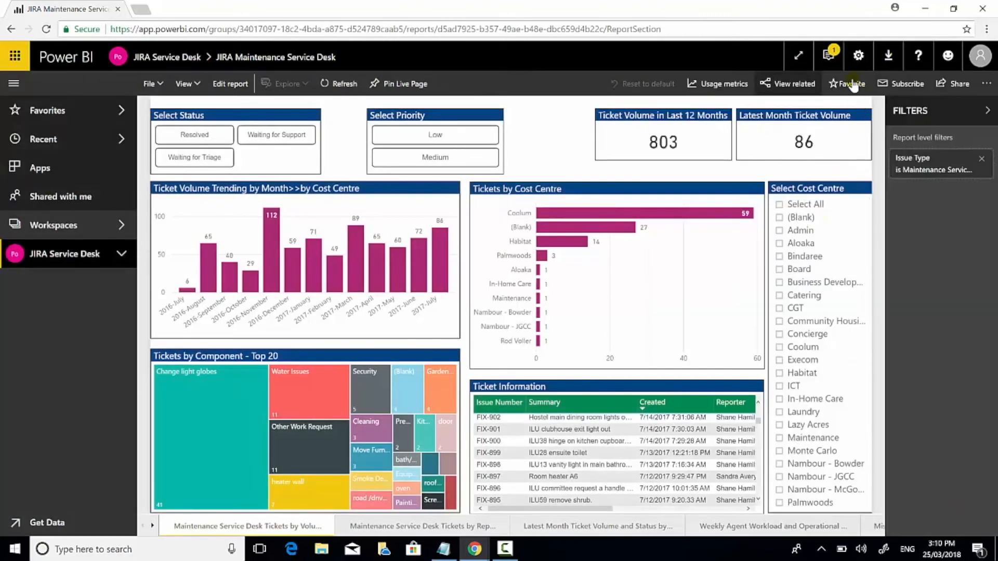
click(845, 83)
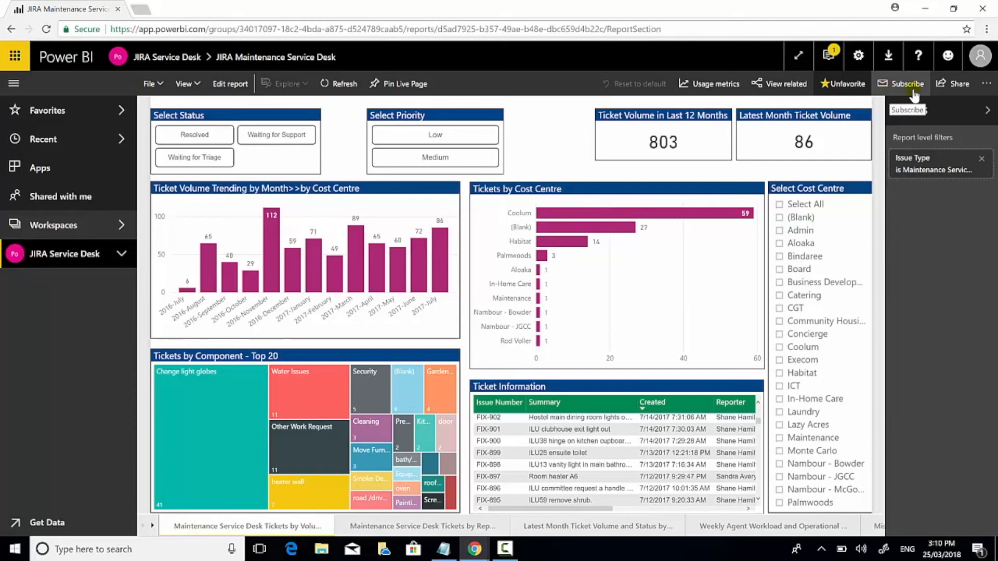
Save an email subscription for the Tickets by Volume page and dismiss the confirmation
click(907, 84)
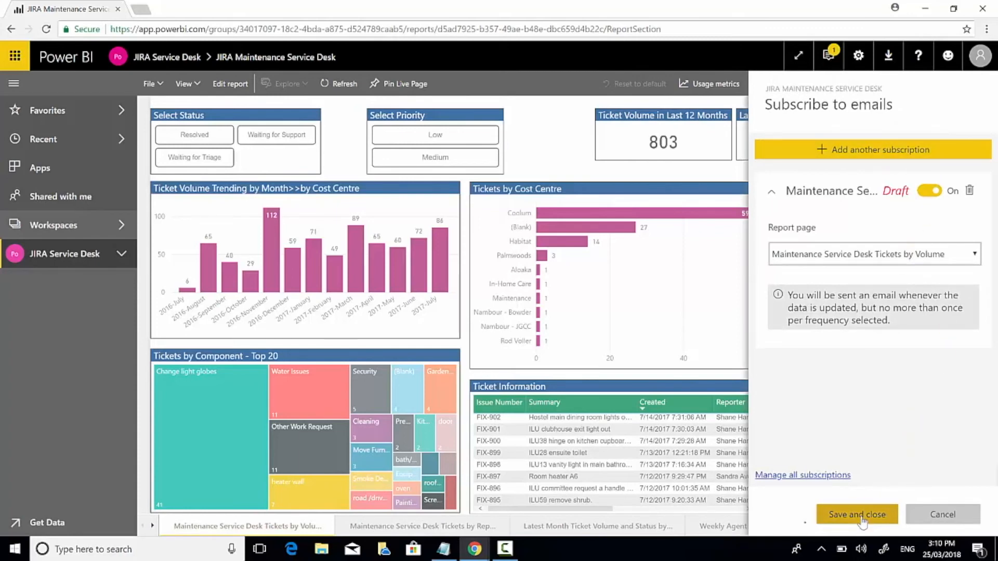
click(857, 514)
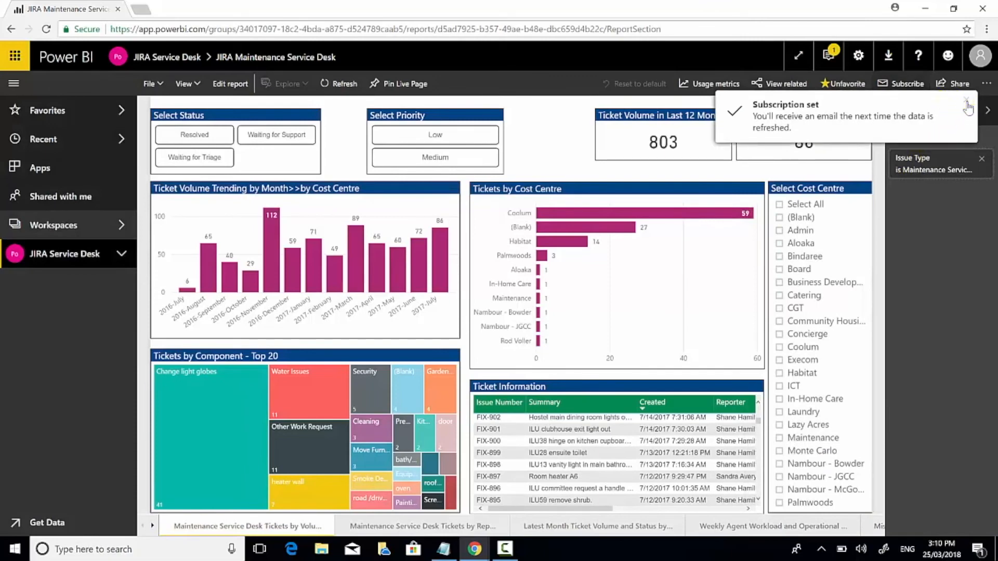
click(963, 106)
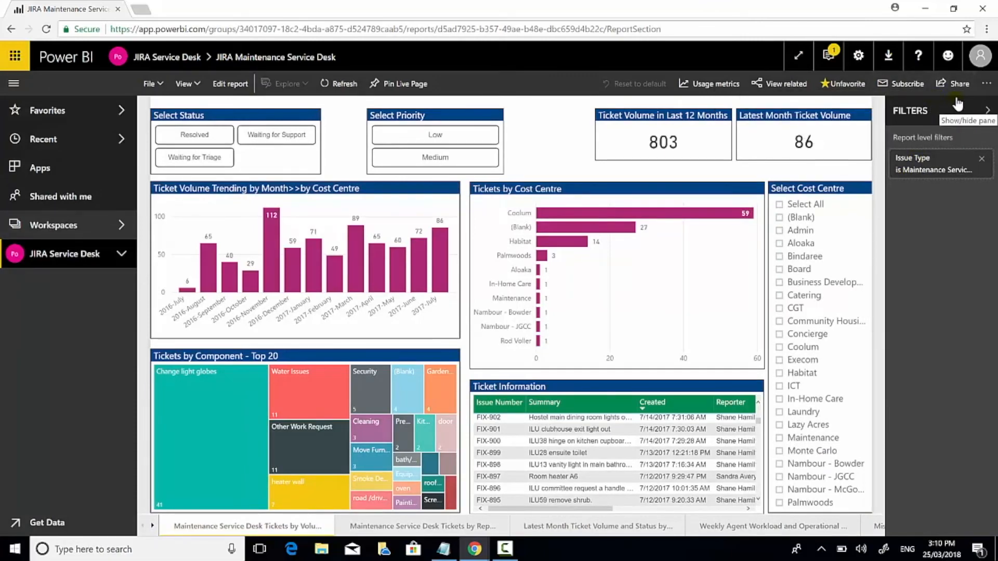
mouse_move(963, 87)
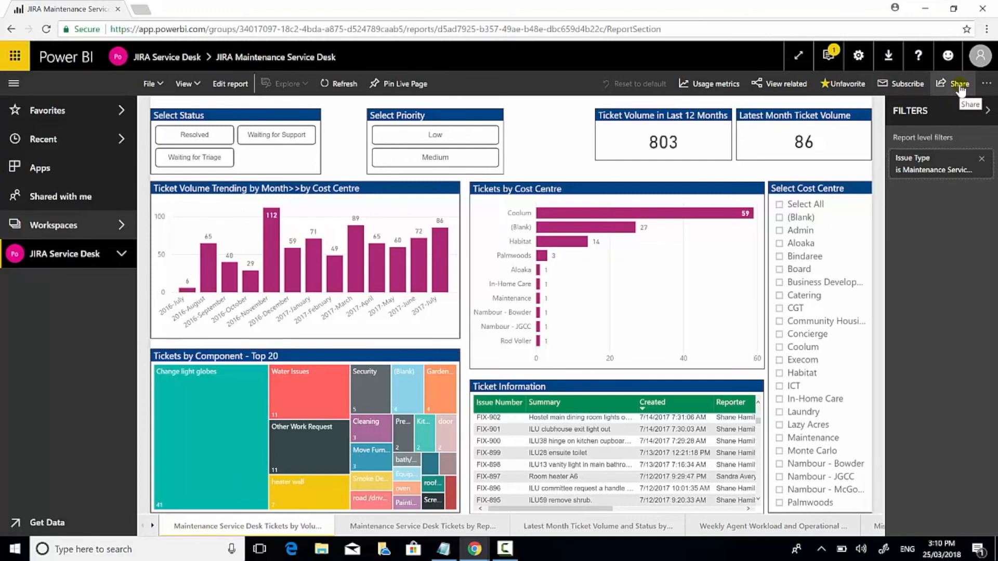
click(958, 84)
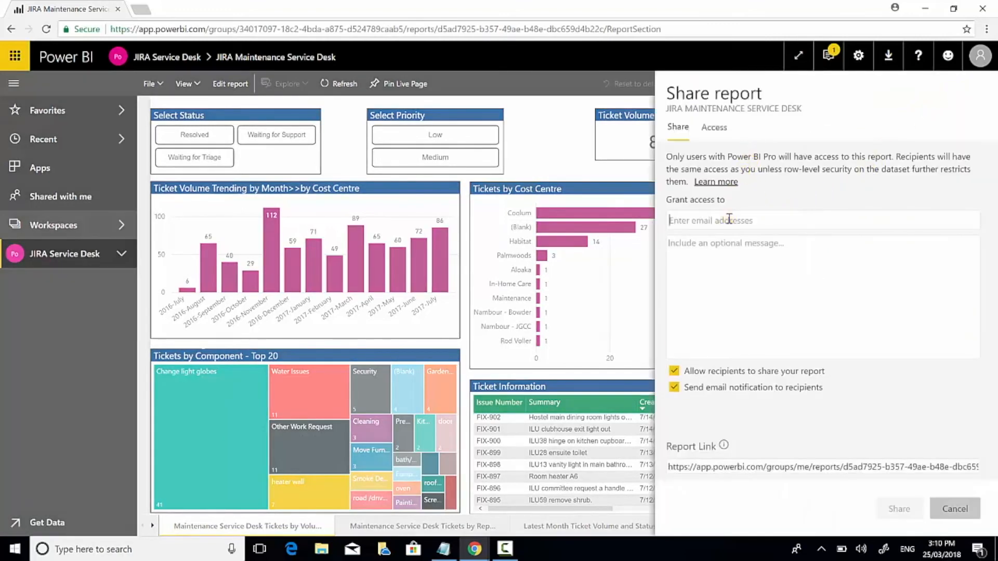
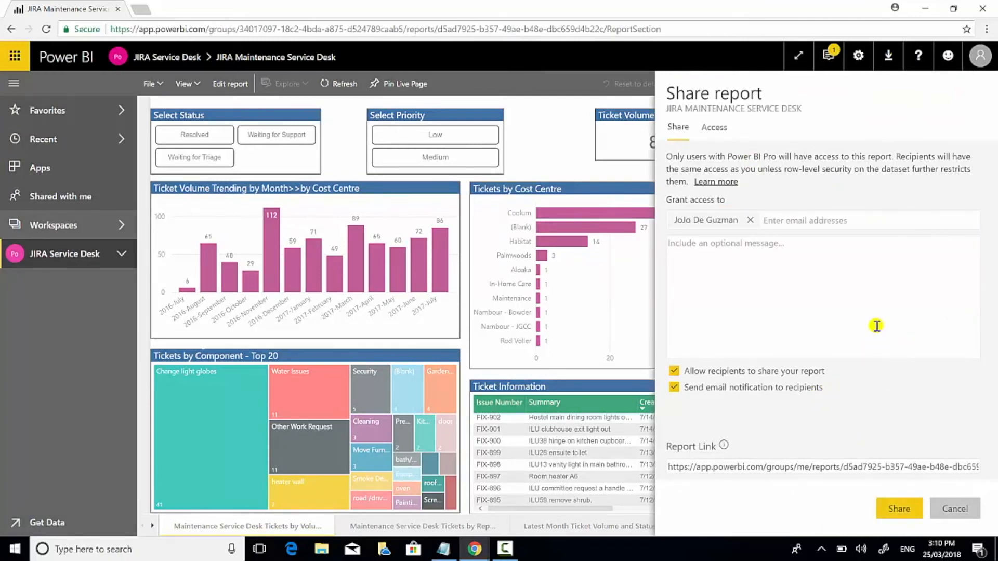
click(898, 508)
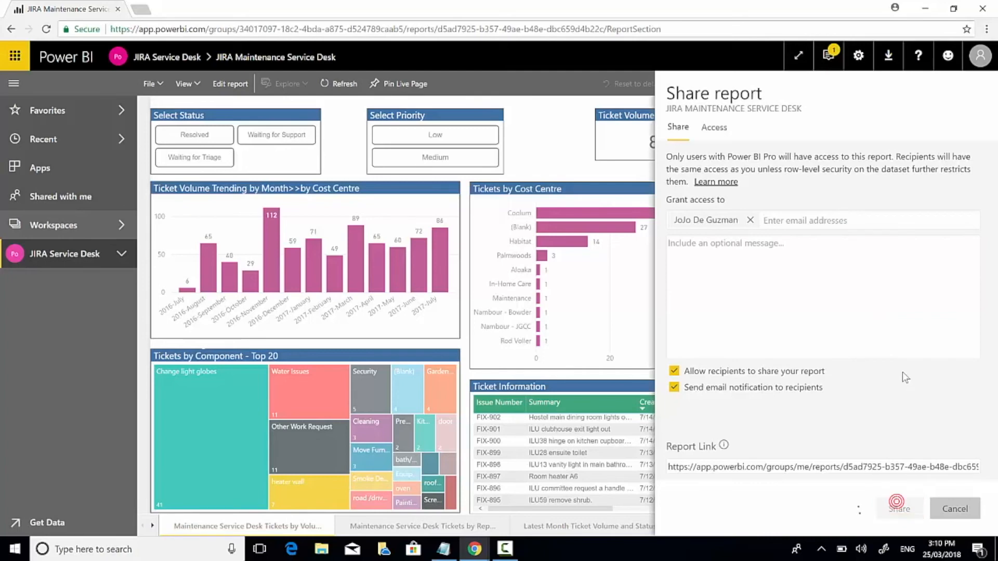
click(900, 509)
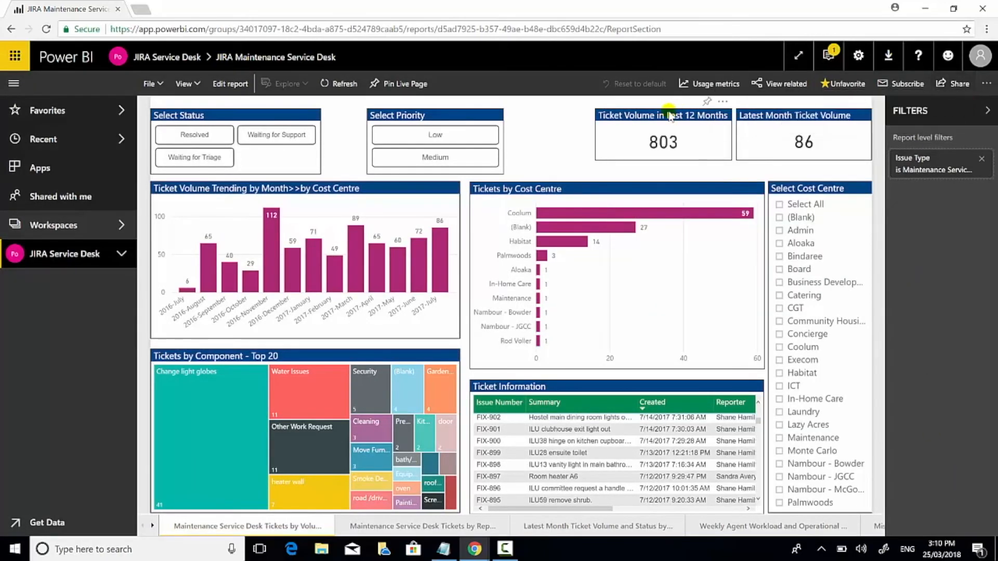
mouse_move(144, 147)
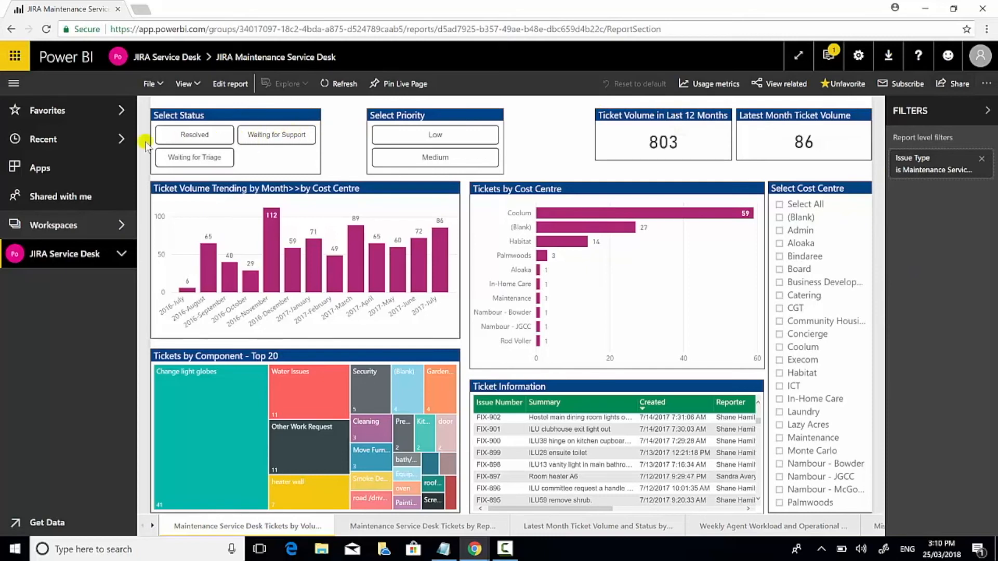
mouse_move(88, 228)
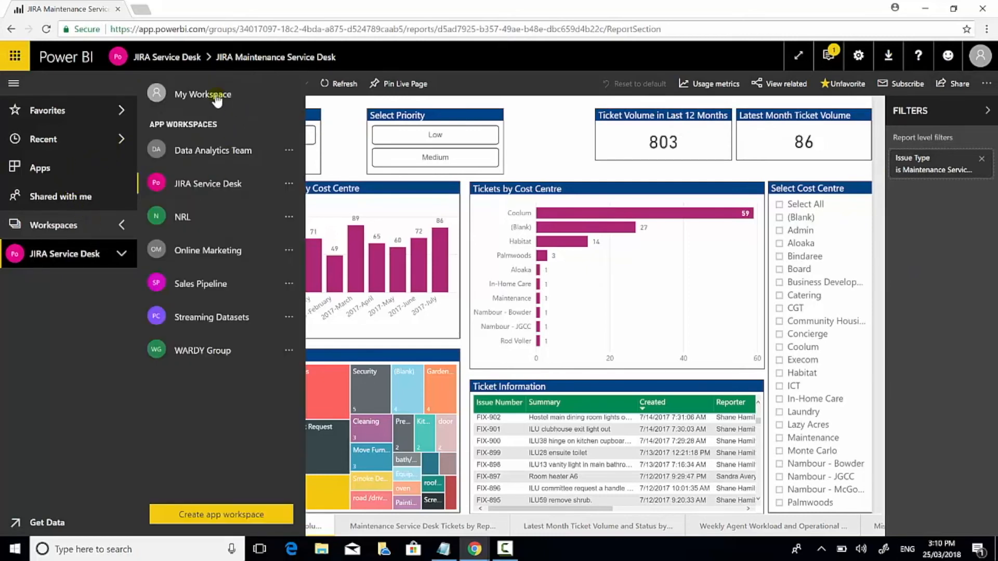
Open Student Dashboard from My Workspace to view its report generation charts
click(202, 94)
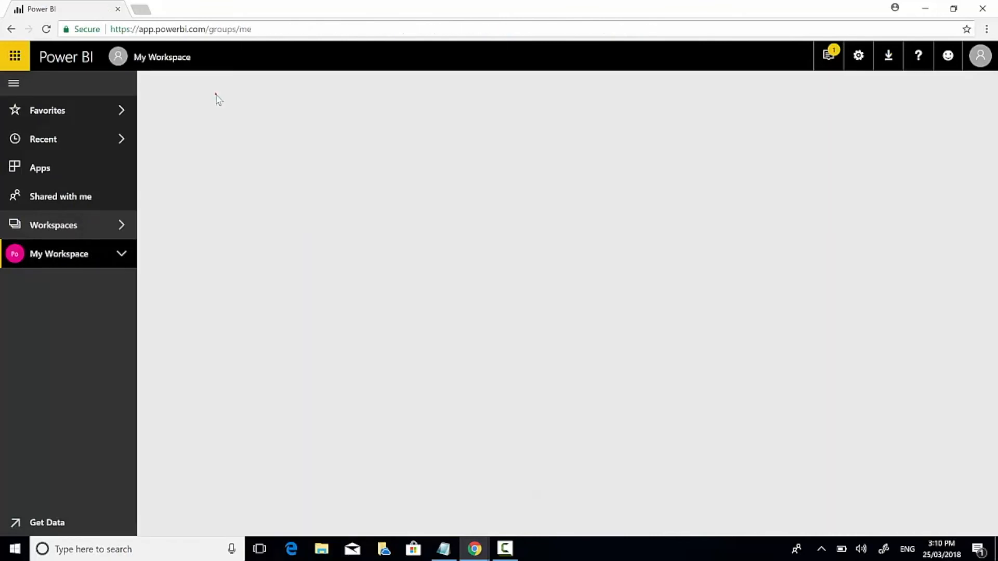
click(58, 253)
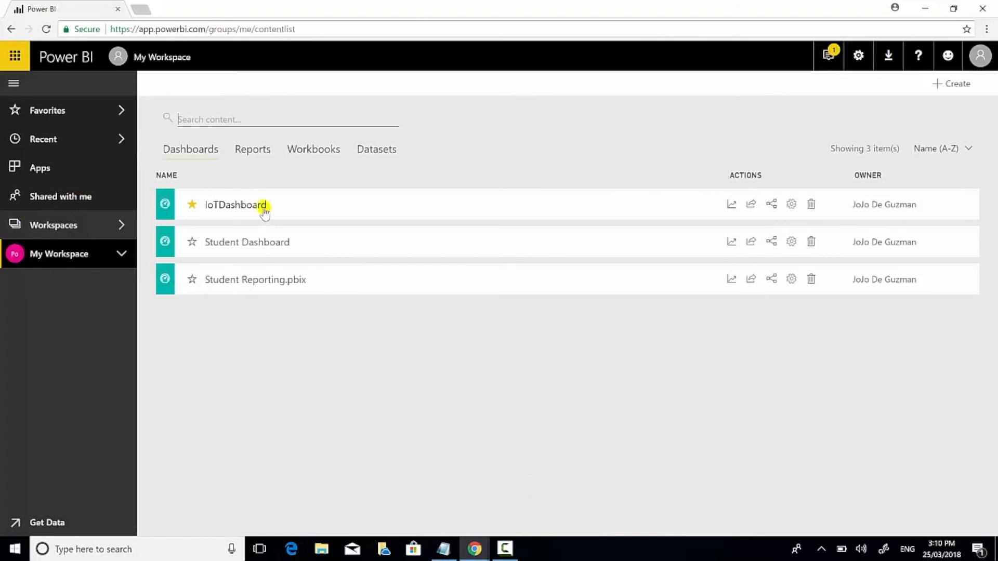
mouse_move(239, 246)
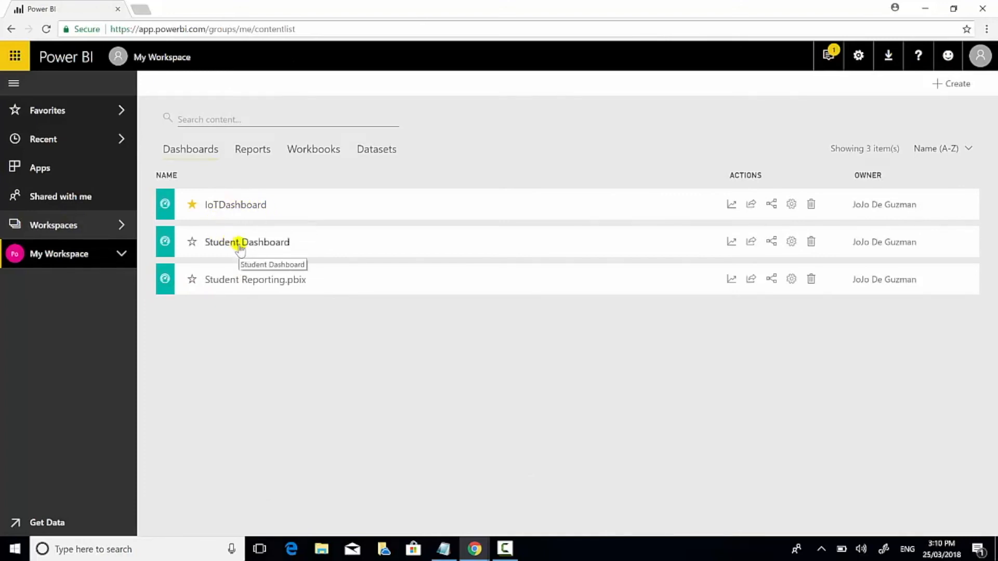
click(240, 246)
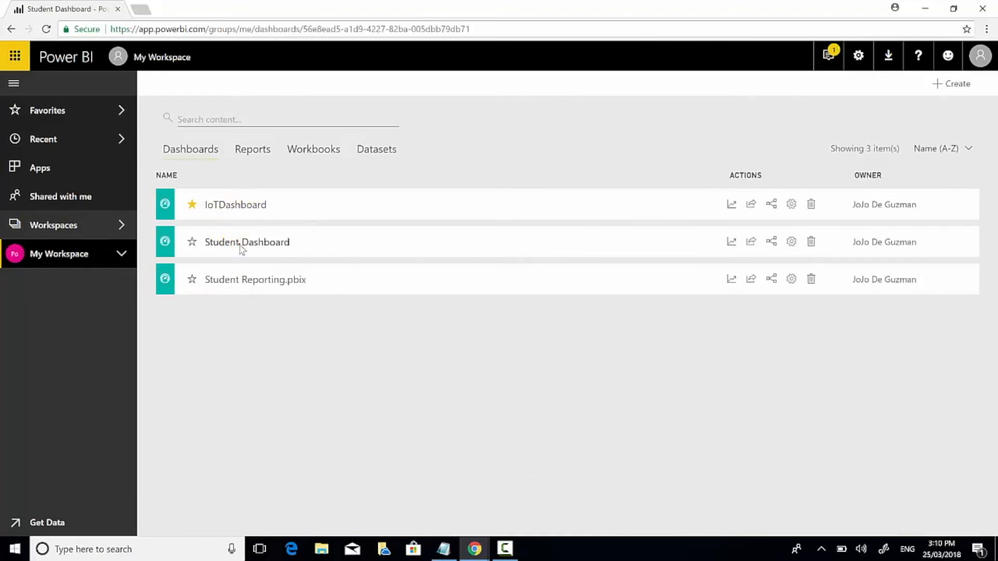
click(247, 242)
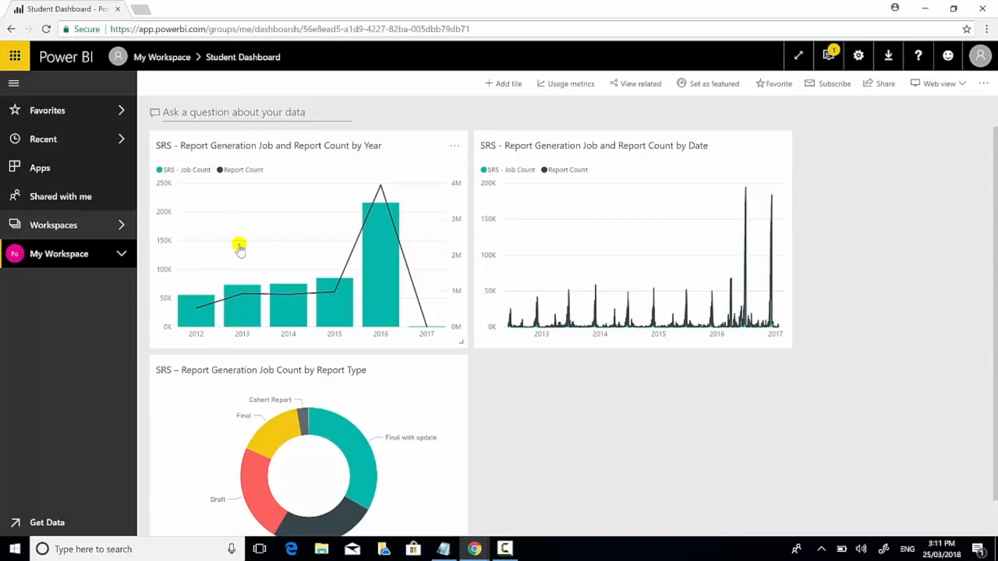
mouse_move(136, 179)
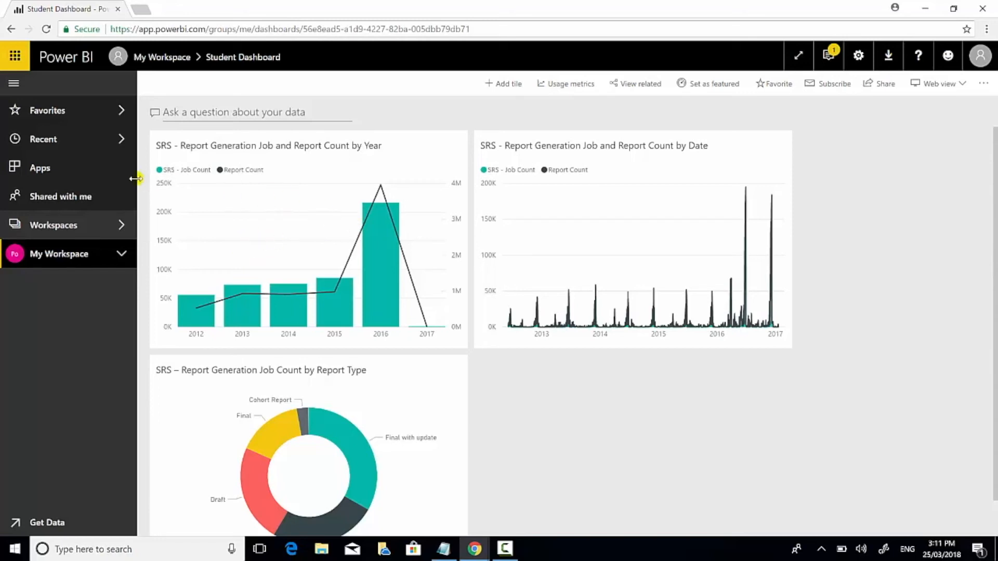
Open the JIRA Maintenance Service Desk dashboard in the JIRA Service Desk workspace and scroll its tiles
click(53, 224)
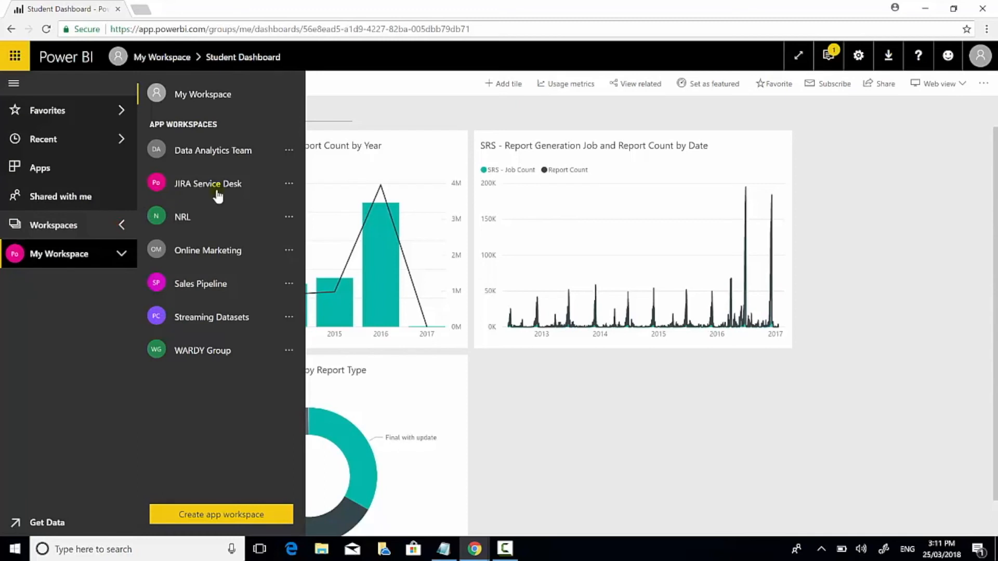
mouse_move(230, 155)
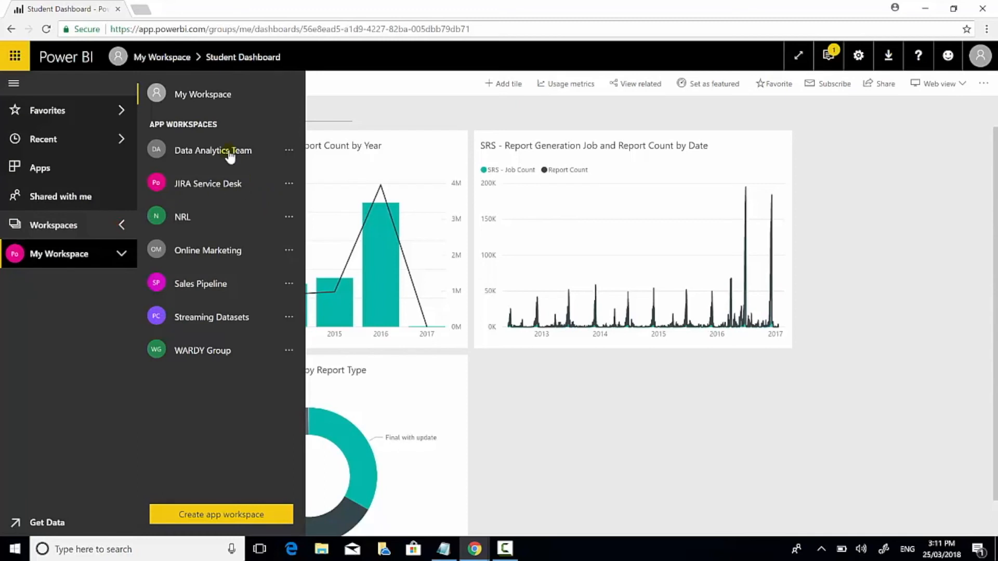
mouse_move(231, 198)
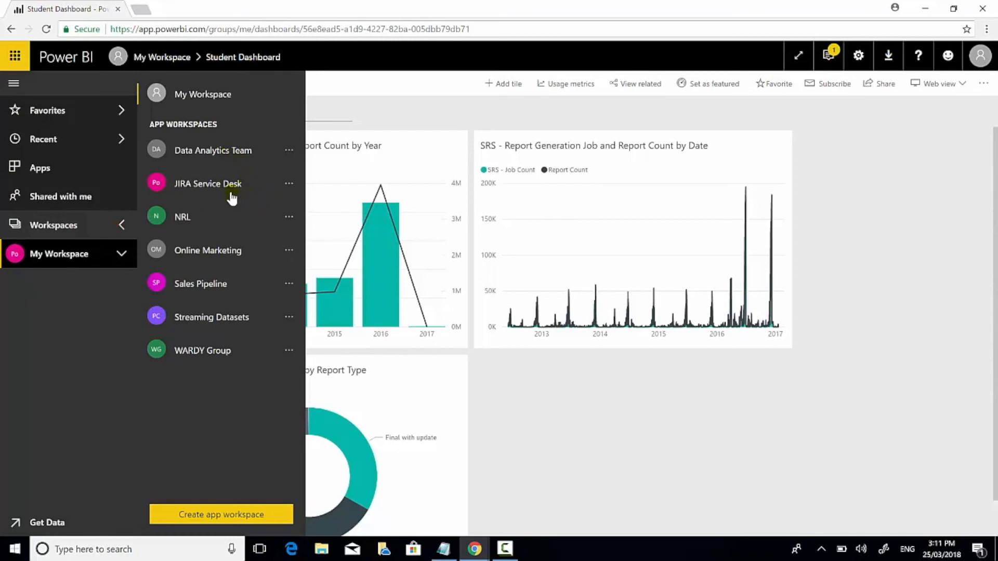
click(207, 183)
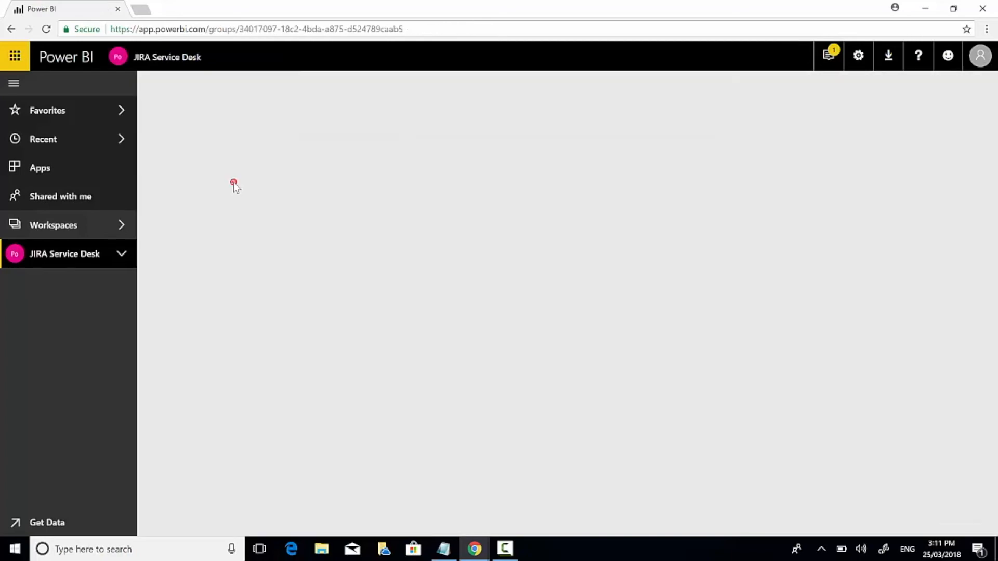
click(64, 254)
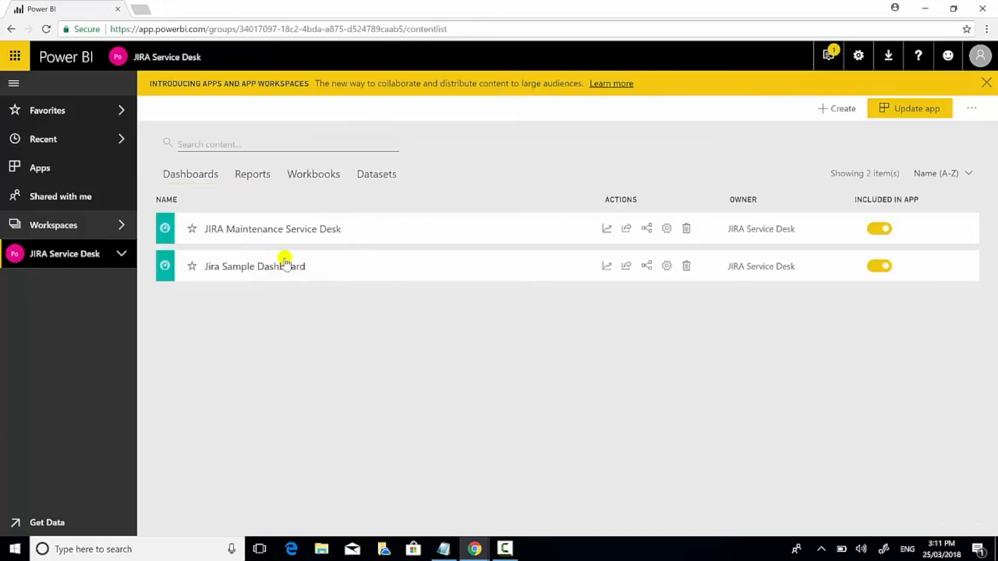
click(261, 228)
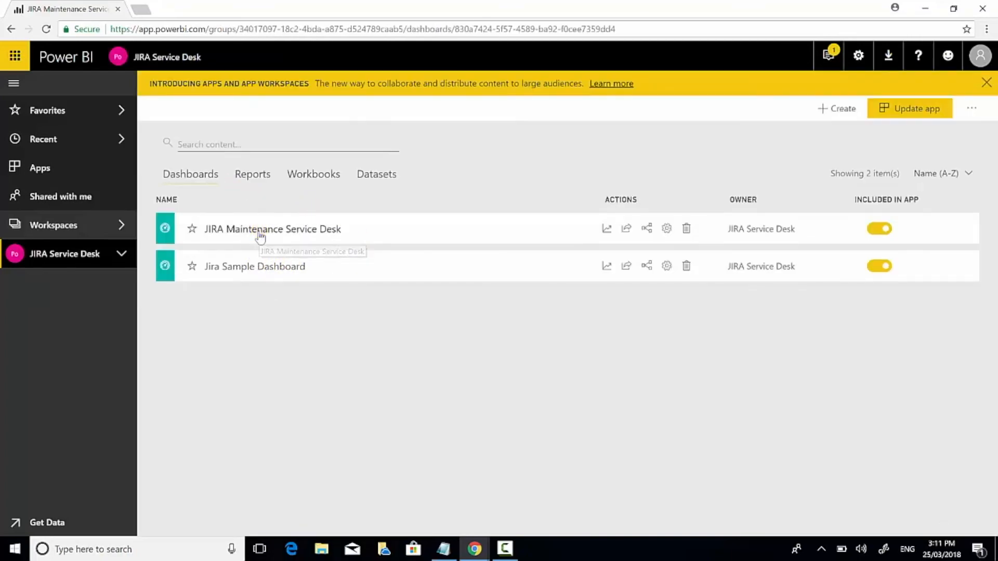
click(272, 229)
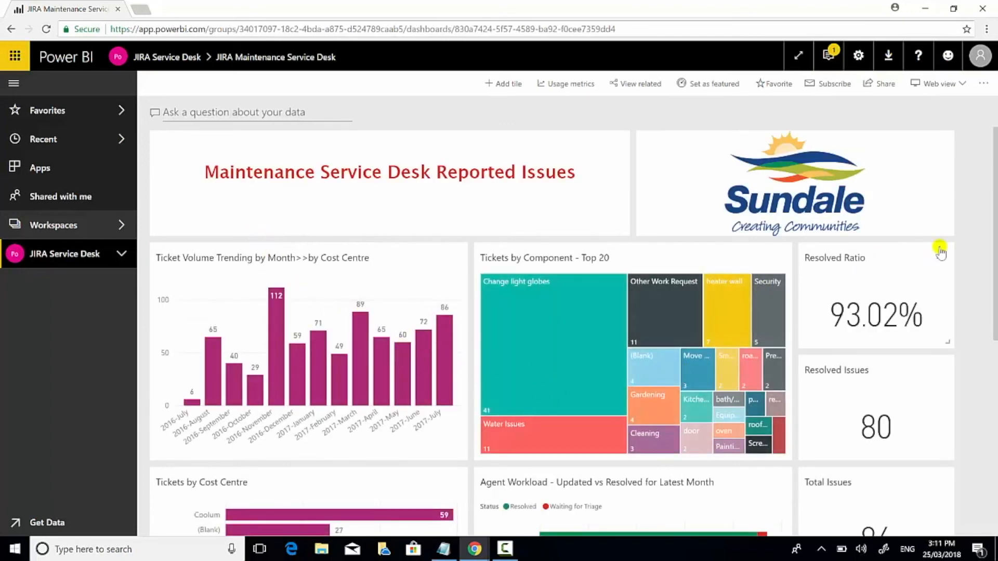
scroll(down, 3)
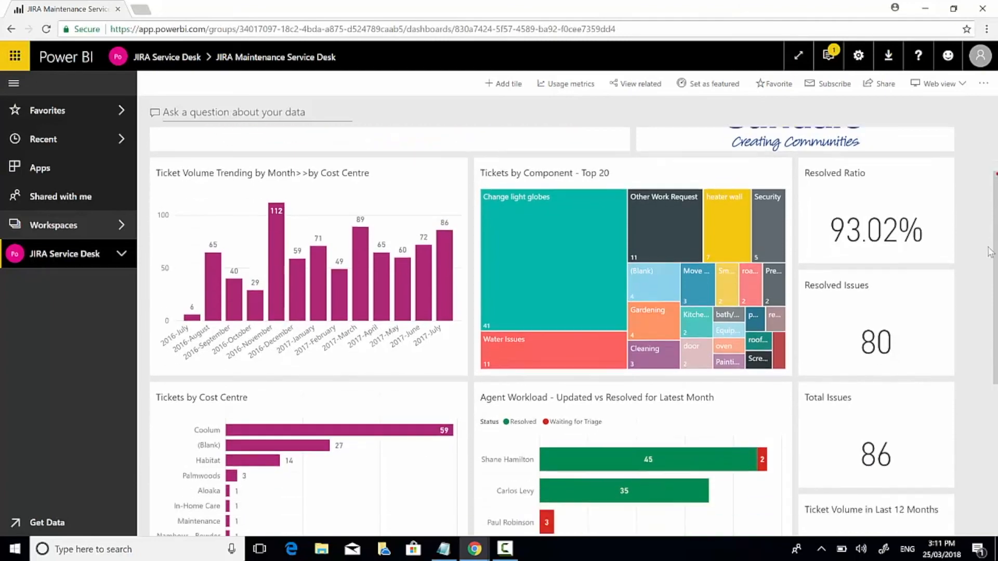
scroll(down, 3)
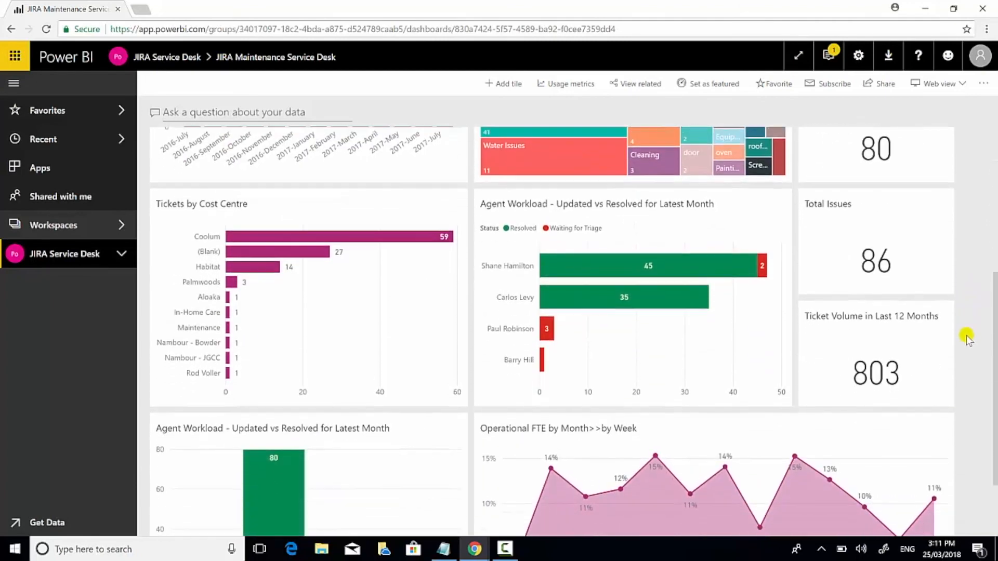
scroll(down, 3)
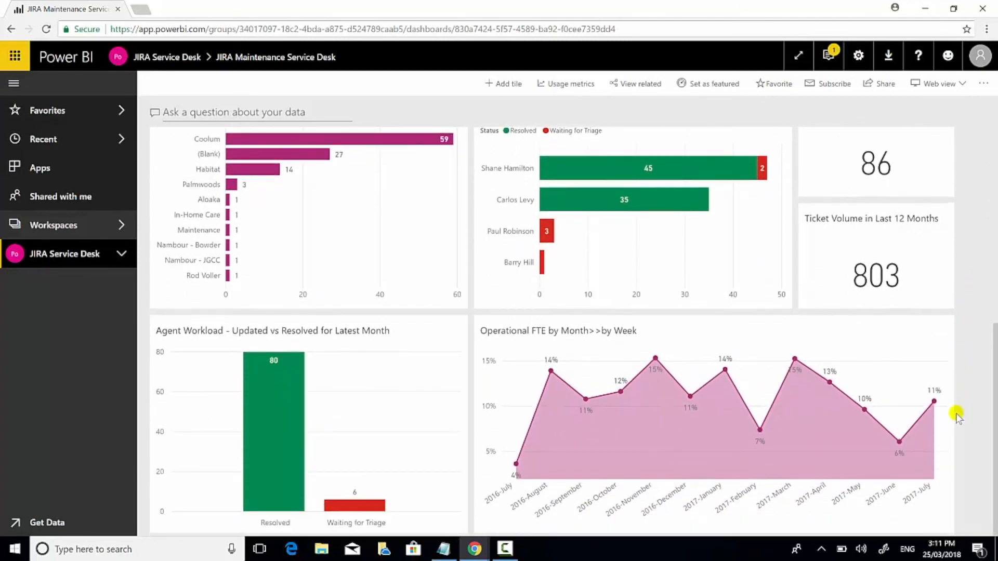
mouse_move(952, 415)
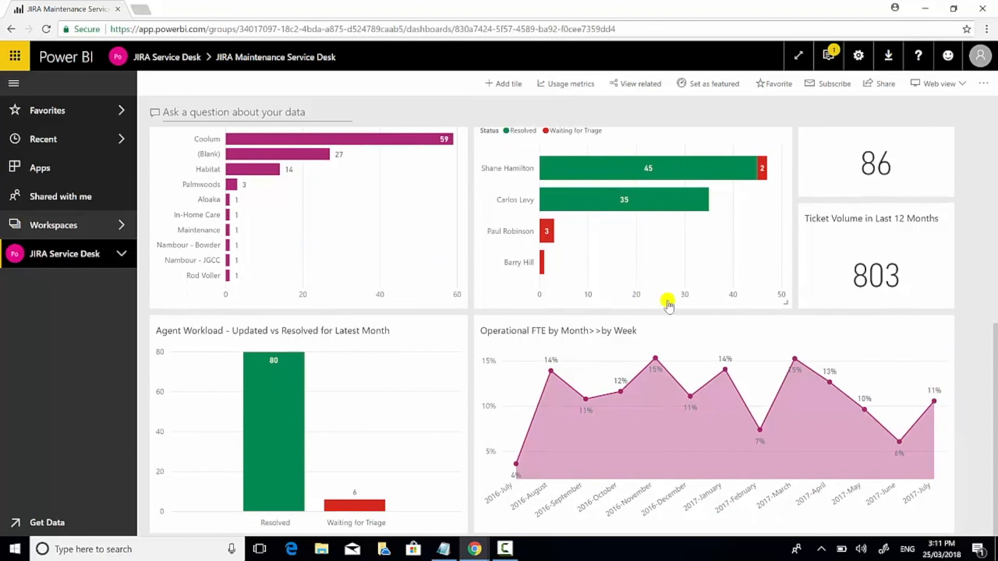
mouse_move(680, 343)
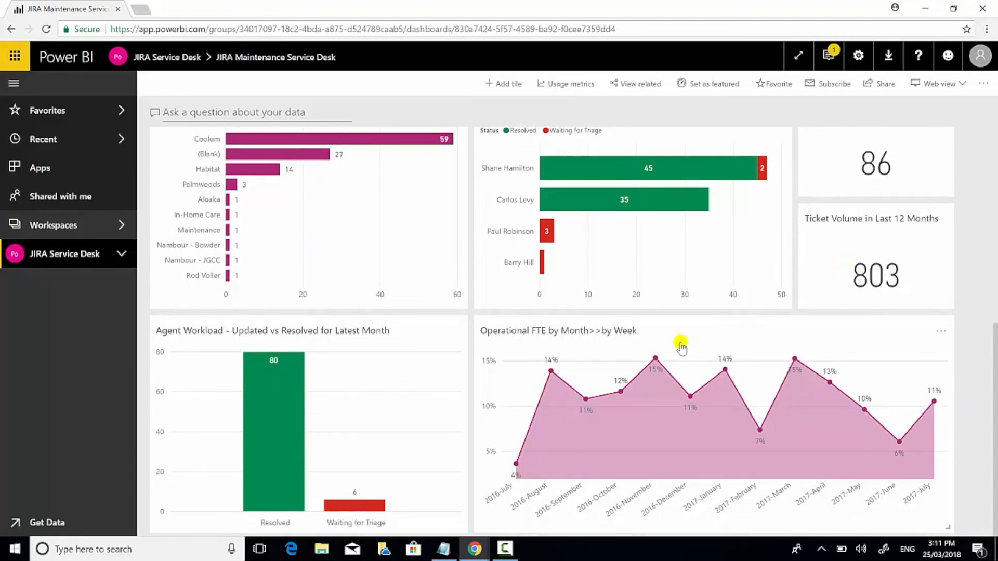
mouse_move(395, 225)
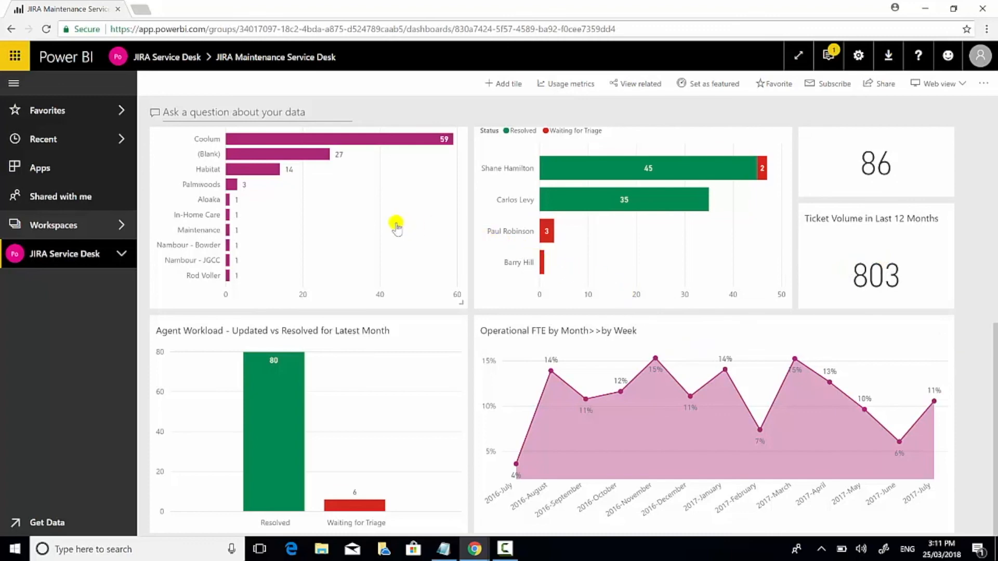
mouse_move(356, 222)
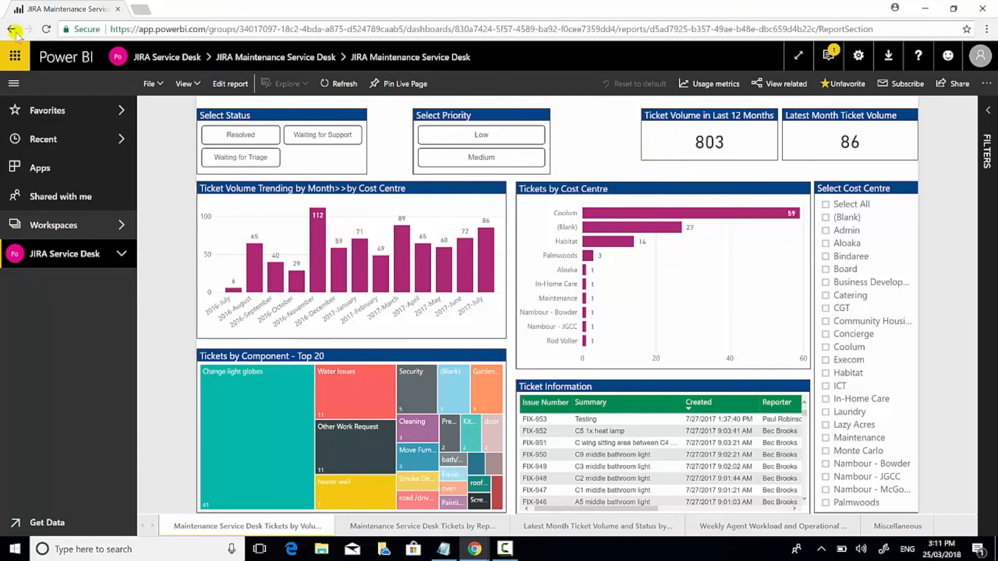
Go back to the JIRA Maintenance Service Desk dashboard, favorite it, and glance at Web view options
click(11, 29)
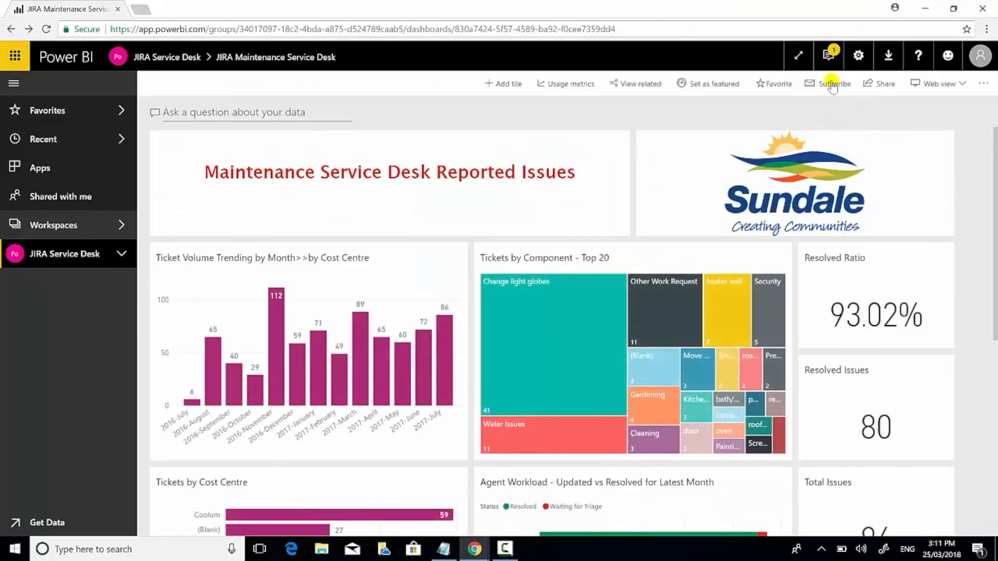
click(778, 83)
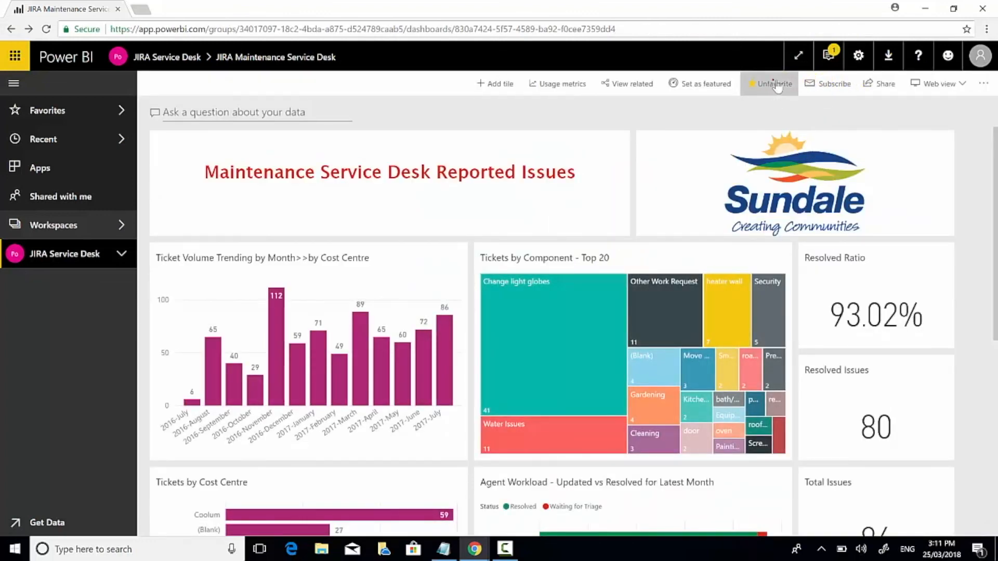
mouse_move(843, 88)
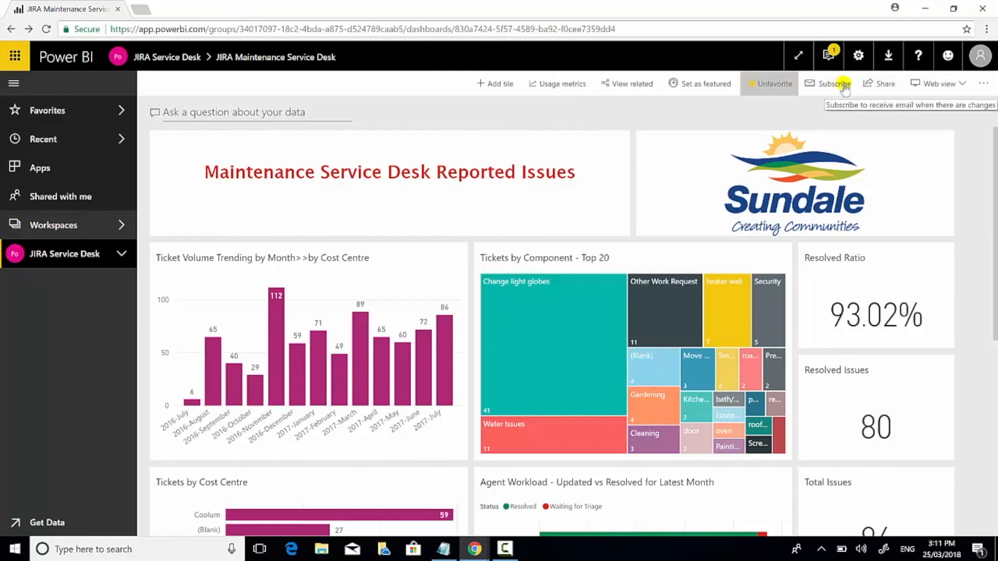
mouse_move(950, 87)
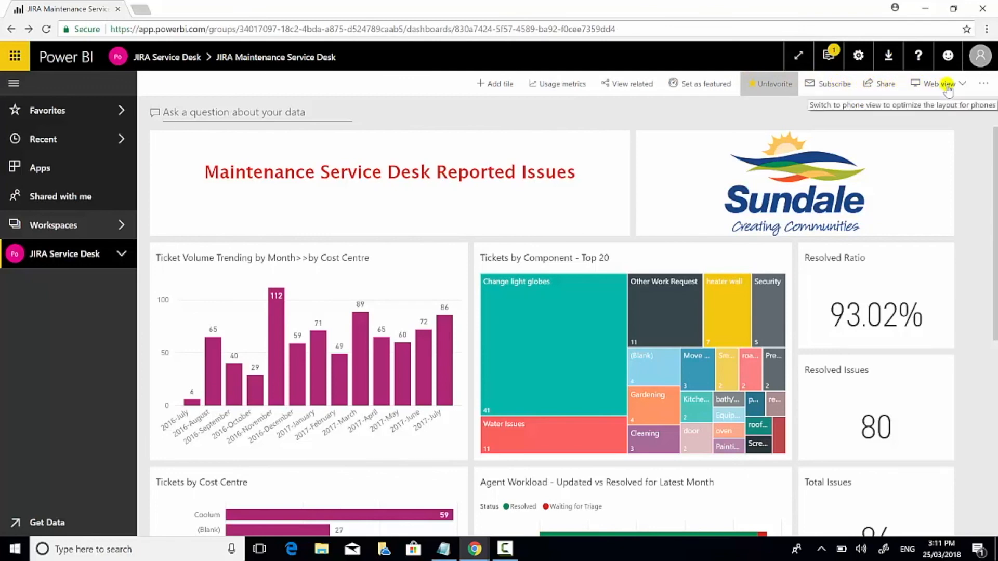
click(964, 83)
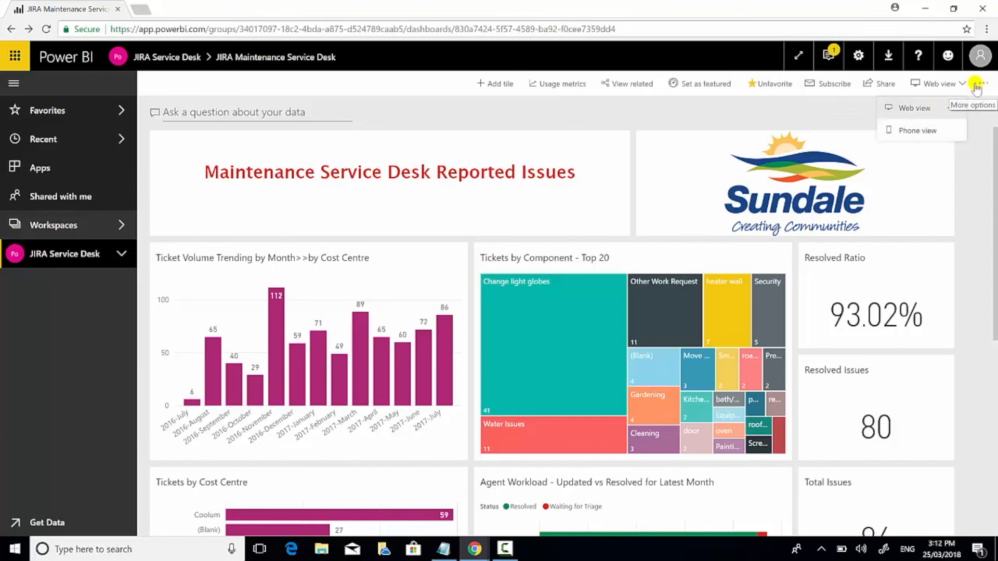
click(979, 84)
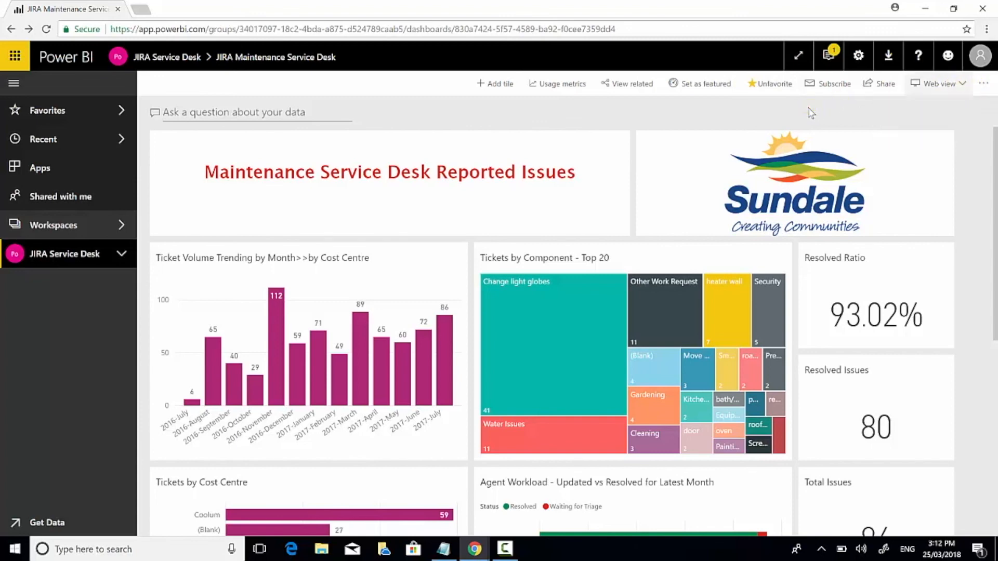